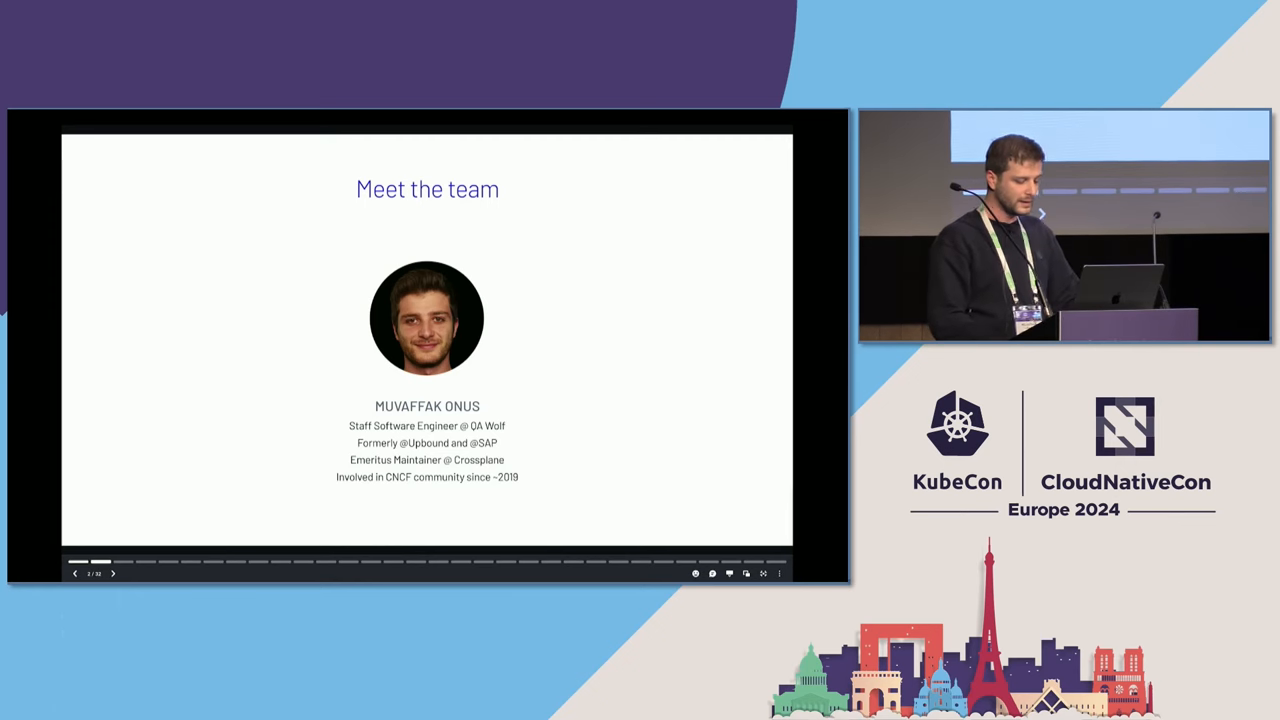
# - Advance the deck to slide 8, "How CRIU works", using the next-slide arrow
pyautogui.click(113, 573)
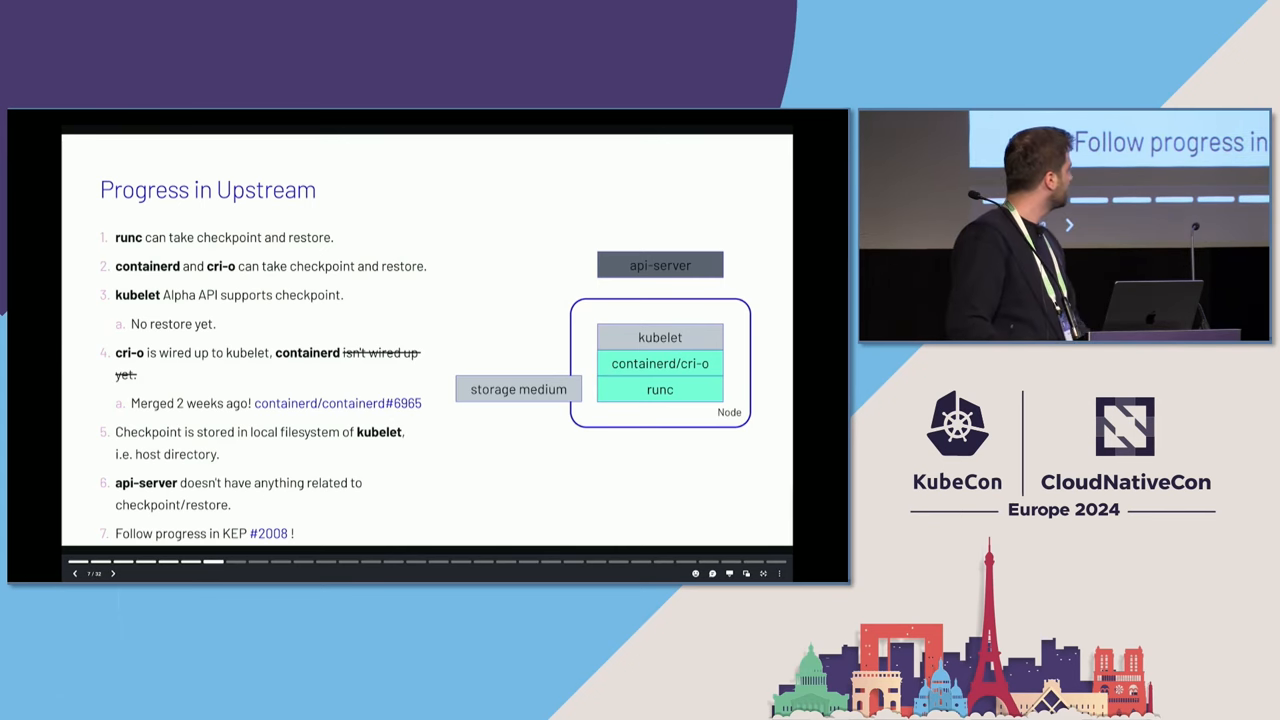
pyautogui.click(113, 573)
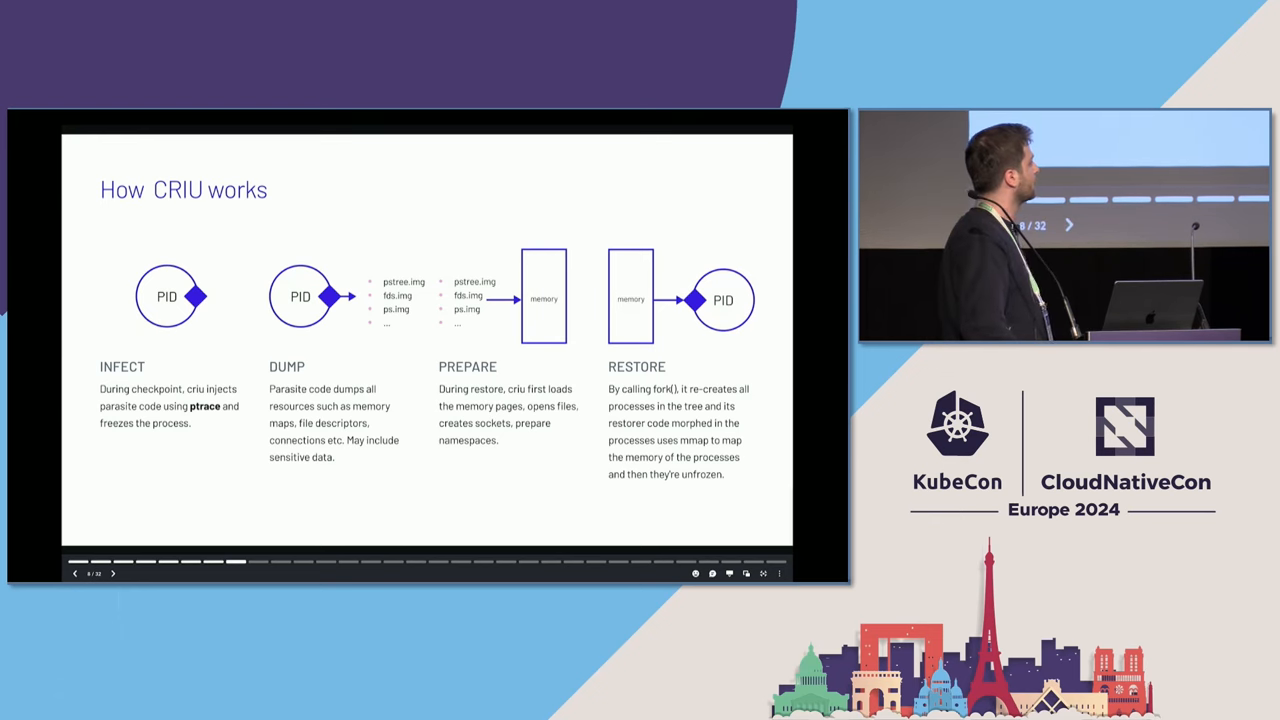
pyautogui.click(113, 573)
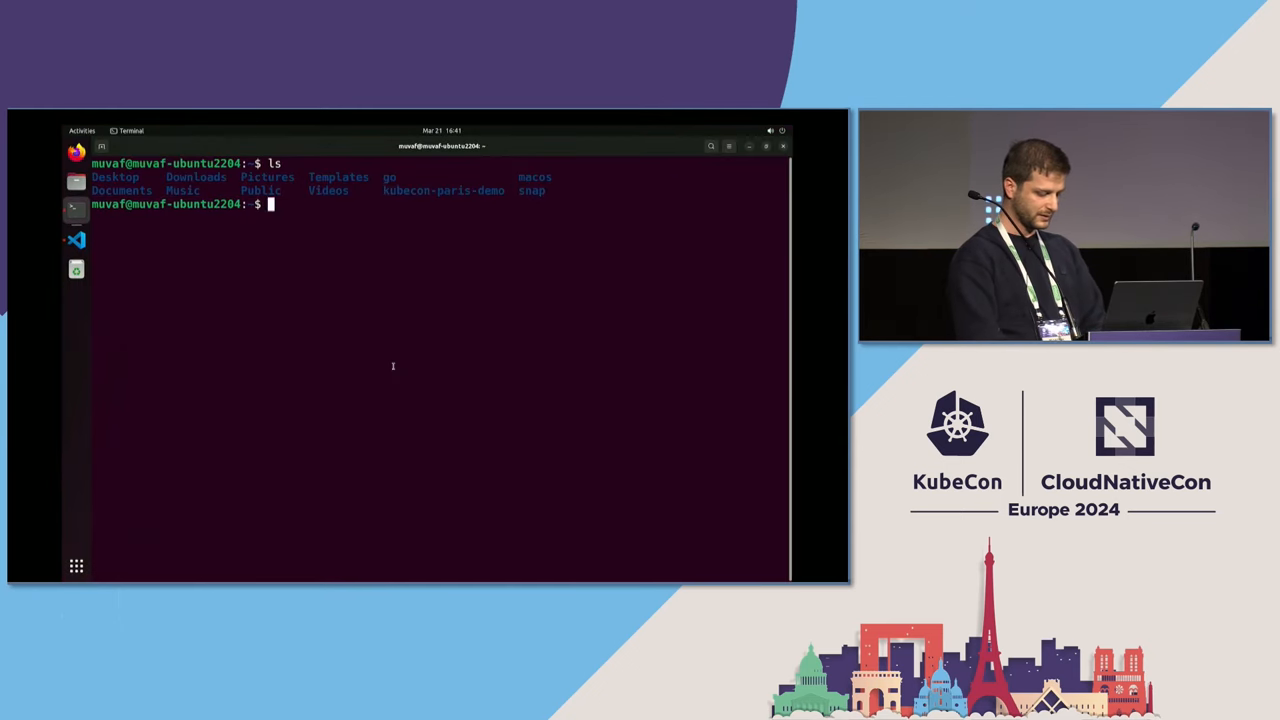
# - Clear the terminal, list the kubecon-paris-demo folder, and return focus to the terminal from VS Code
pyautogui.write('cle')
pyautogui.write('cd kubecon-paris-demo/')
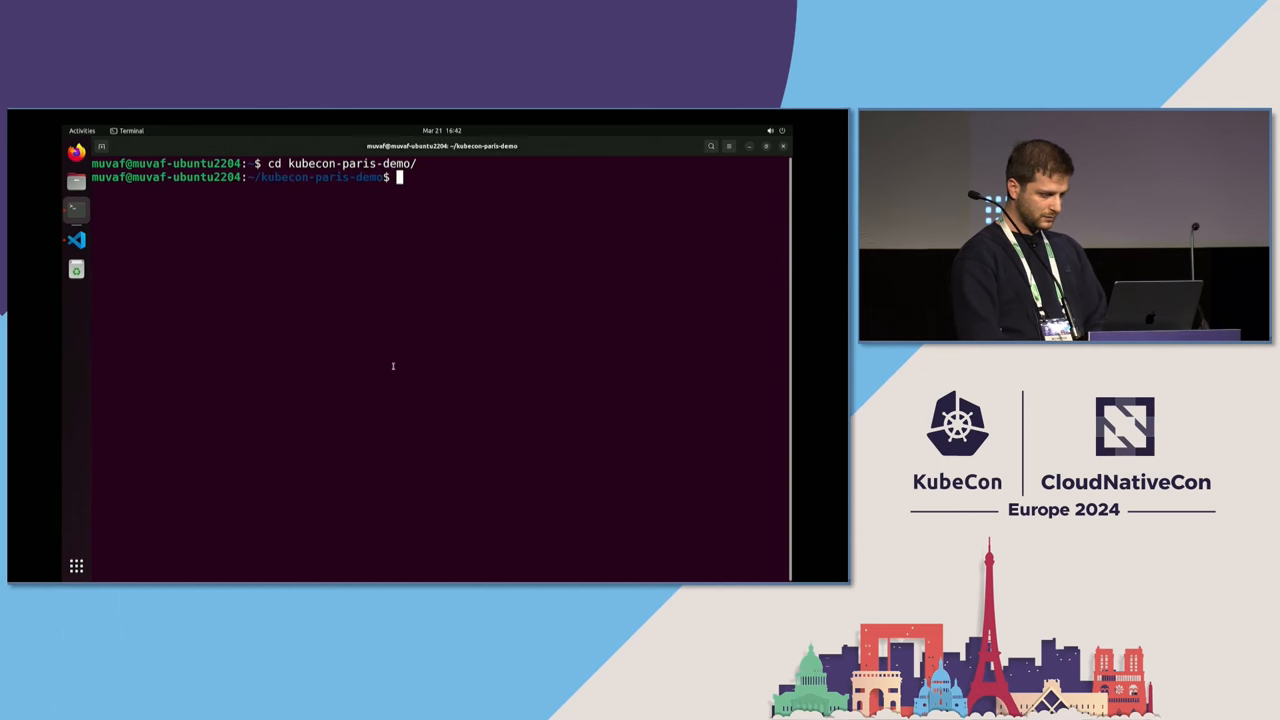
pyautogui.write('ls')
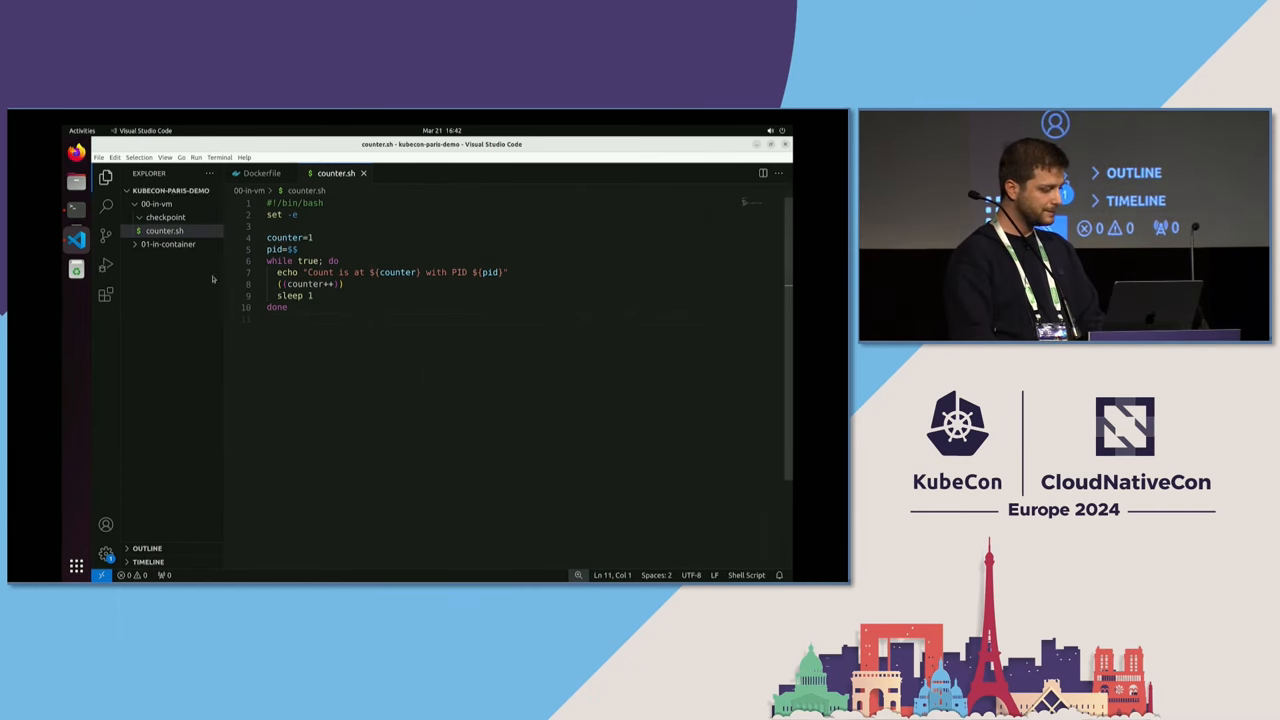
pyautogui.click(165, 217)
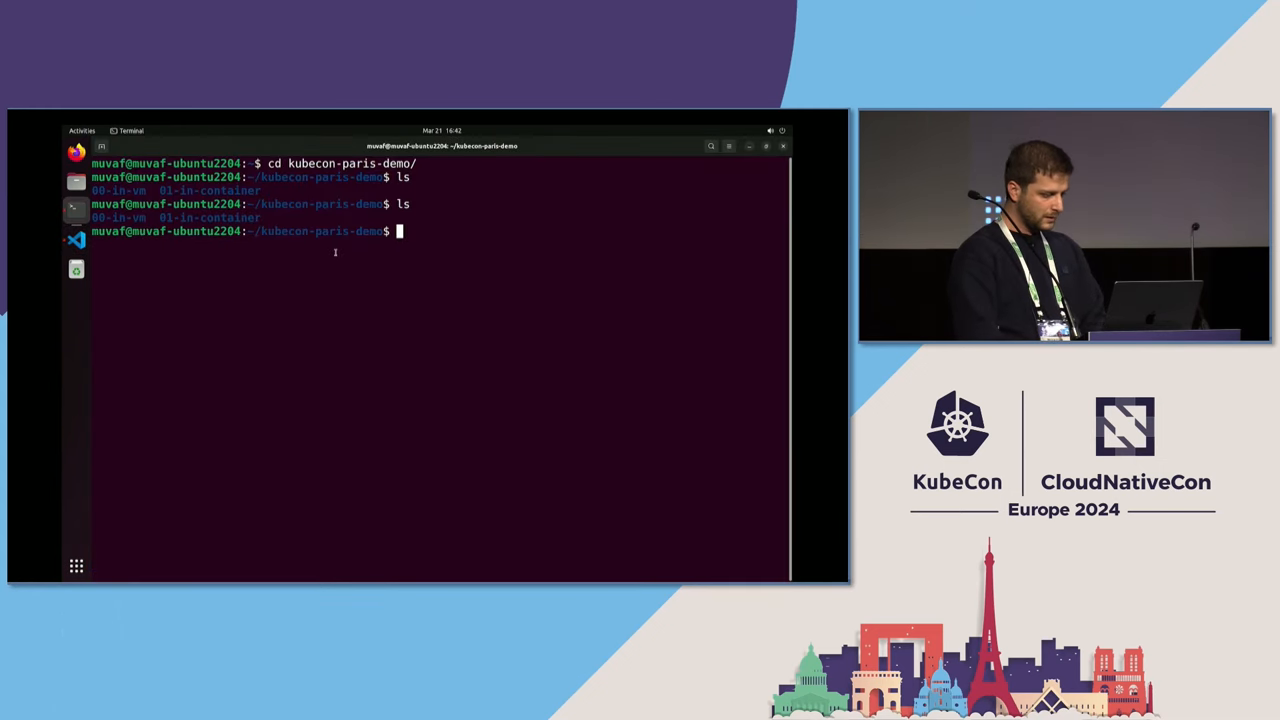
# - Enter 00-in-vm, list its contents and start ./counter.sh
pyautogui.write('cd 00-in-vm/')
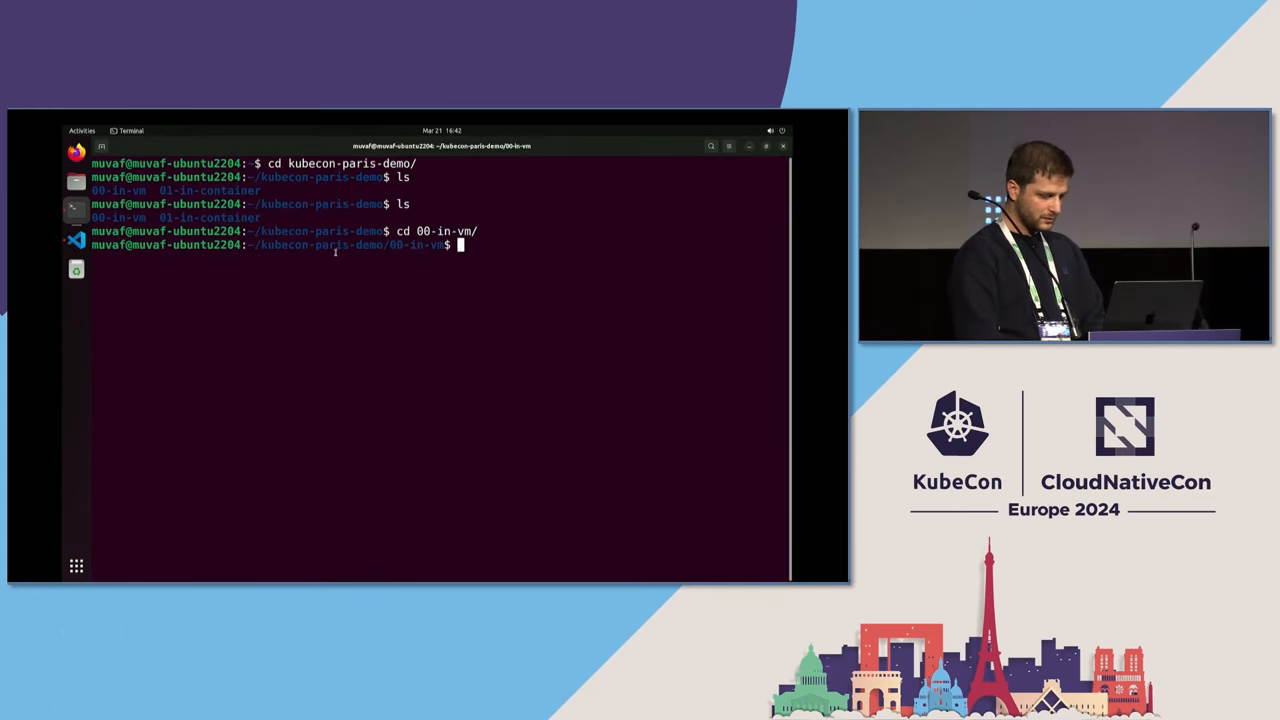
pyautogui.write('ls')
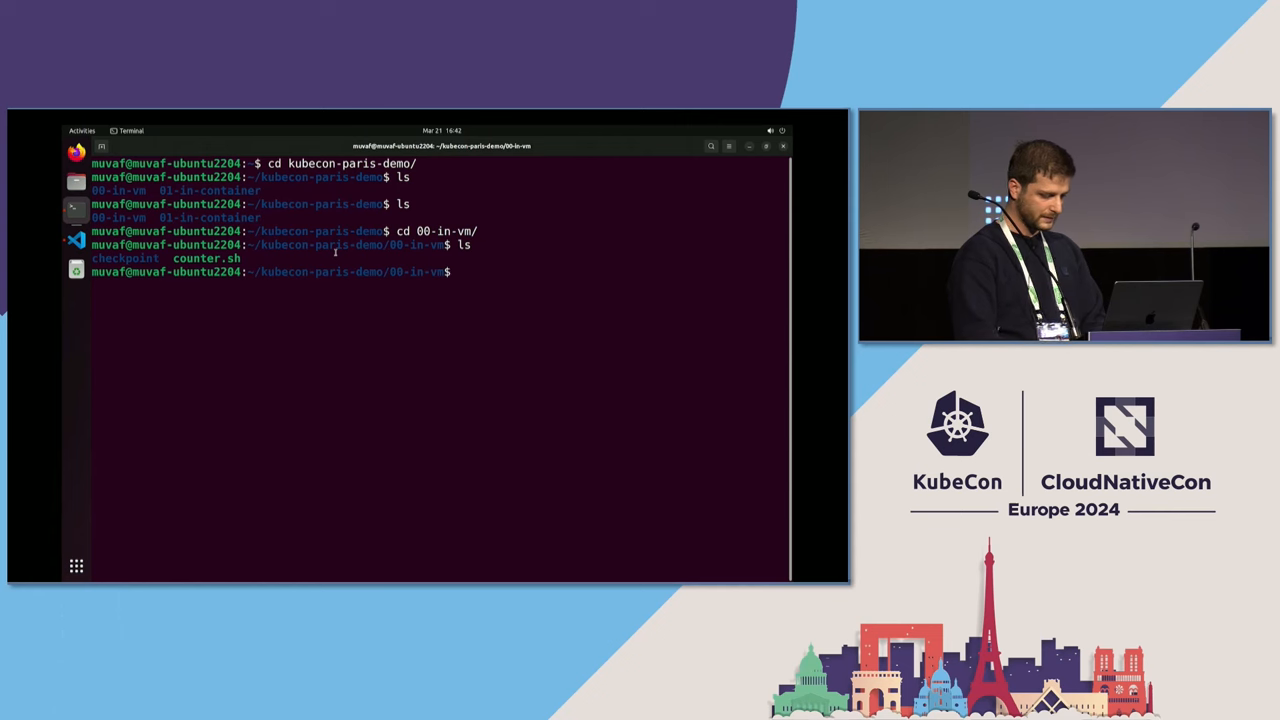
pyautogui.write('./counter.sh')
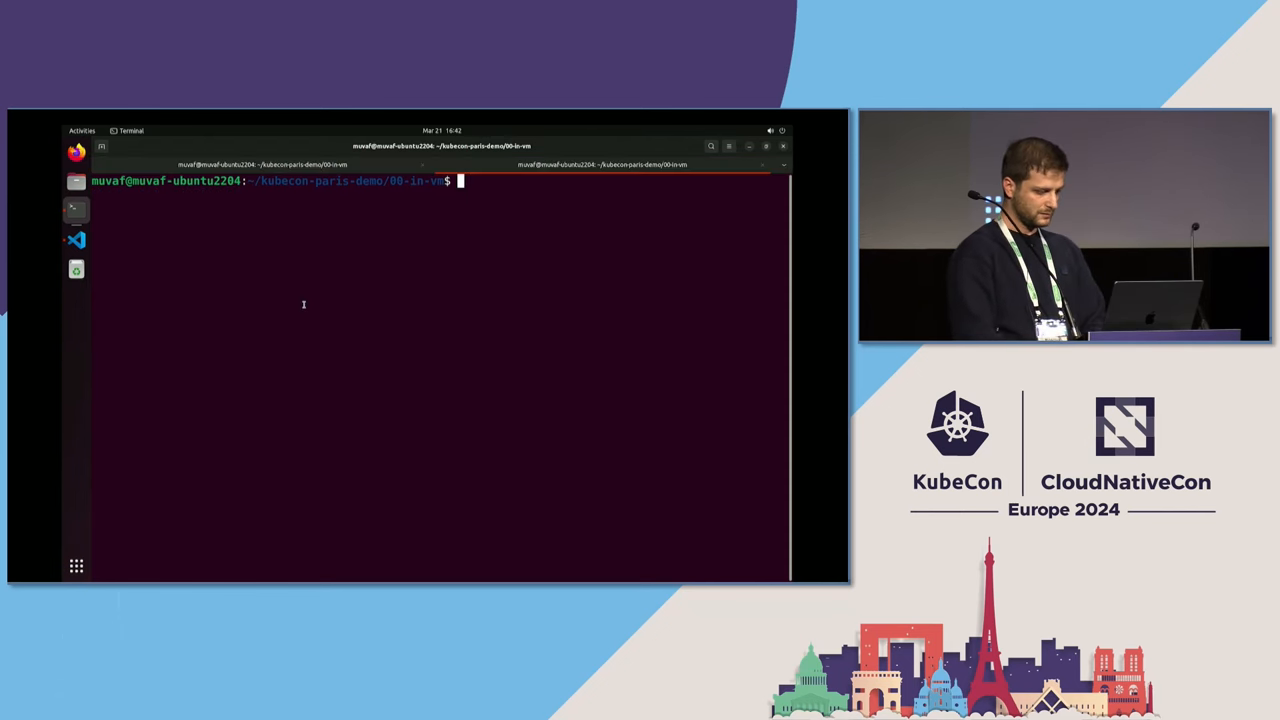
# - Attempt criu dump -t 51399 -j -D checkpoint/ unprivileged, hitting the capability error
pyautogui.write('ls')
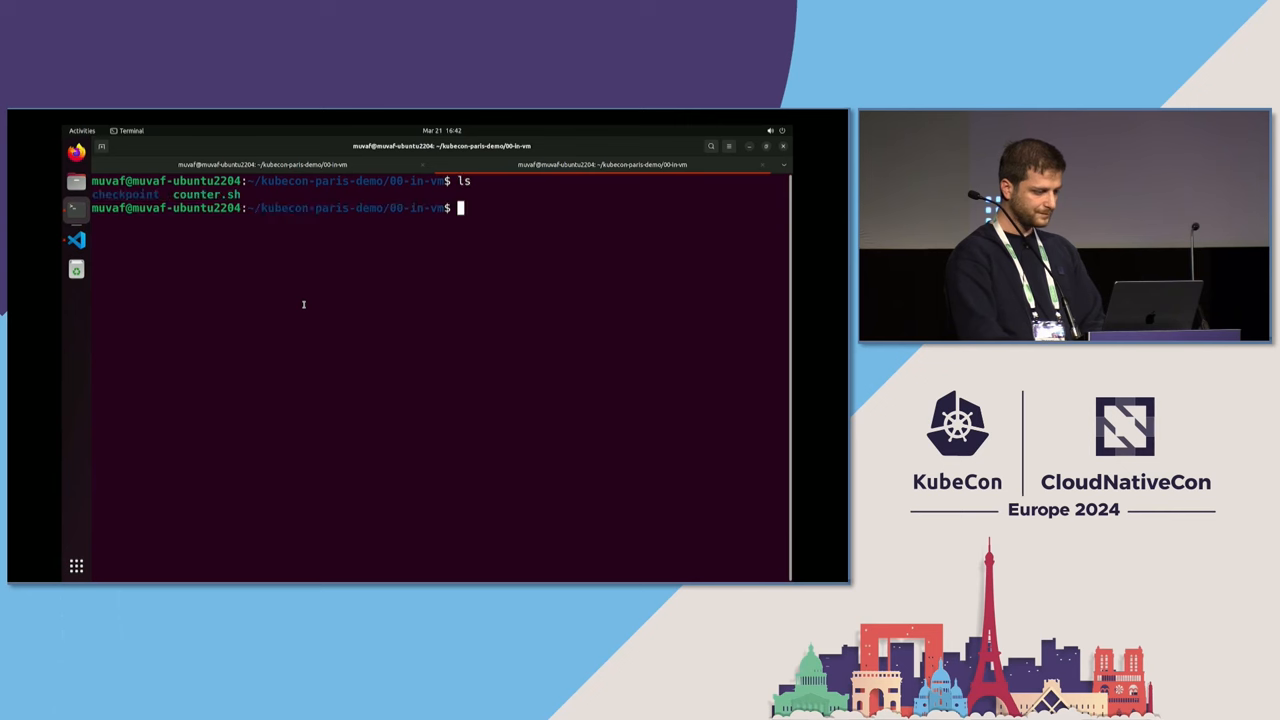
pyautogui.write('criu dump -t')
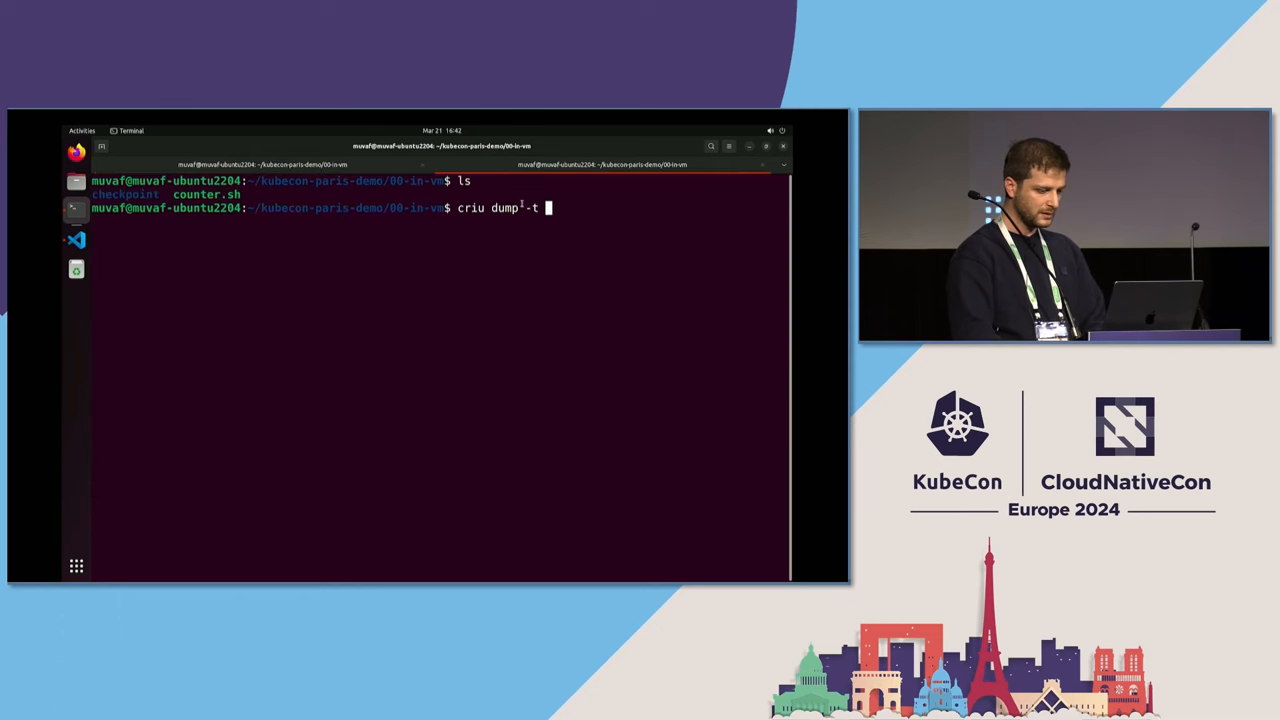
pyautogui.write('51399 -j')
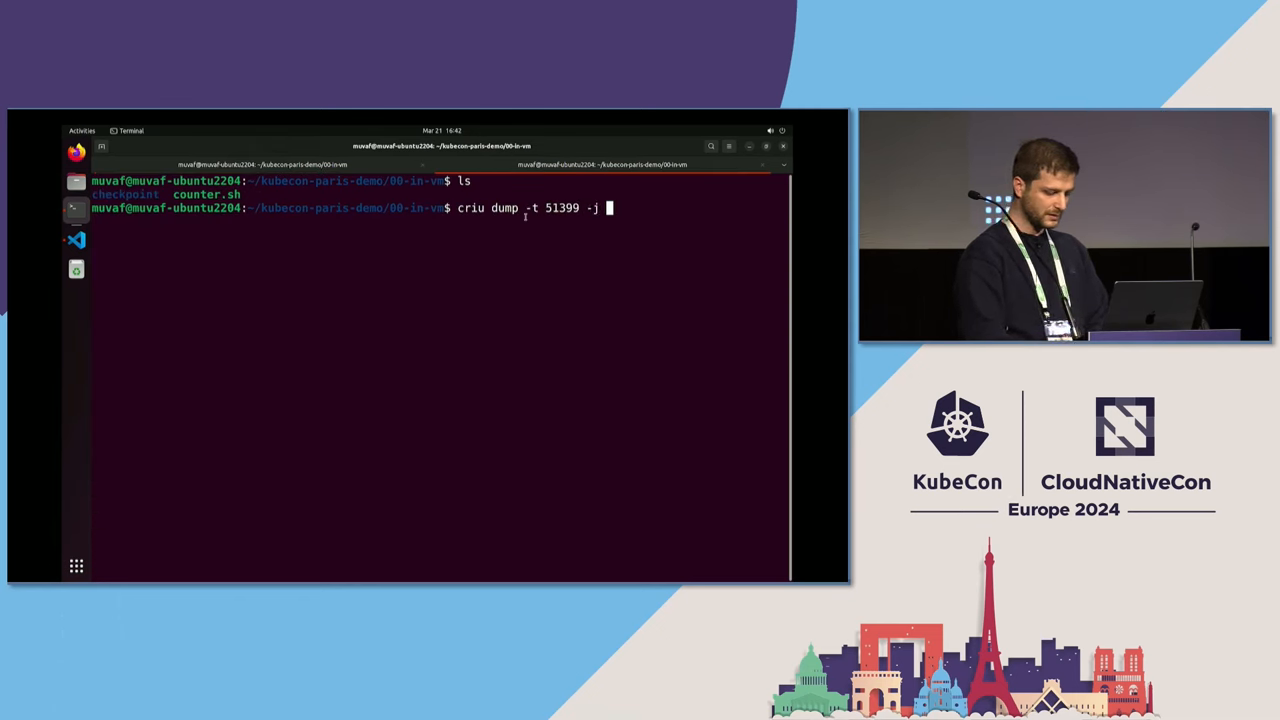
pyautogui.write('-D checkpoint/')
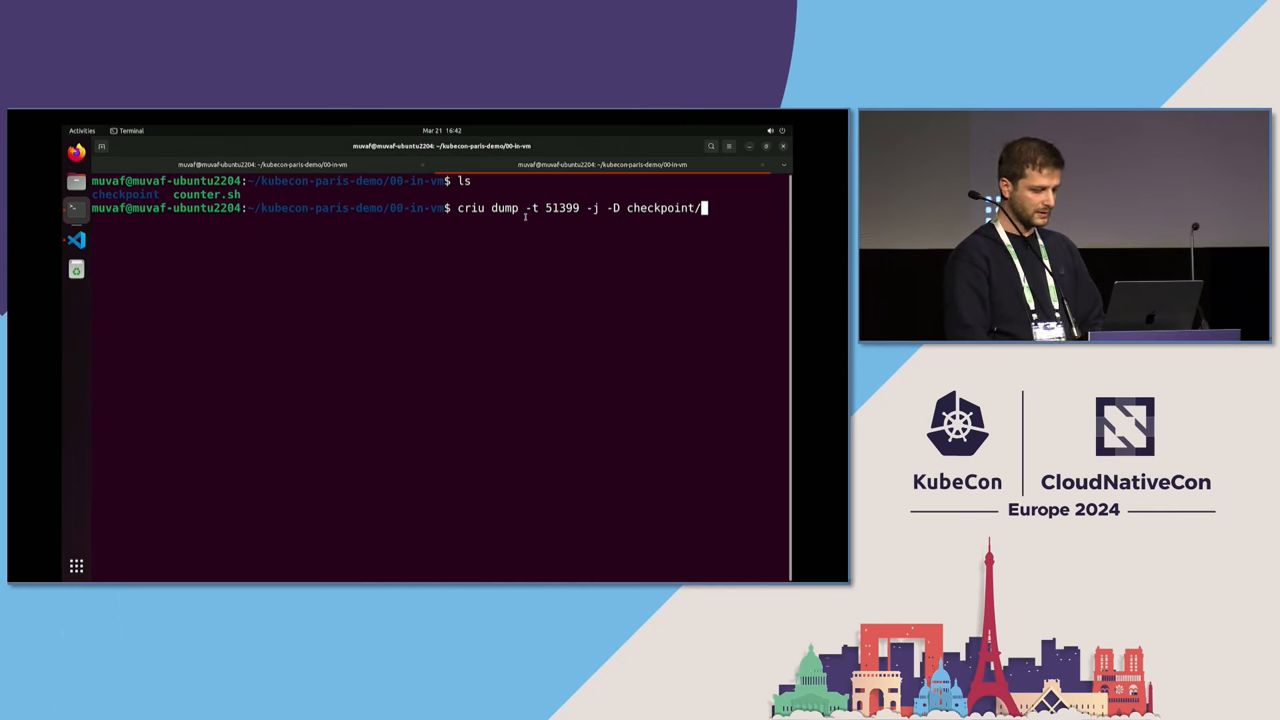
pyautogui.press('Return')
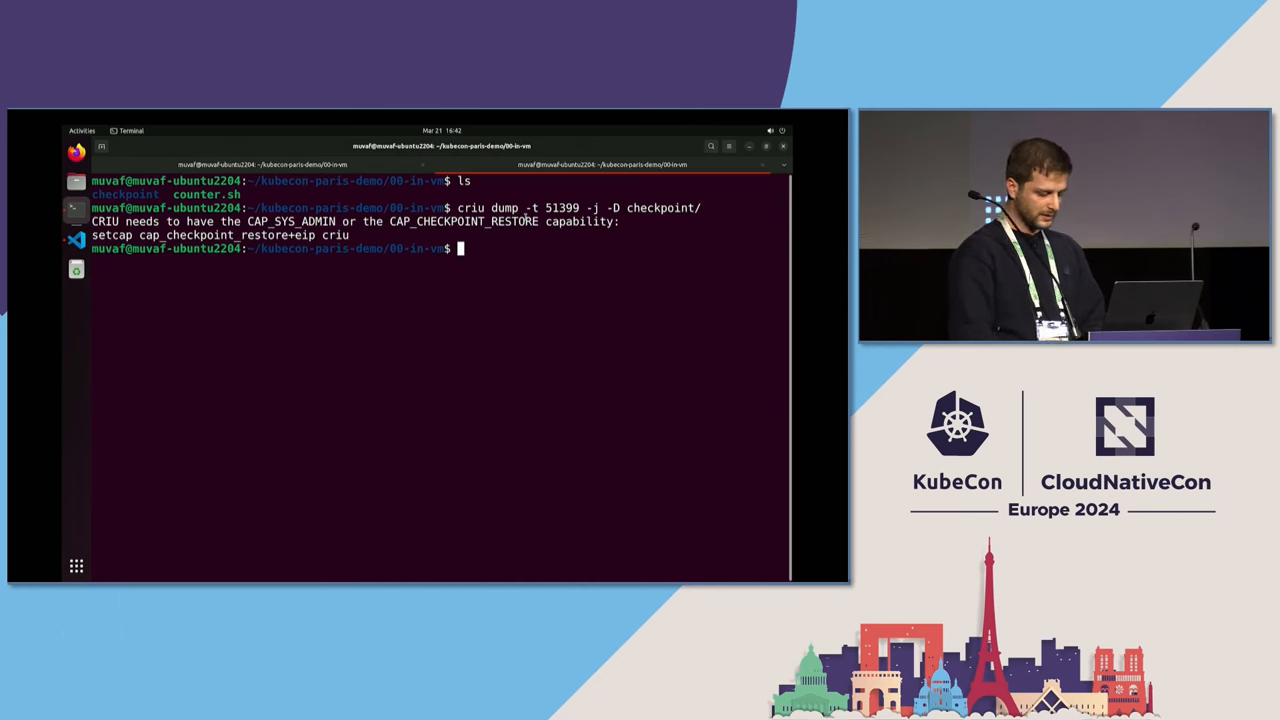
# - Retry the dump of PID 51399 with sudo into checkpoint/ and list the folder to confirm
pyautogui.write('sudo criu dump -t 51399 -j -D checkpoint/')
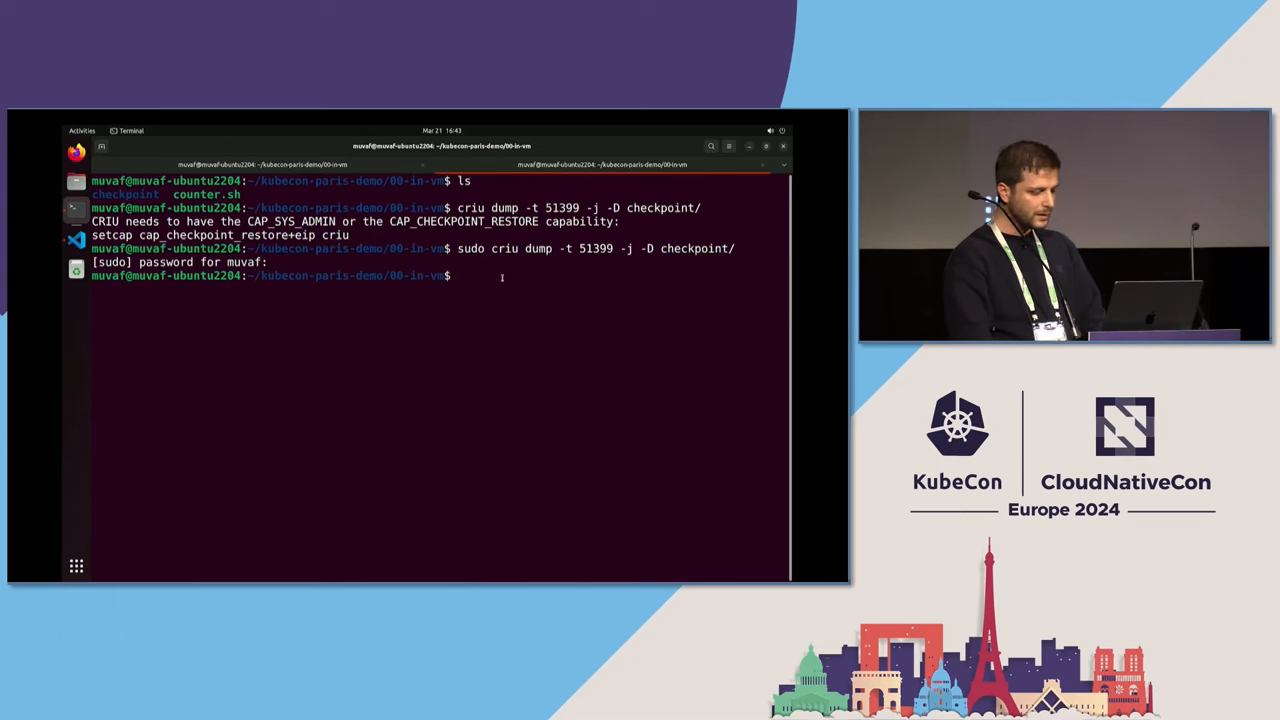
pyautogui.write('ls')
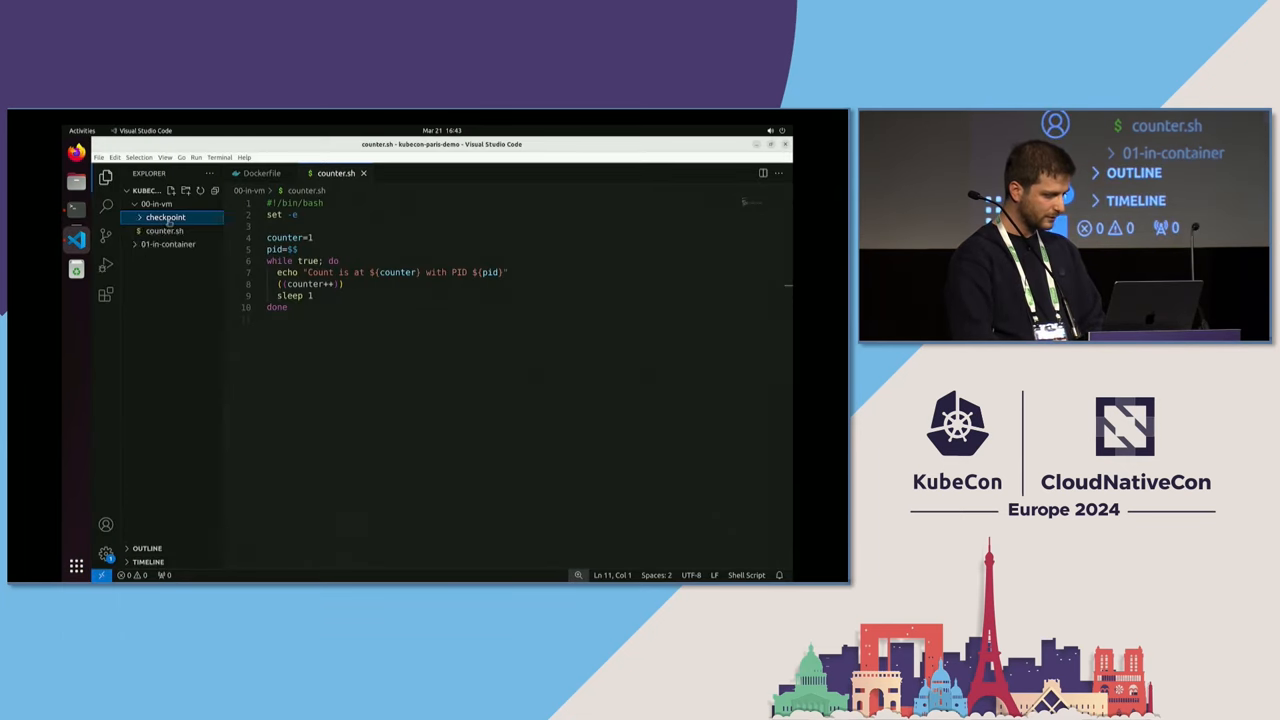
pyautogui.click(166, 217)
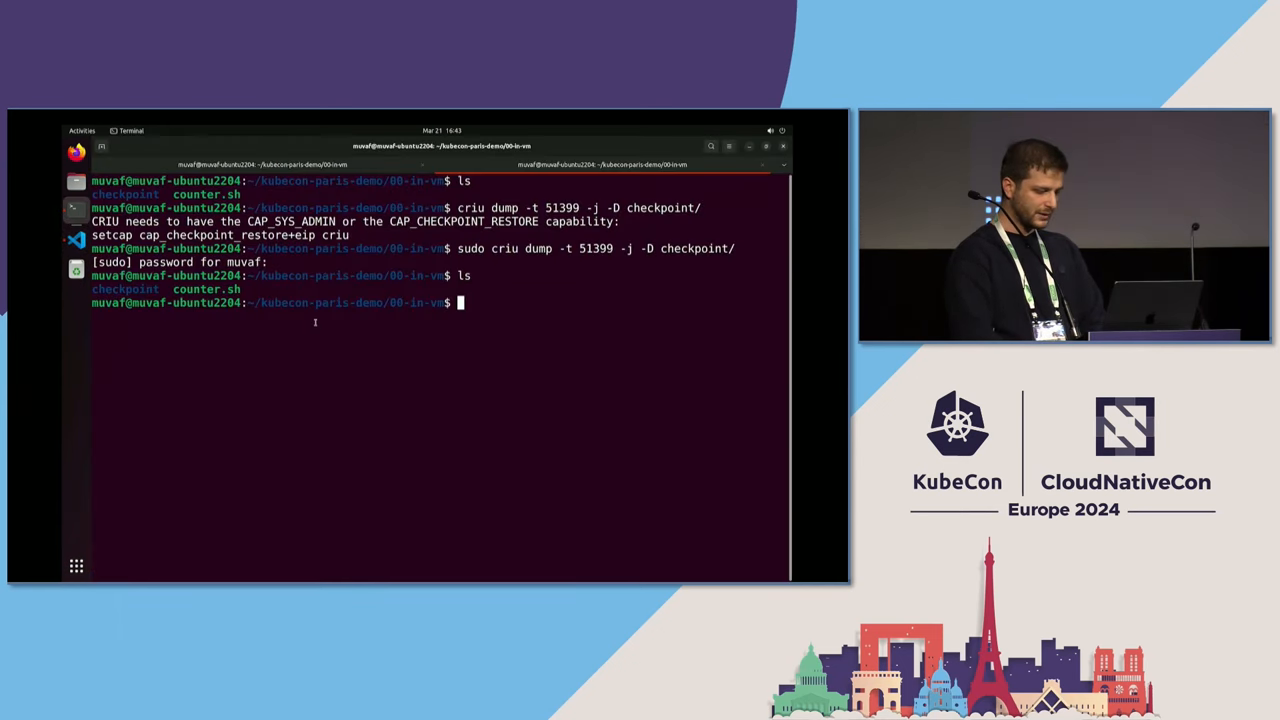
# - Enter checkpoint/ and inspect the dumped processes with crit x . ps
pyautogui.write('cd checkpoint/')
pyautogui.write('ls')
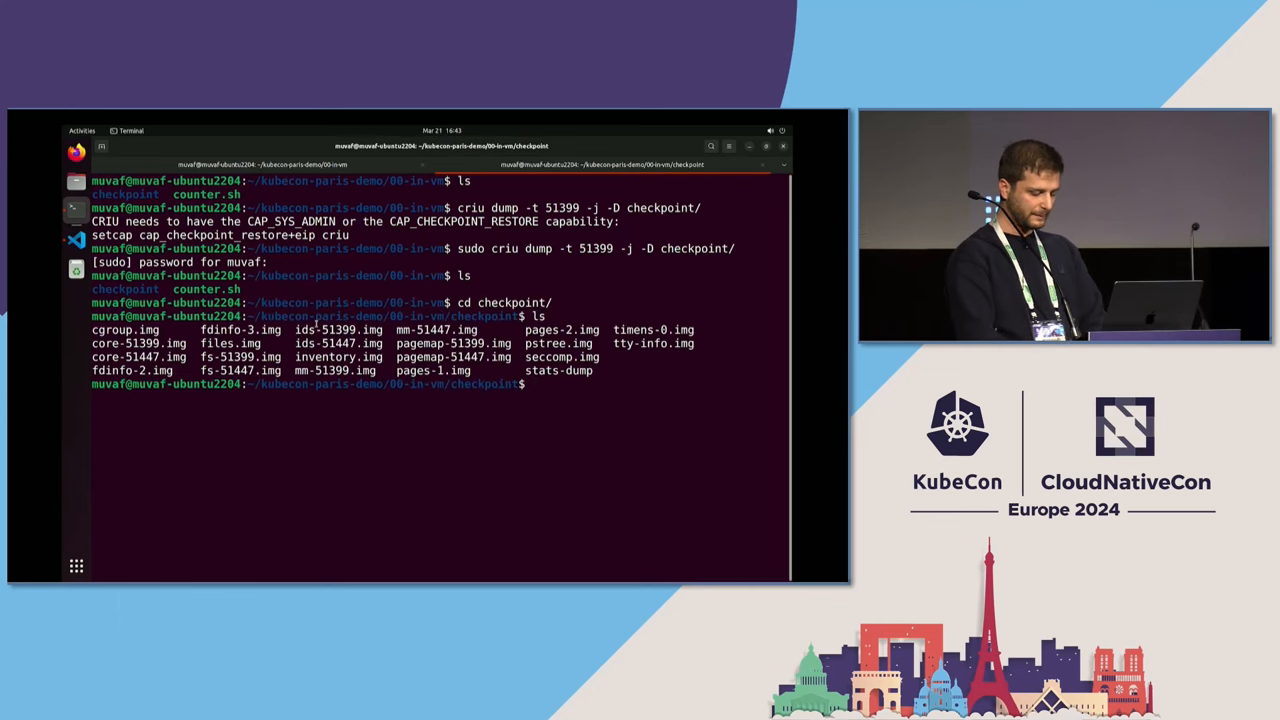
pyautogui.write('crit')
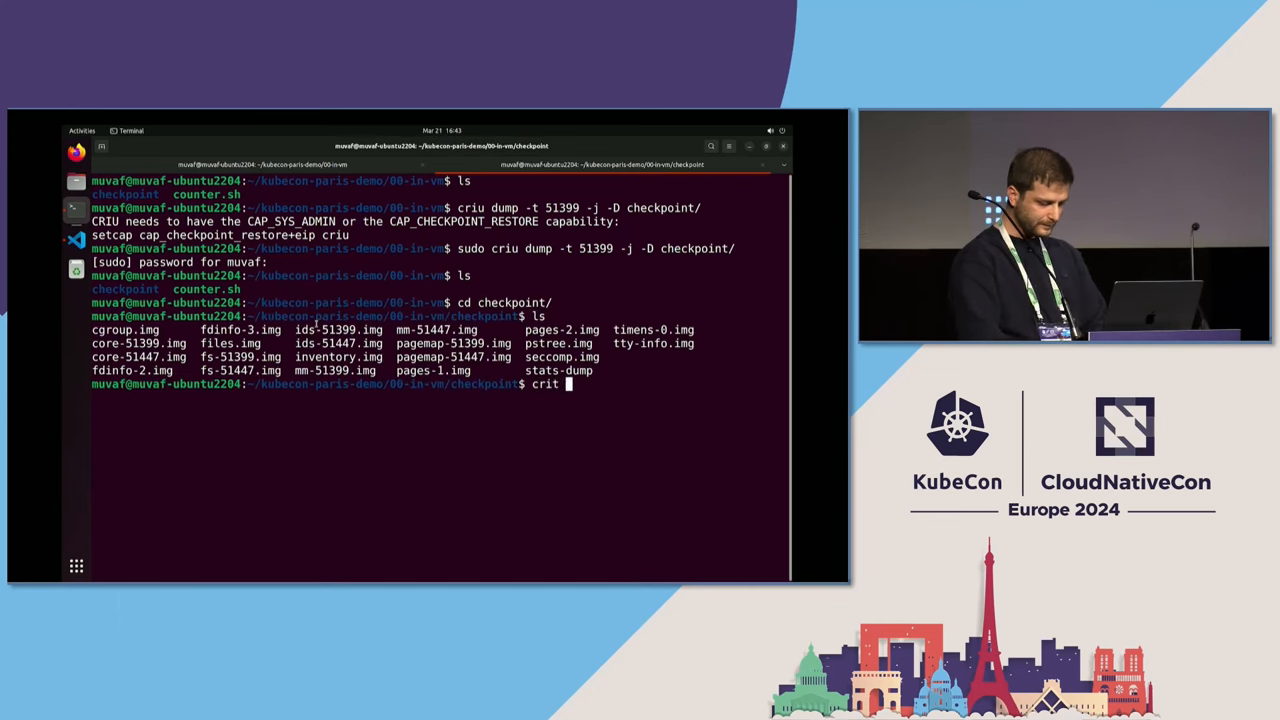
pyautogui.write('x . ps')
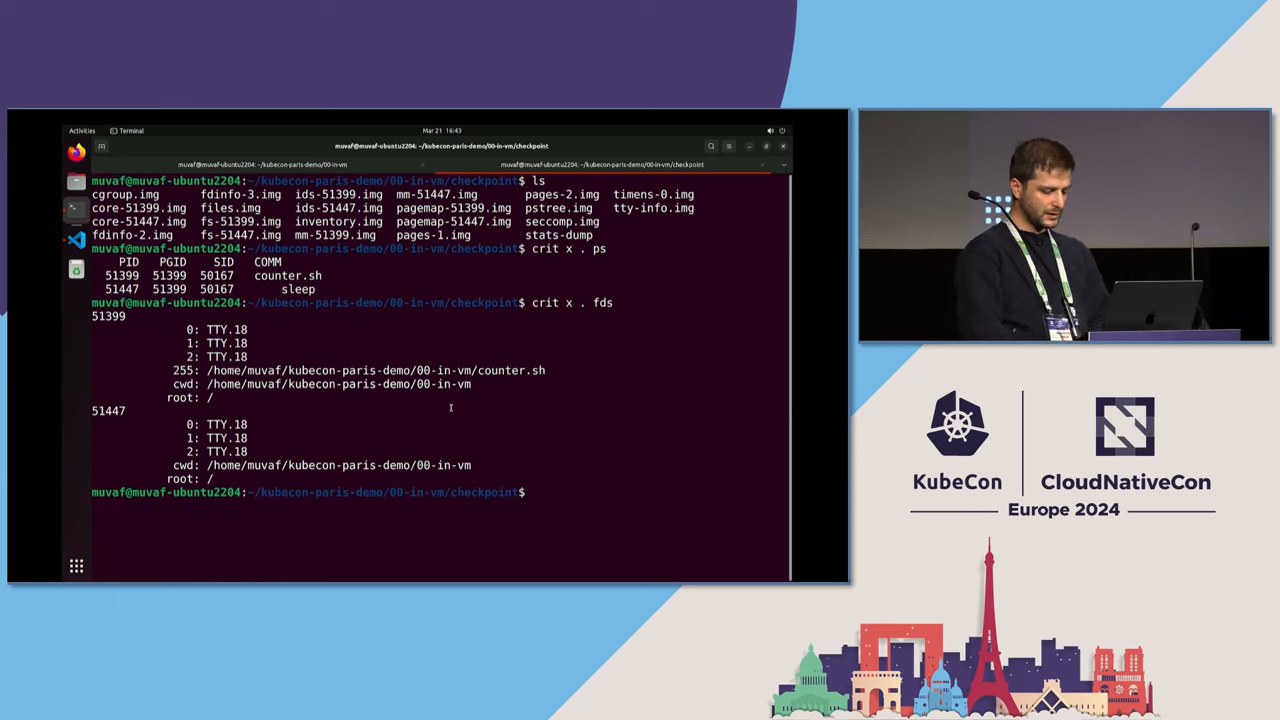
# - Run criu restore -j -D checkpoint/, then retry it with sudo after the capability error
pyautogui.write('crit')
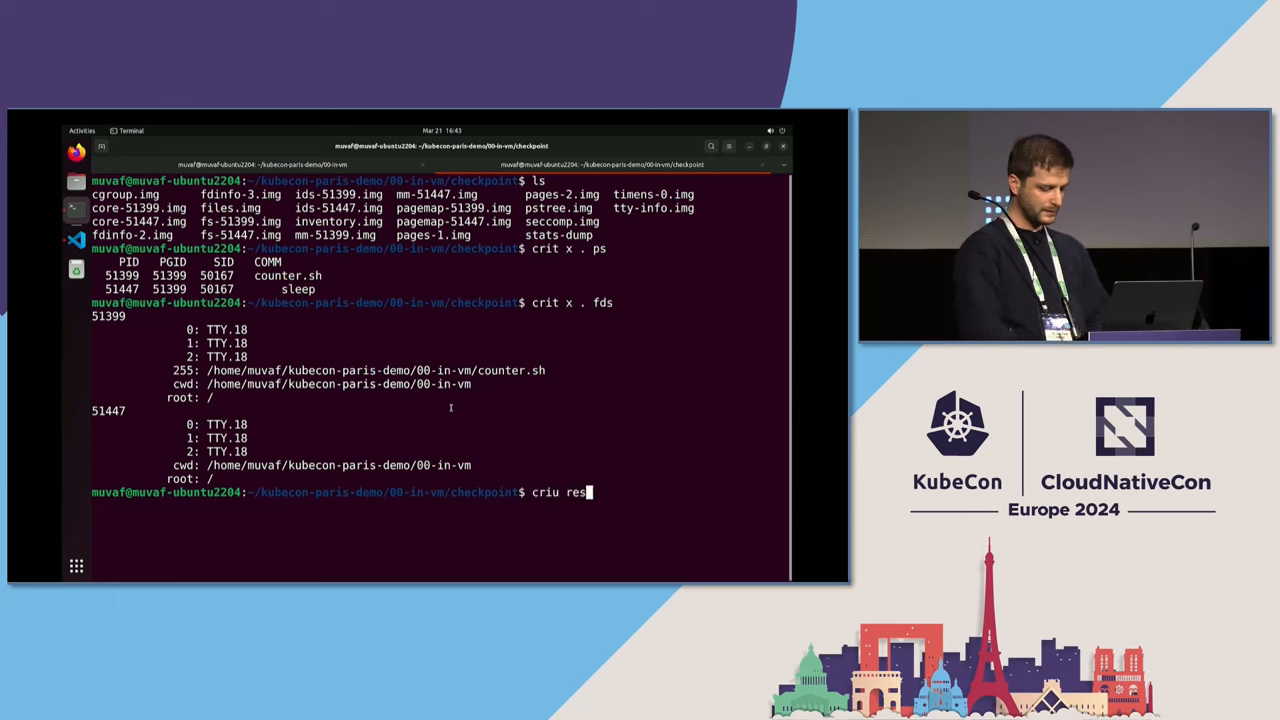
pyautogui.write('tore -')
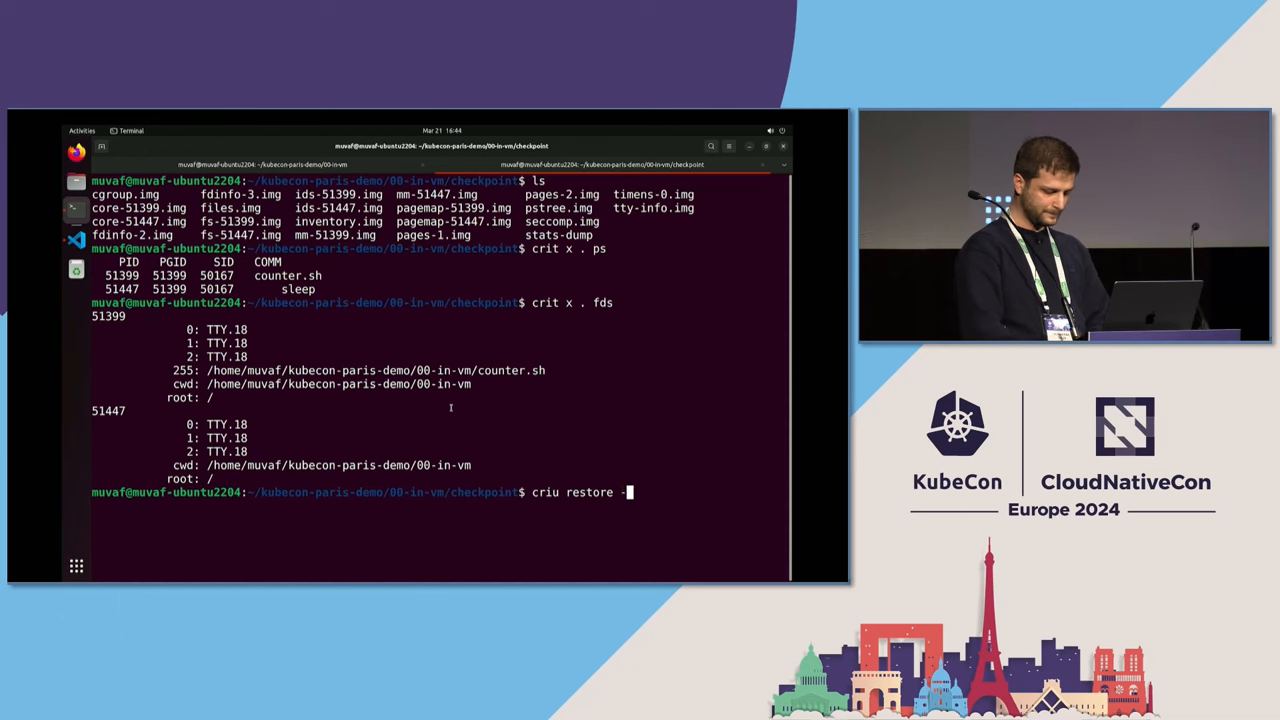
pyautogui.write('D')
pyautogui.write('cd ..')
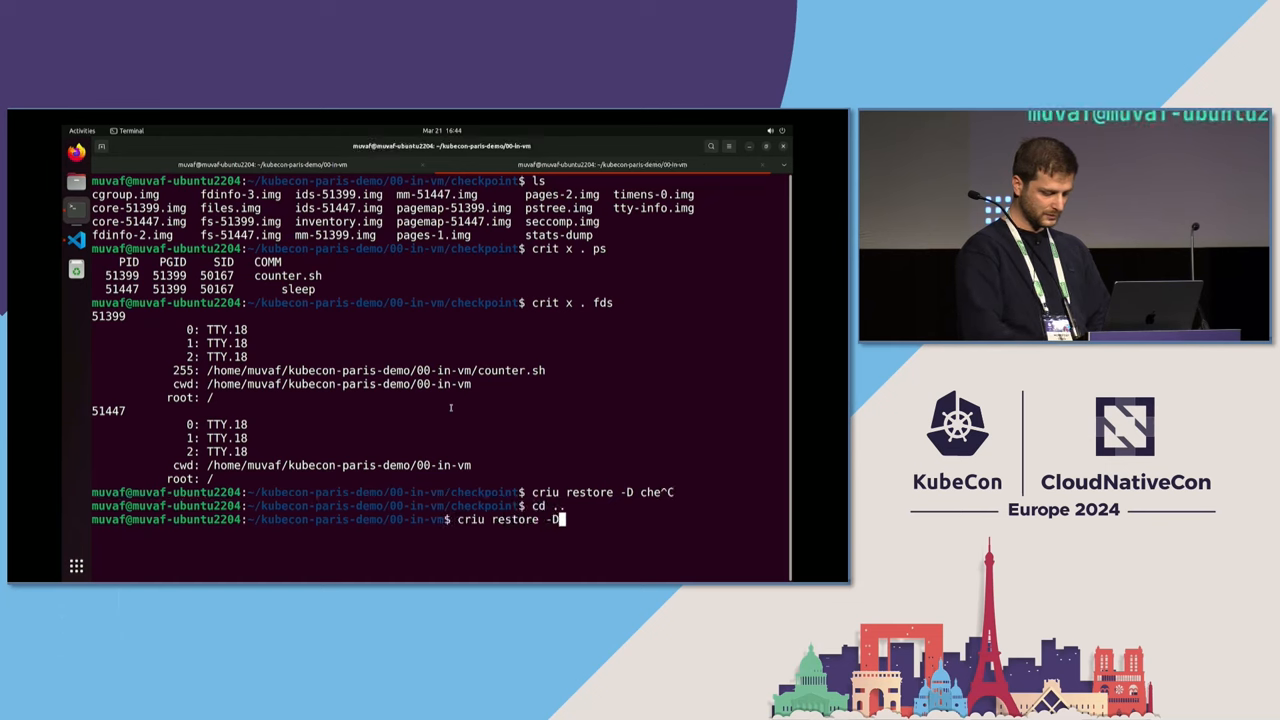
pyautogui.write('checkpoint/')
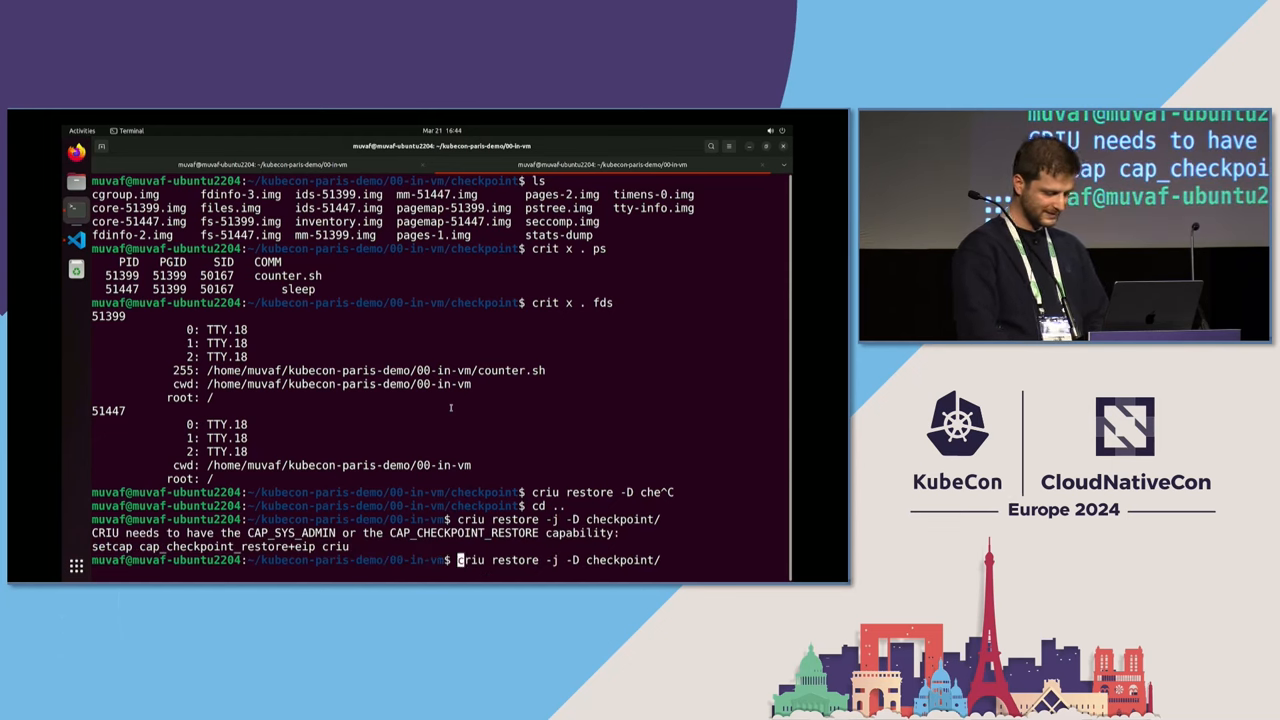
pyautogui.write('sudo')
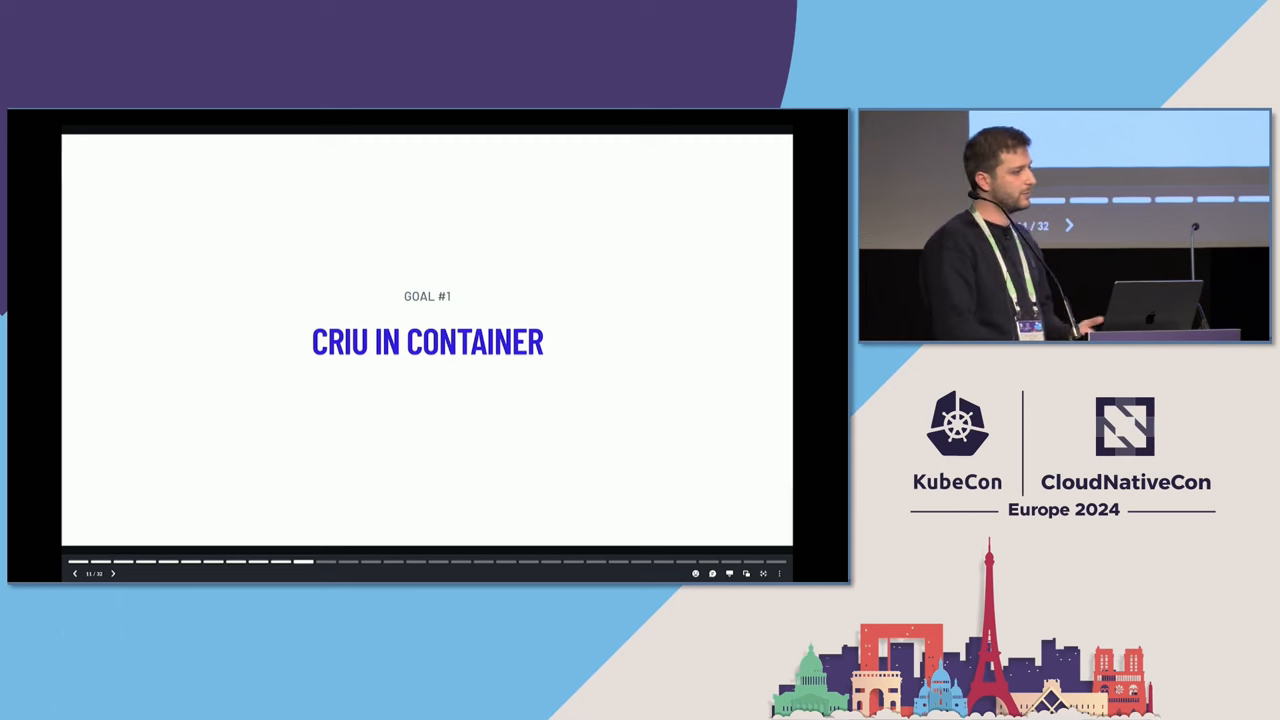
# - Advance to the "PID Collision Problem" slide
pyautogui.click(113, 573)
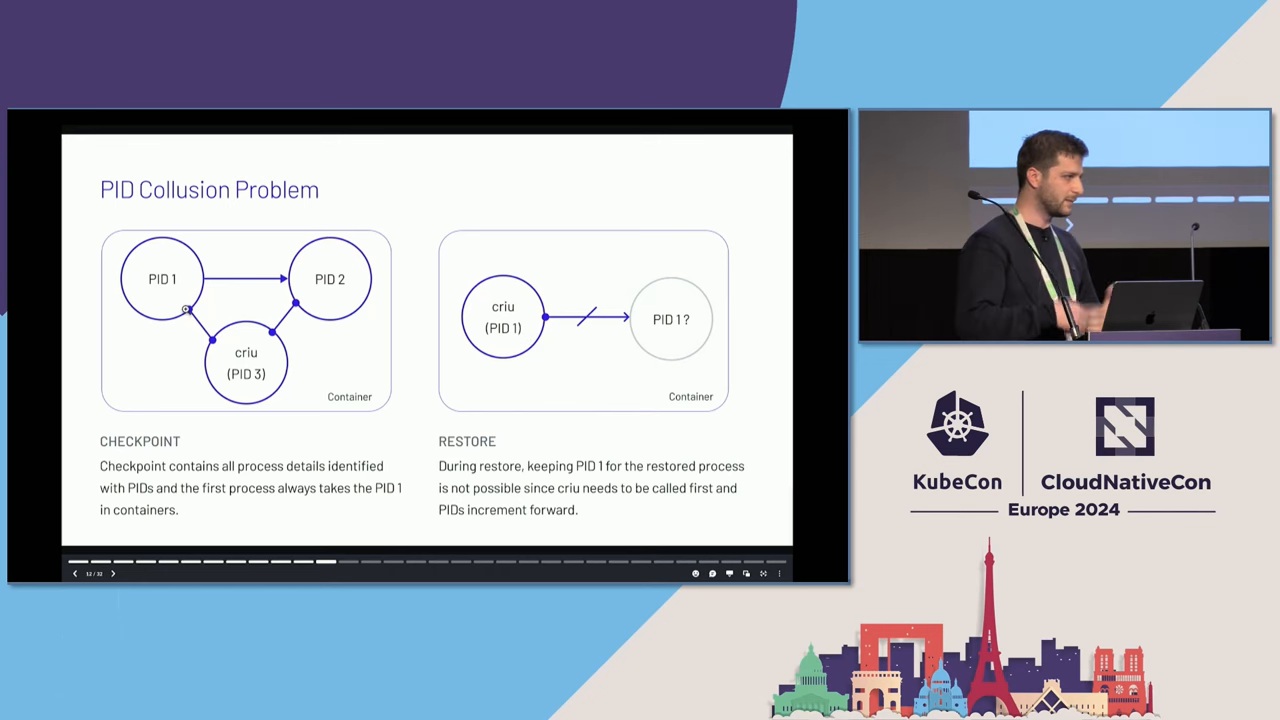
# - Advance to the "TTY in Containers" slide
pyautogui.click(113, 573)
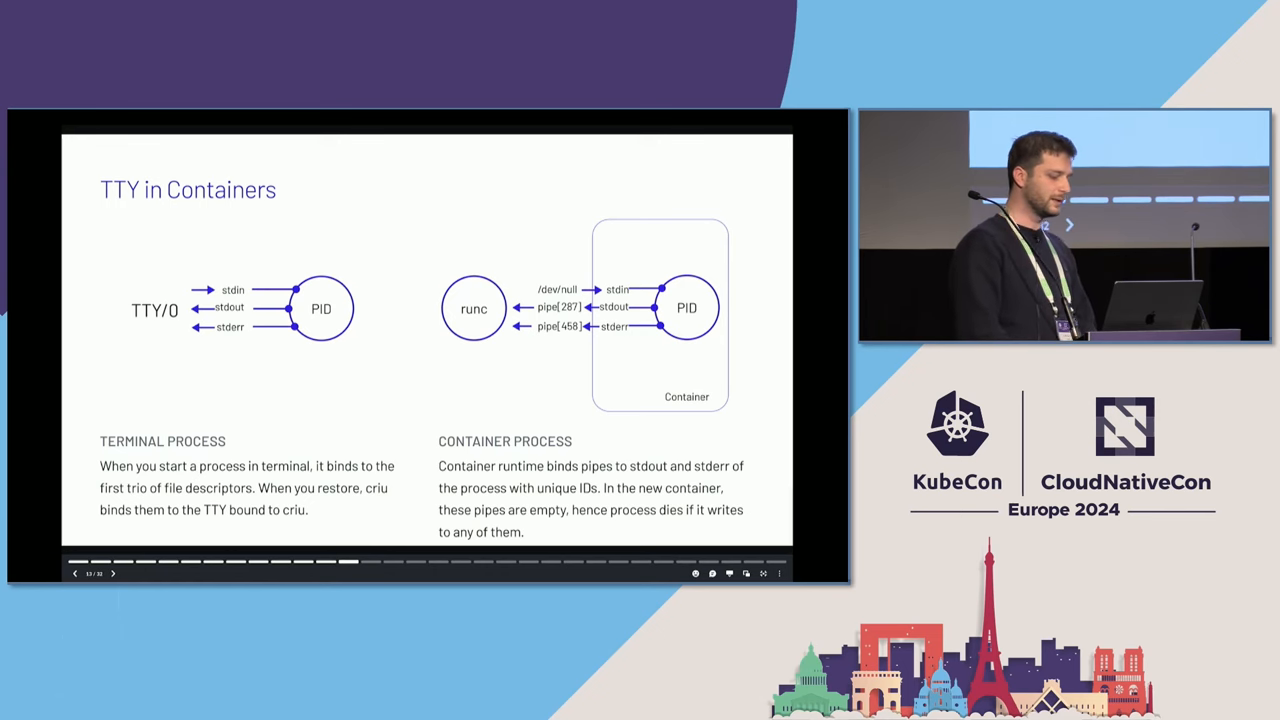
pyautogui.moveTo(273, 349)
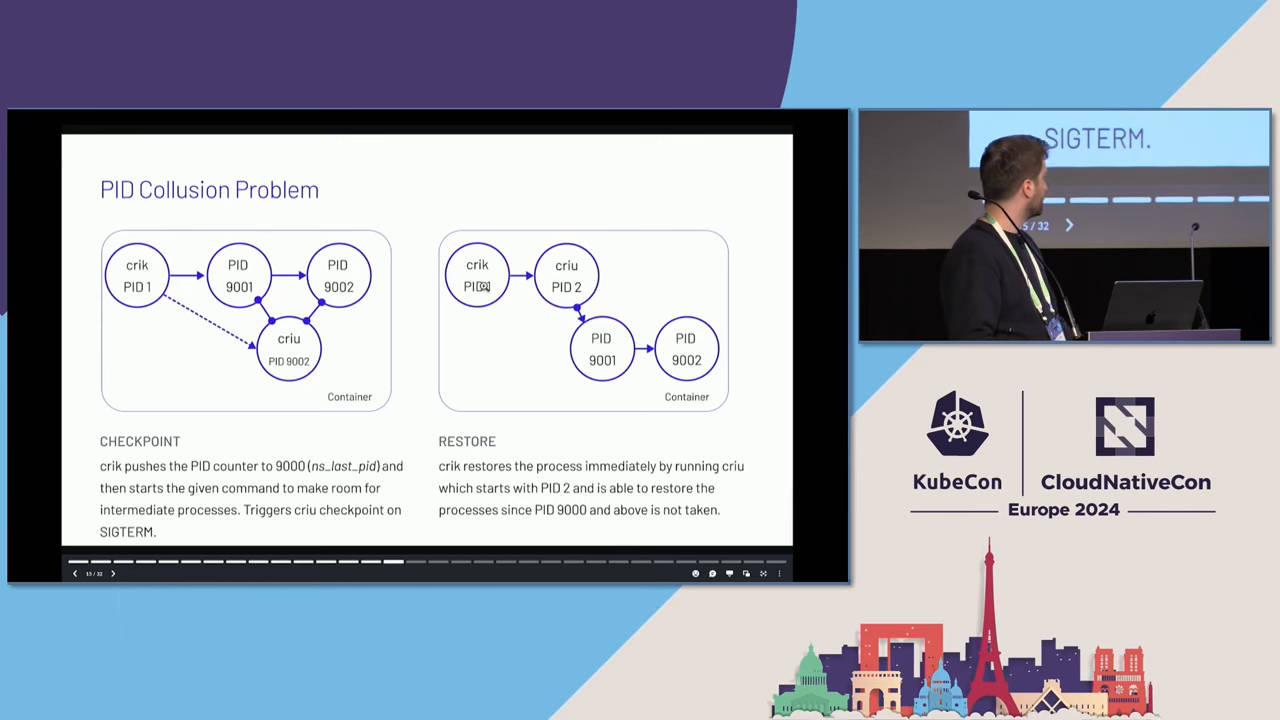
pyautogui.moveTo(500, 323)
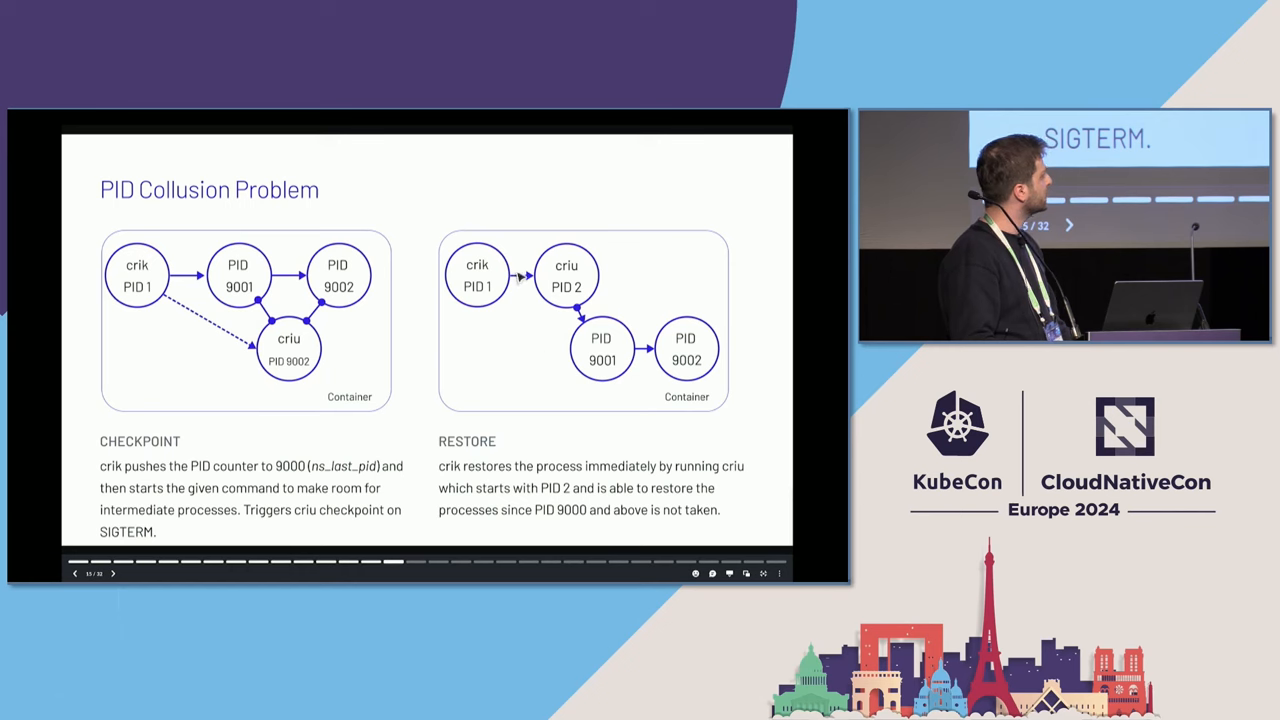
pyautogui.moveTo(511, 209)
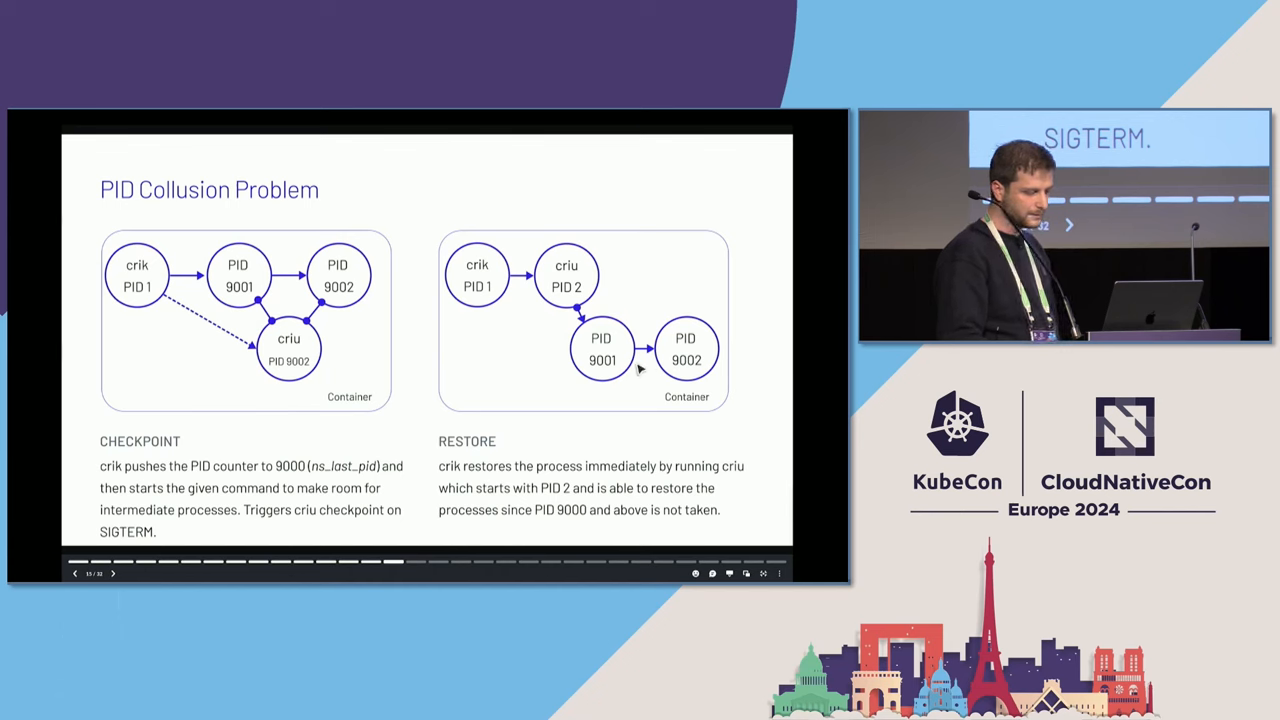
# - Advance to slide 16, where crik passes pipe IDs to criu via --inherit-fd
pyautogui.click(112, 573)
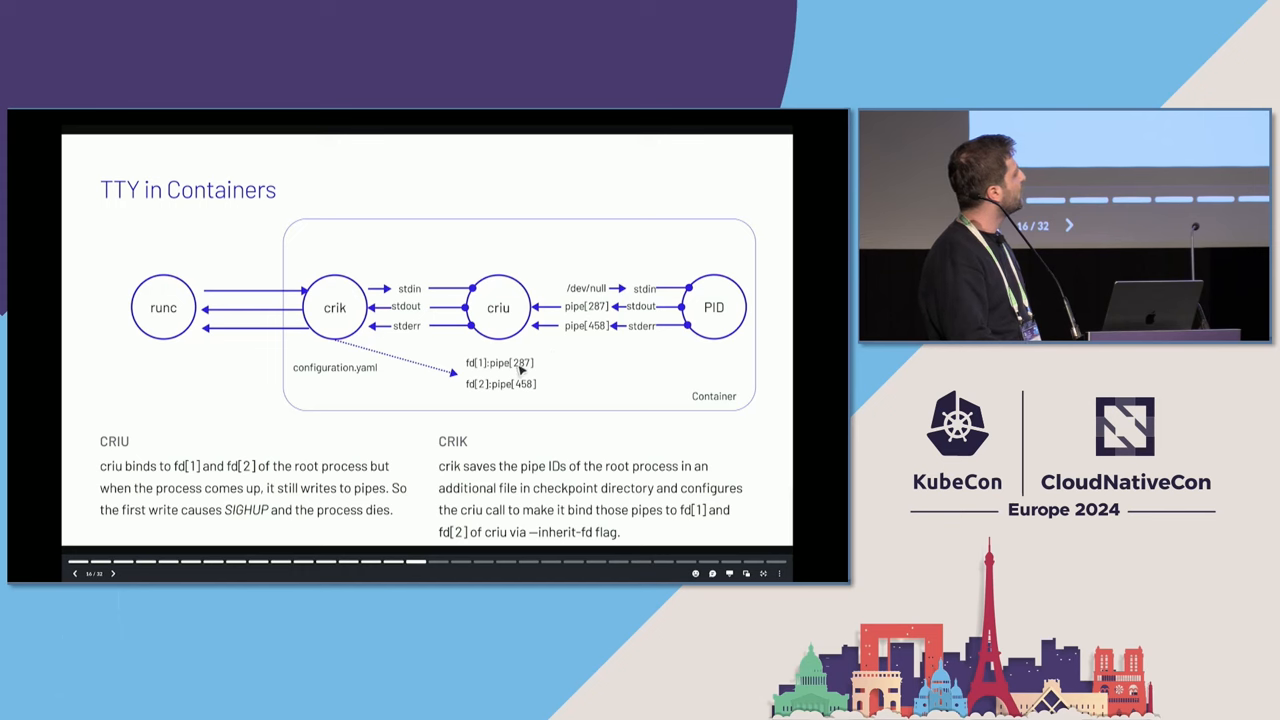
pyautogui.moveTo(520, 397)
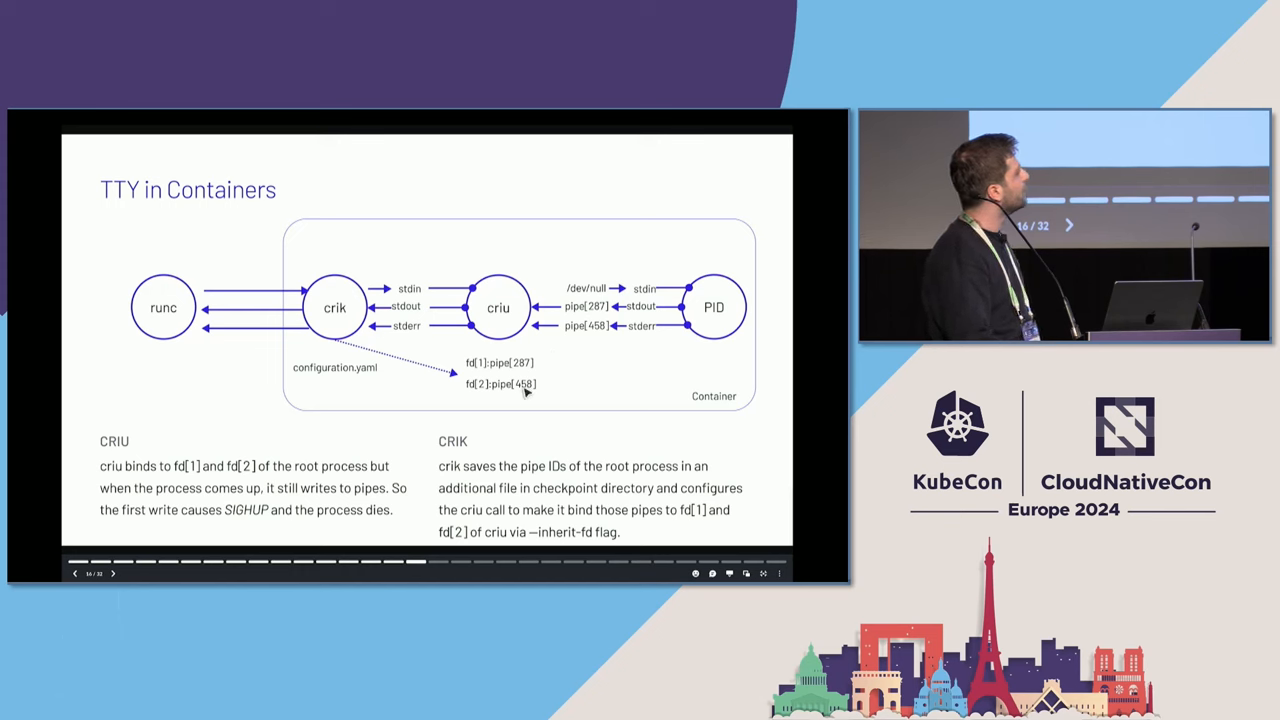
pyautogui.moveTo(501, 321)
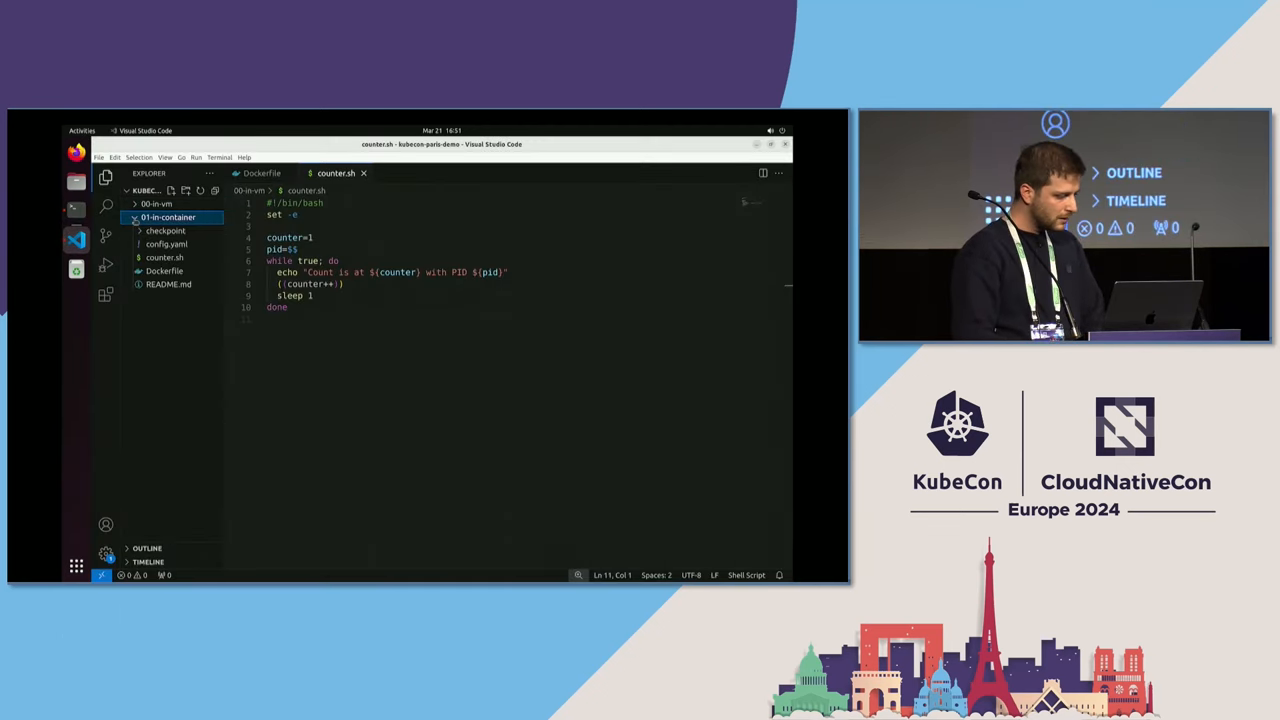
# - Review the 01-in-container Dockerfile and crik config.yaml, highlighting a line in the Dockerfile
pyautogui.click(164, 270)
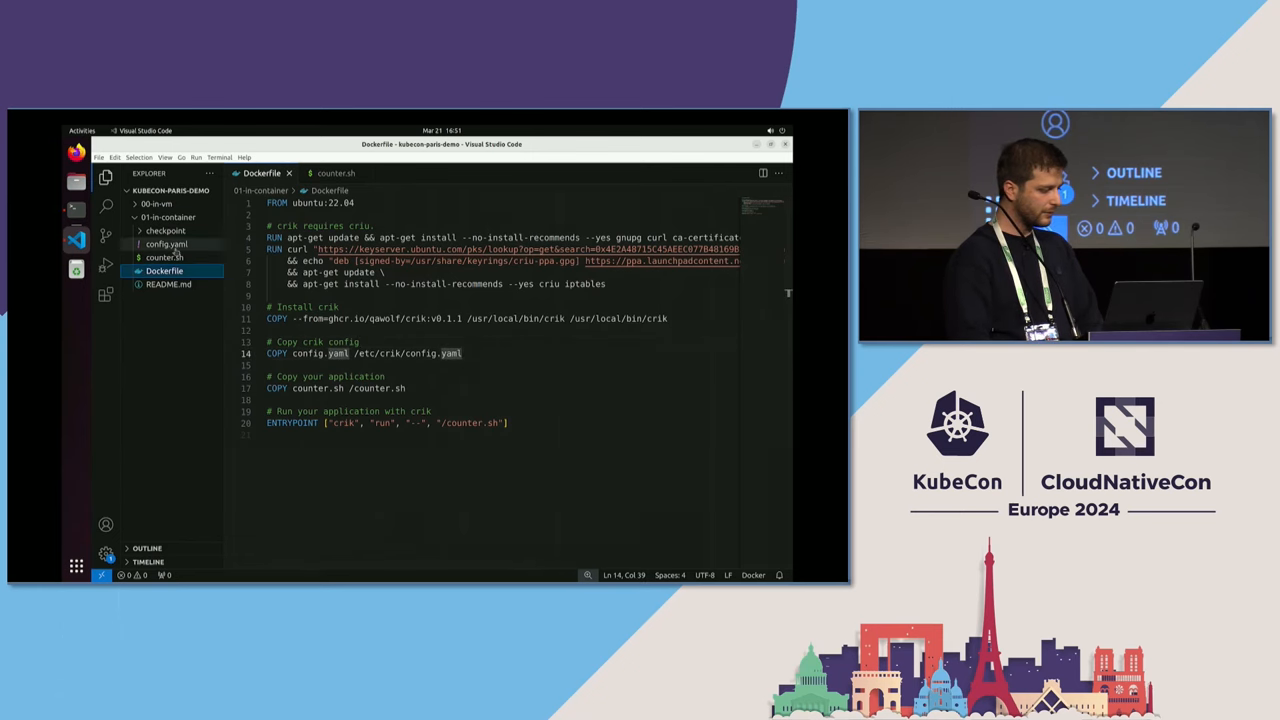
pyautogui.click(167, 244)
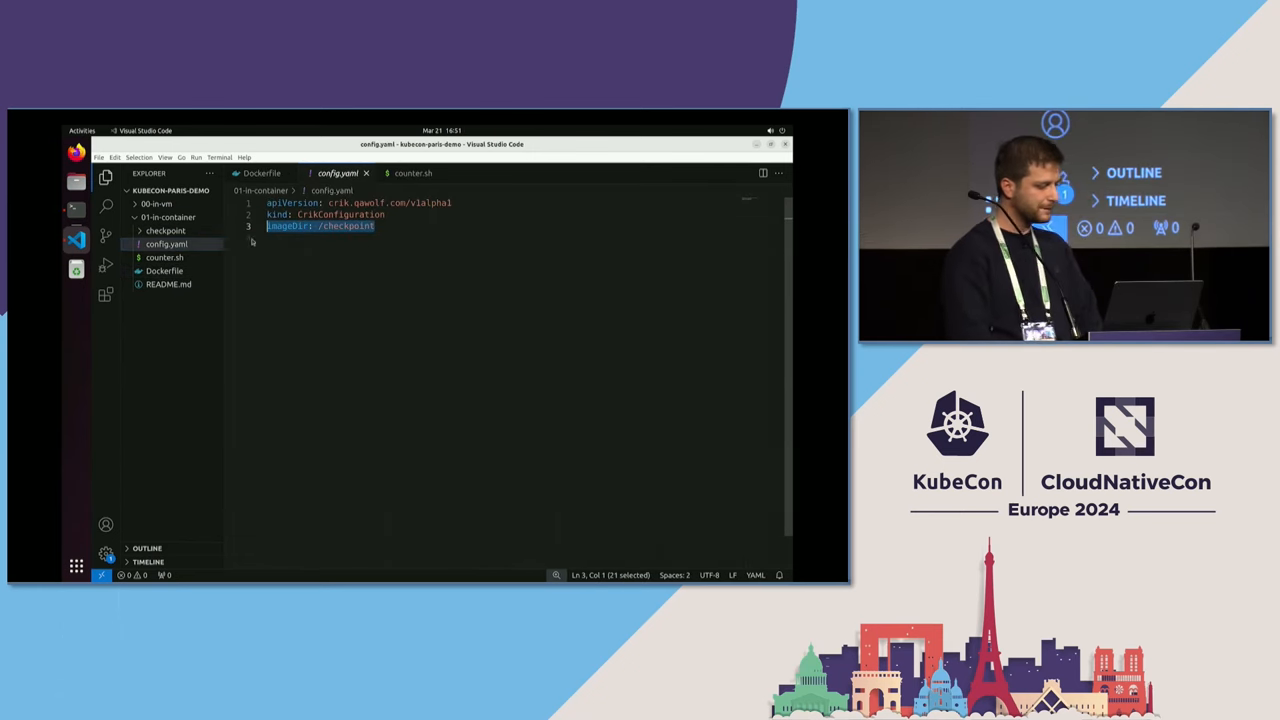
pyautogui.click(164, 270)
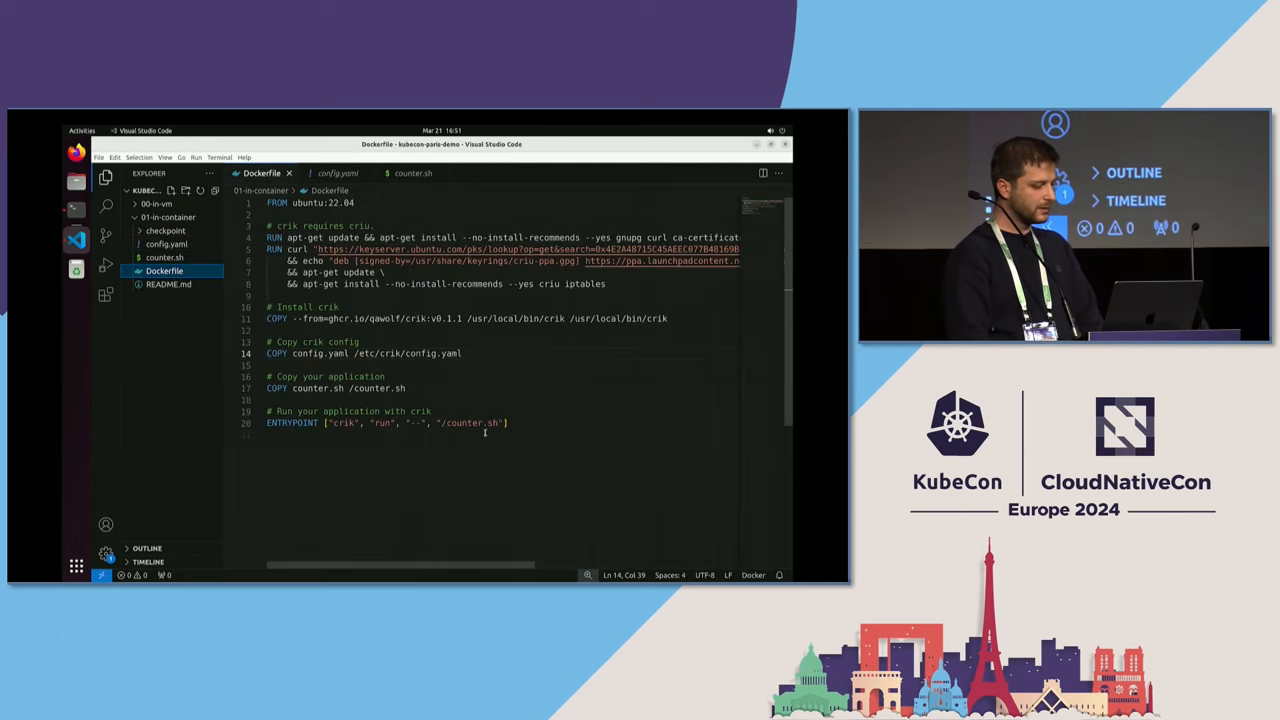
pyautogui.moveTo(322, 423); pyautogui.dragTo(507, 423)
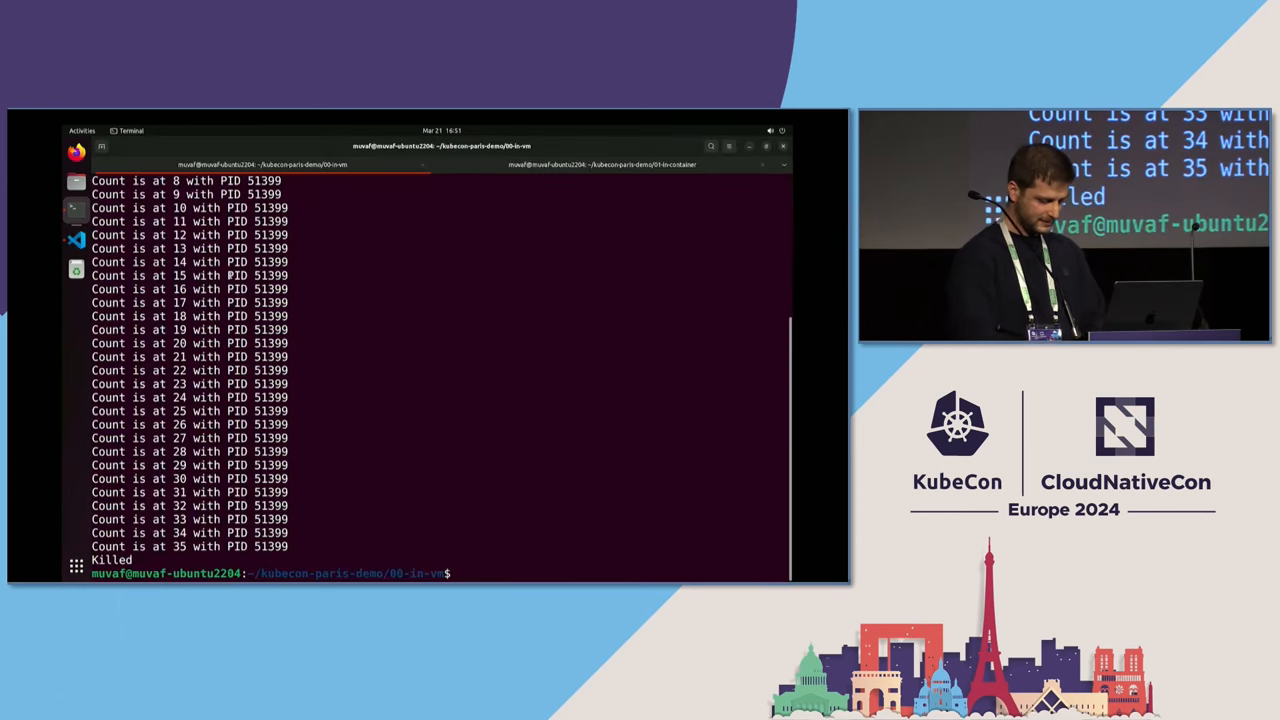
# - Clear the screen and attempt a privileged docker run restoring kubecon-paris/in-container from the mounted checkpoint folder
pyautogui.write('clear')
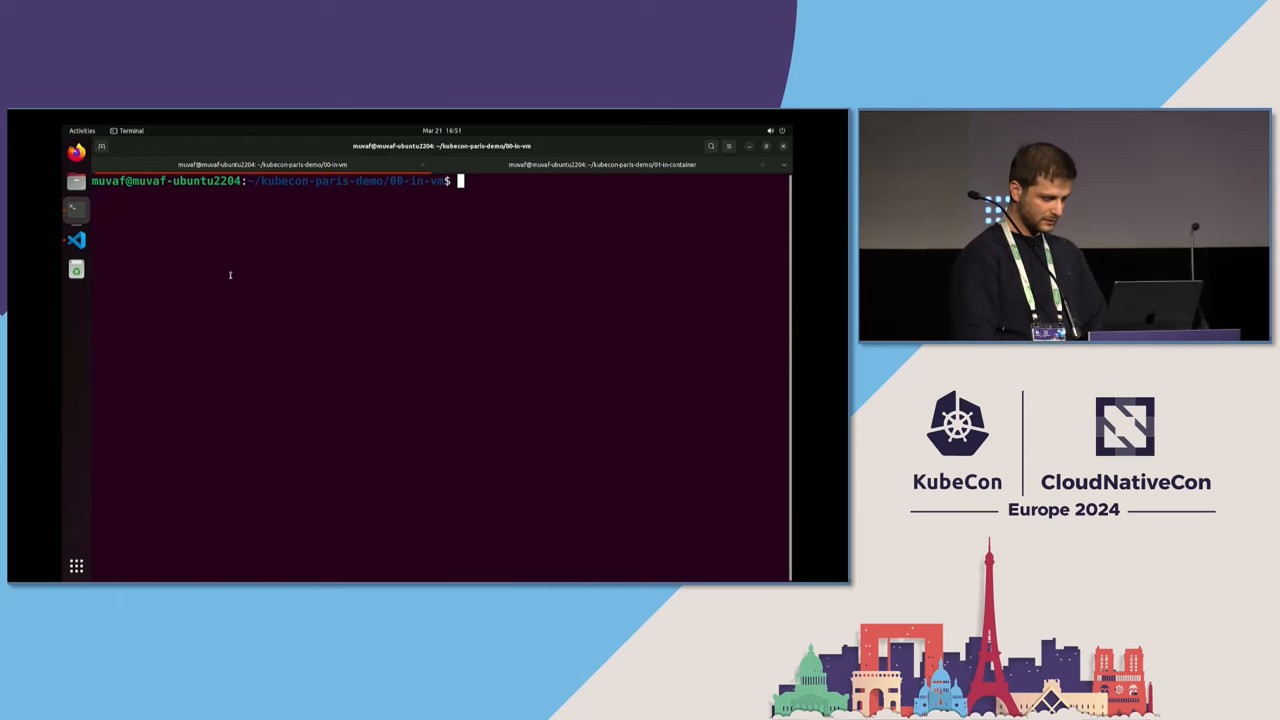
pyautogui.write('docker run -d --privileged -v $(pwd)/checkpoint:/checkpoint kubecon-paris/in-container:v1.0')
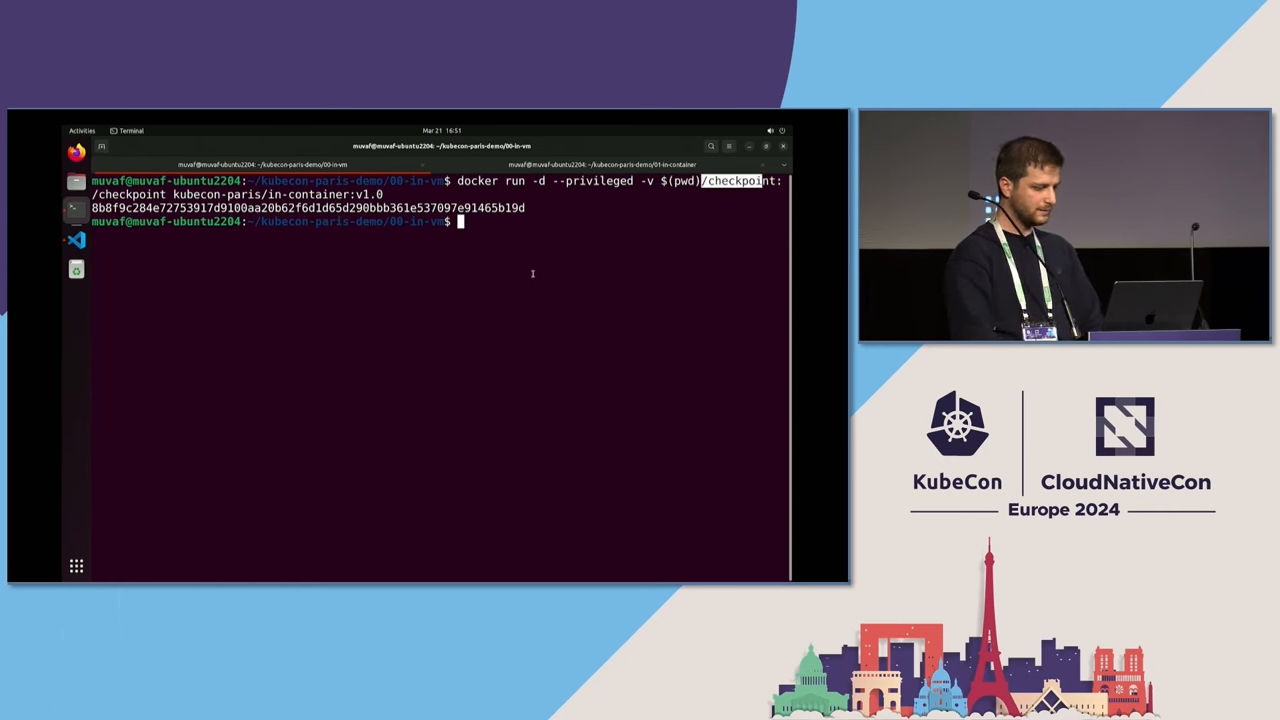
pyautogui.write('docker logs -f')
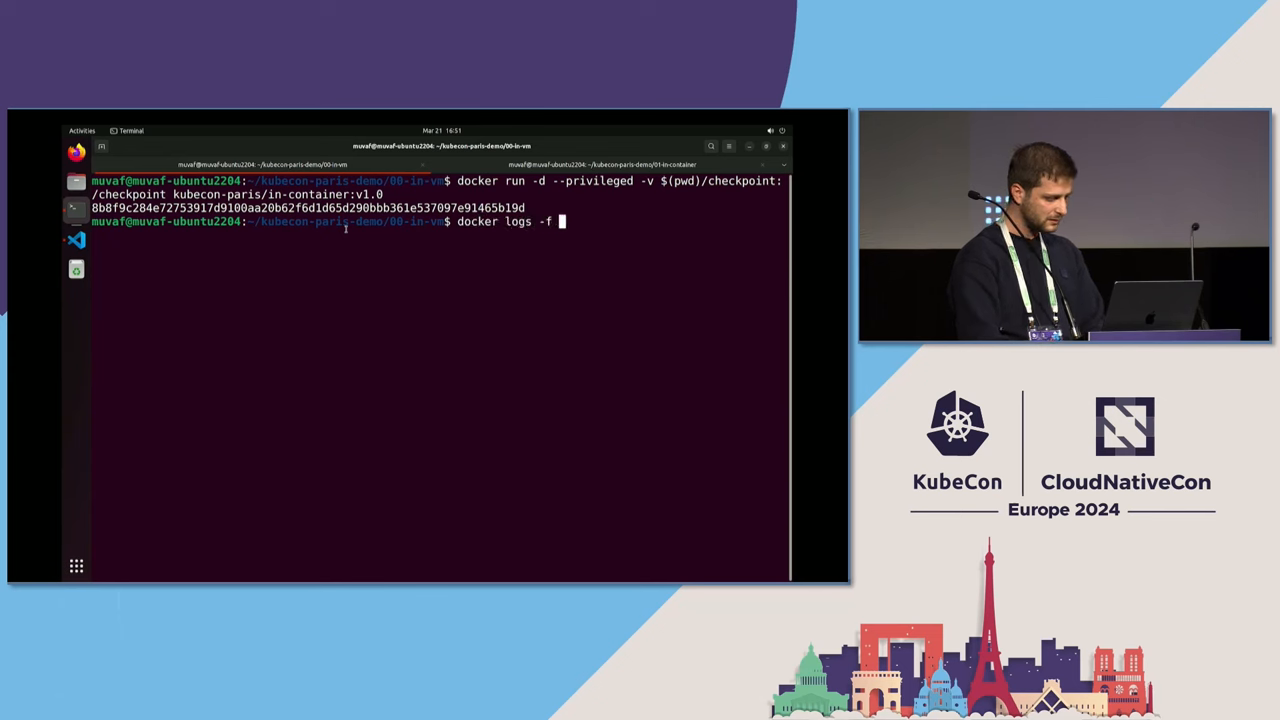
pyautogui.write('8b8')
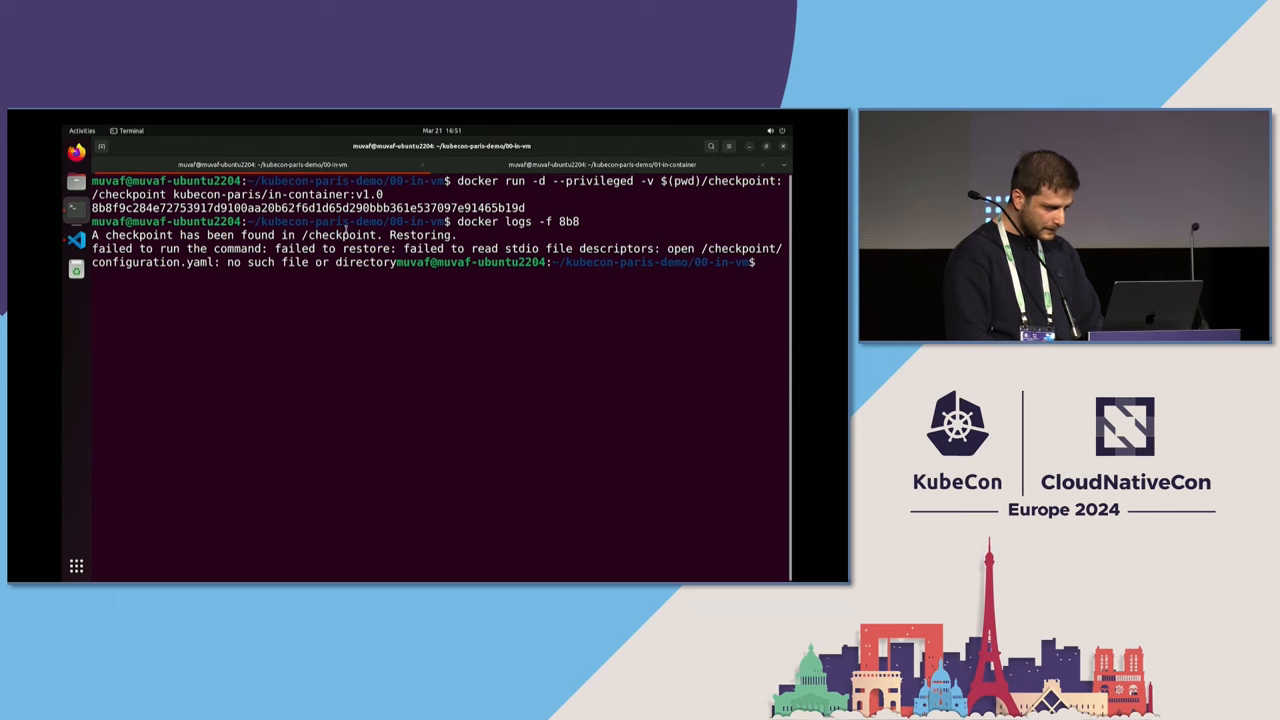
# - List the 01-in-container folder, confirm no containers are running, and inspect the checkpoint/ directory contents
pyautogui.write('ls')
pyautogui.write('cd ')
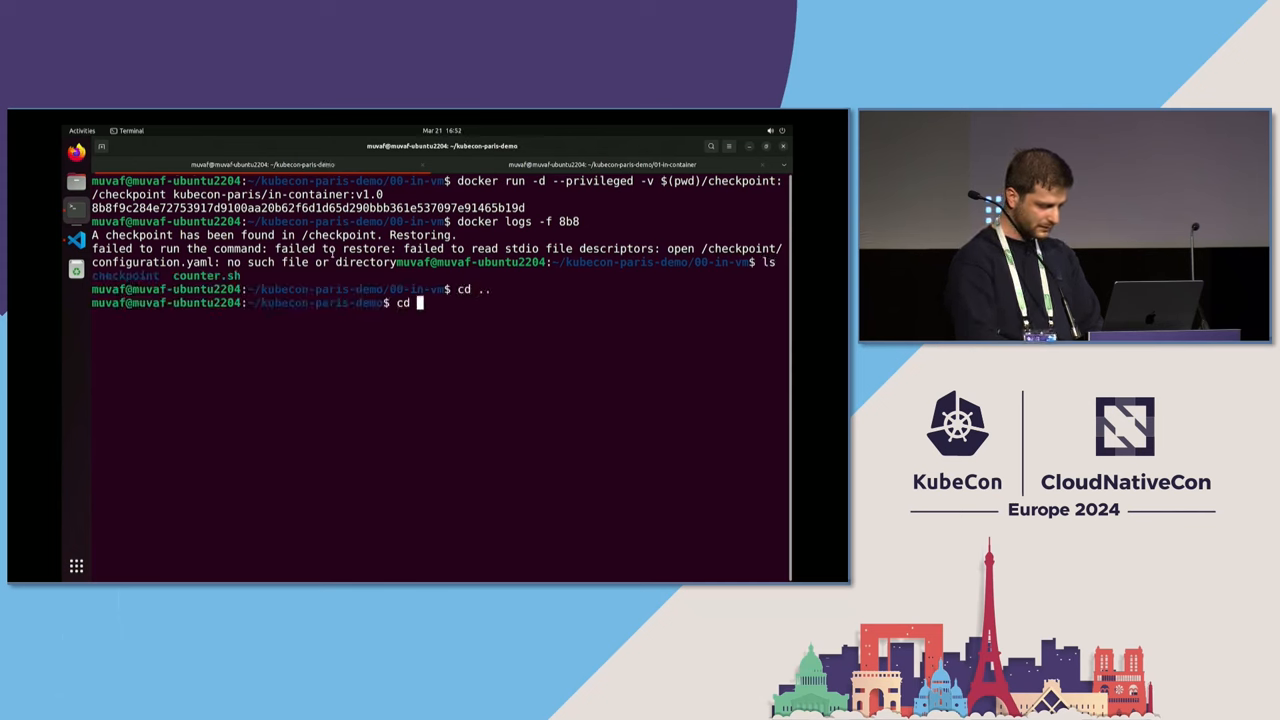
pyautogui.write('docker ps')
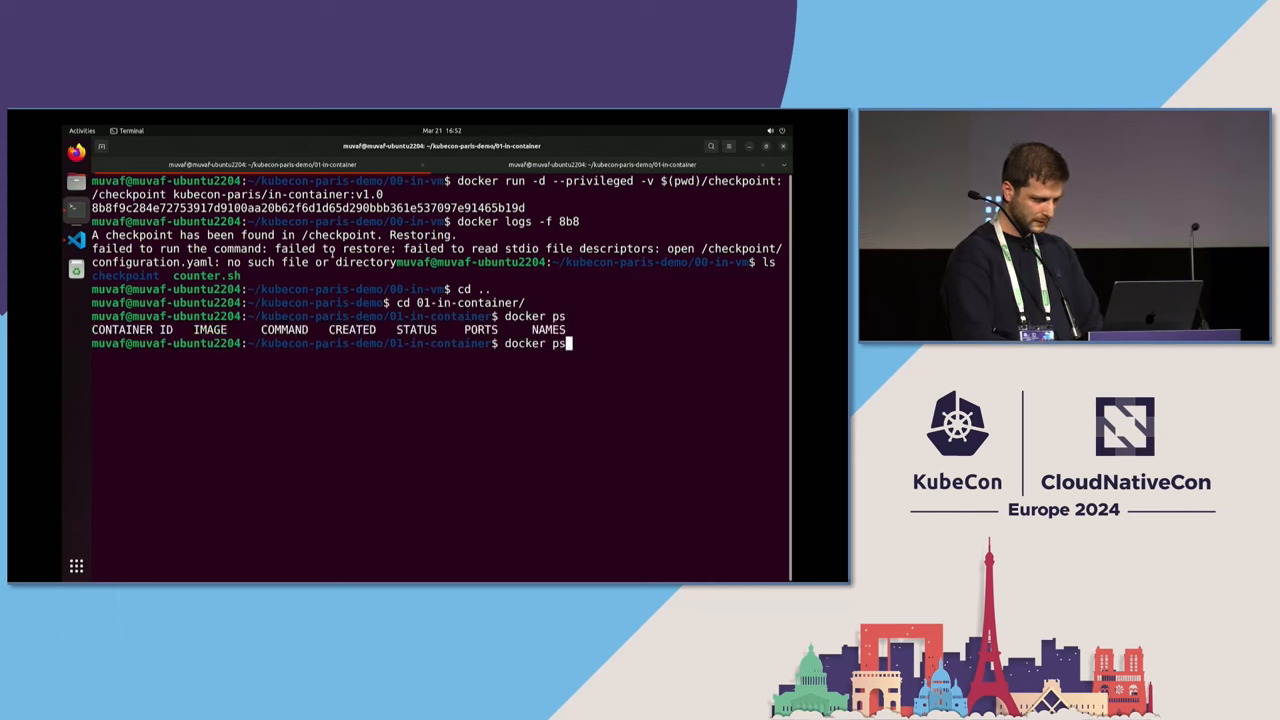
pyautogui.write('ls checkpoint/')
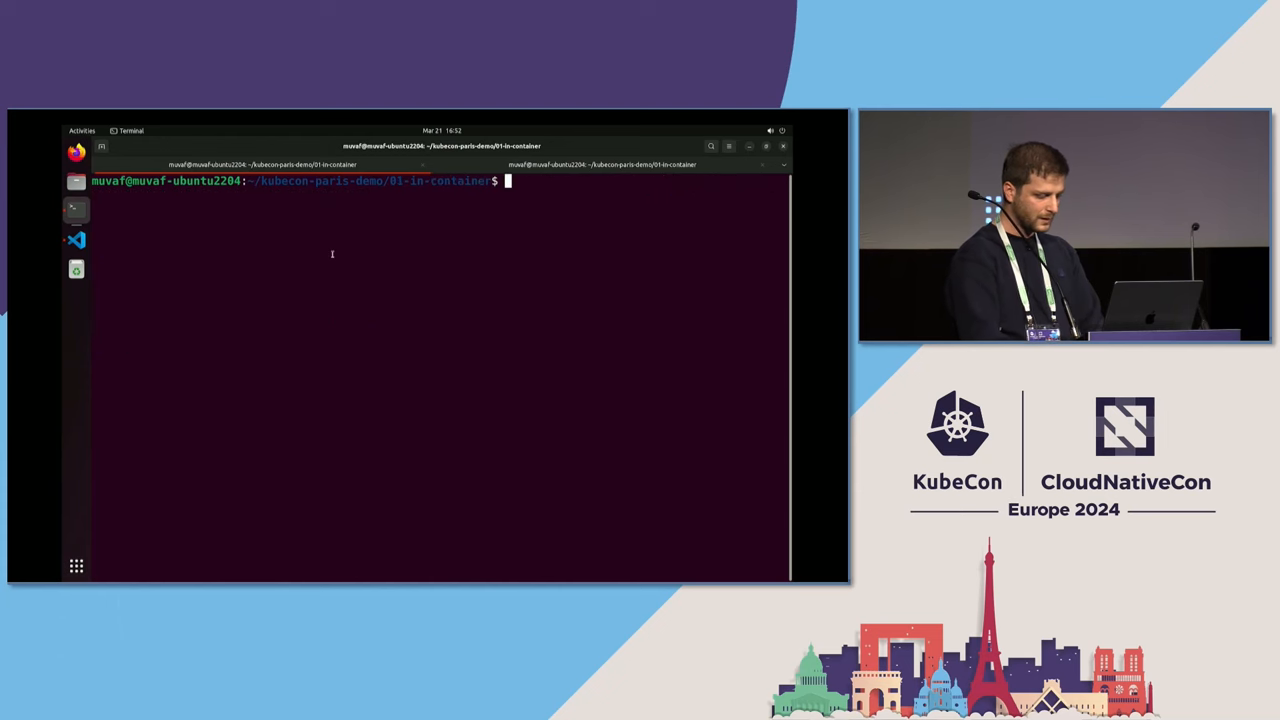
pyautogui.write('docker run -d --privileged -v $(pwd)/checkpoint:/checkpoint kubecon-paris/in-container:v1.0')
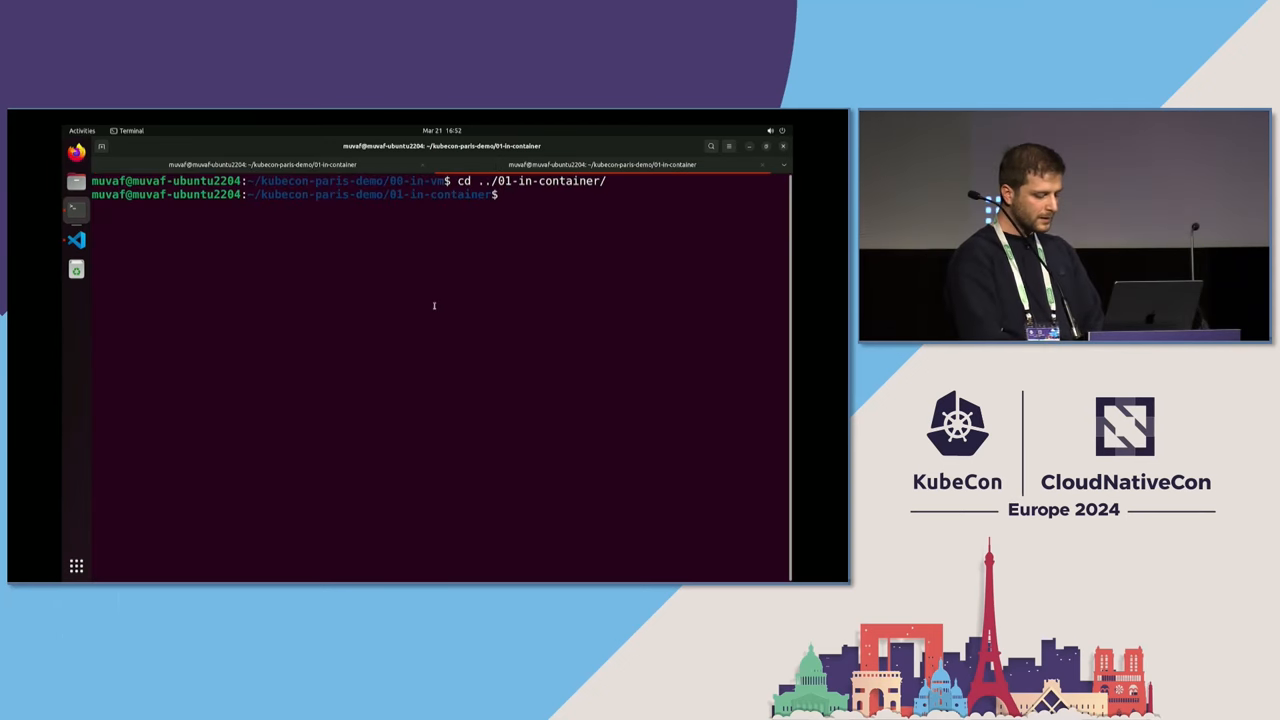
# - Stop the running counter container 0a1 so crik catches SIGTERM and takes a checkpoint
pyautogui.write('docker ps')
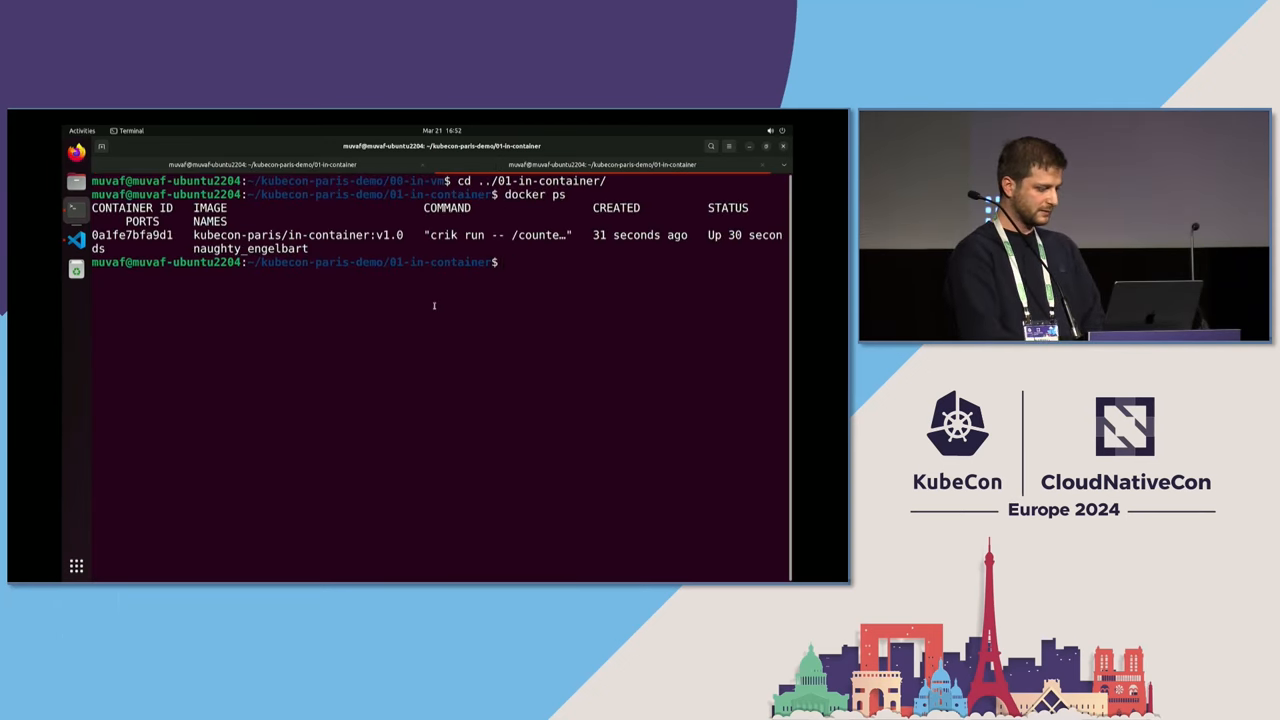
pyautogui.write('d')
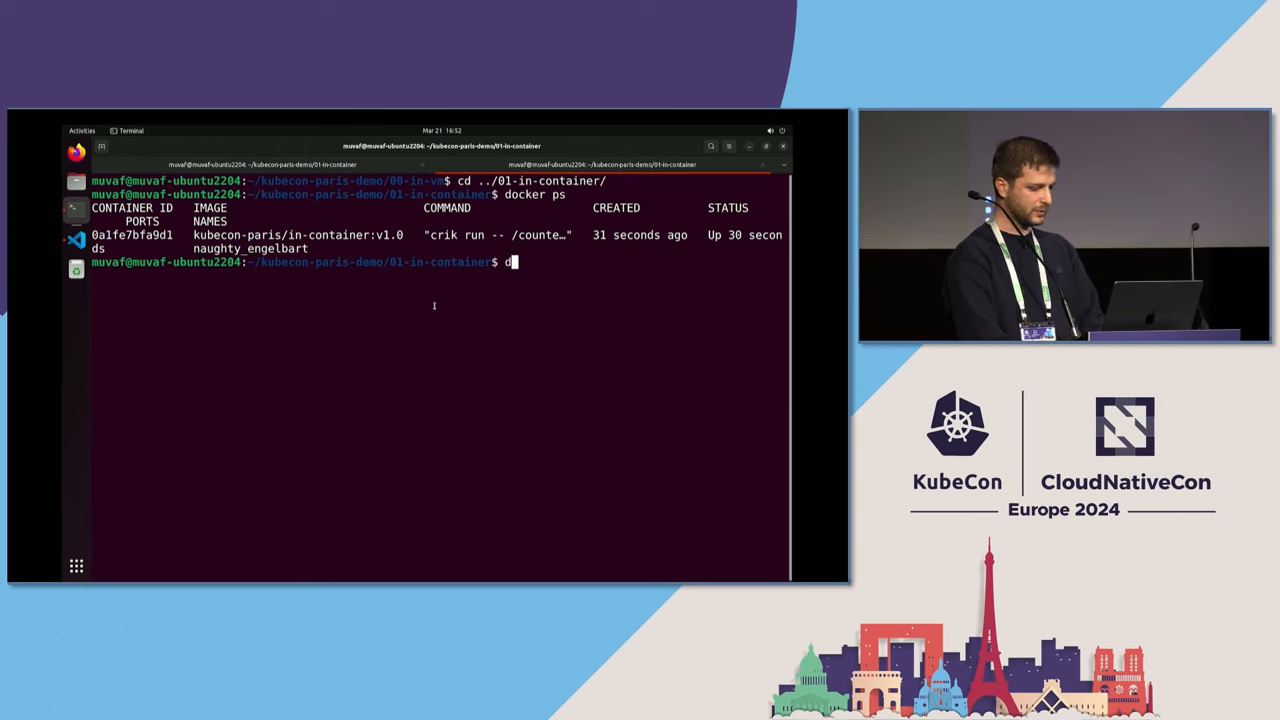
pyautogui.write('ocker stop')
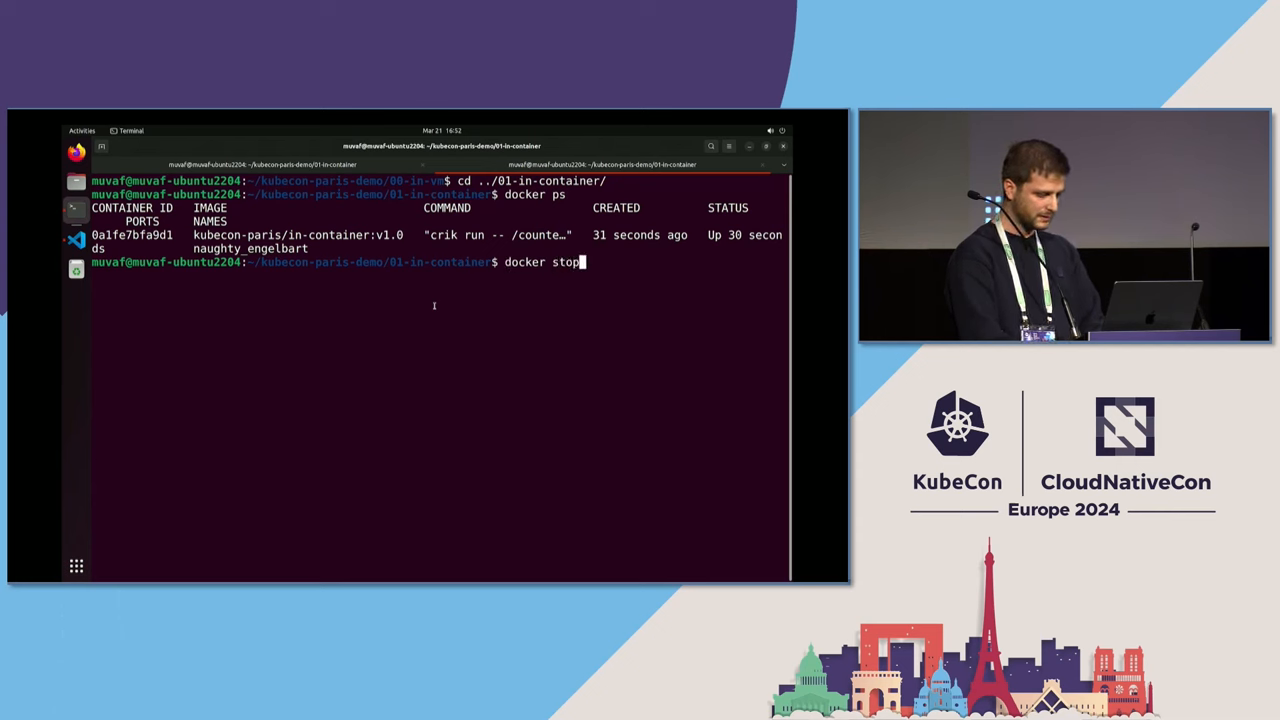
pyautogui.write('0a1')
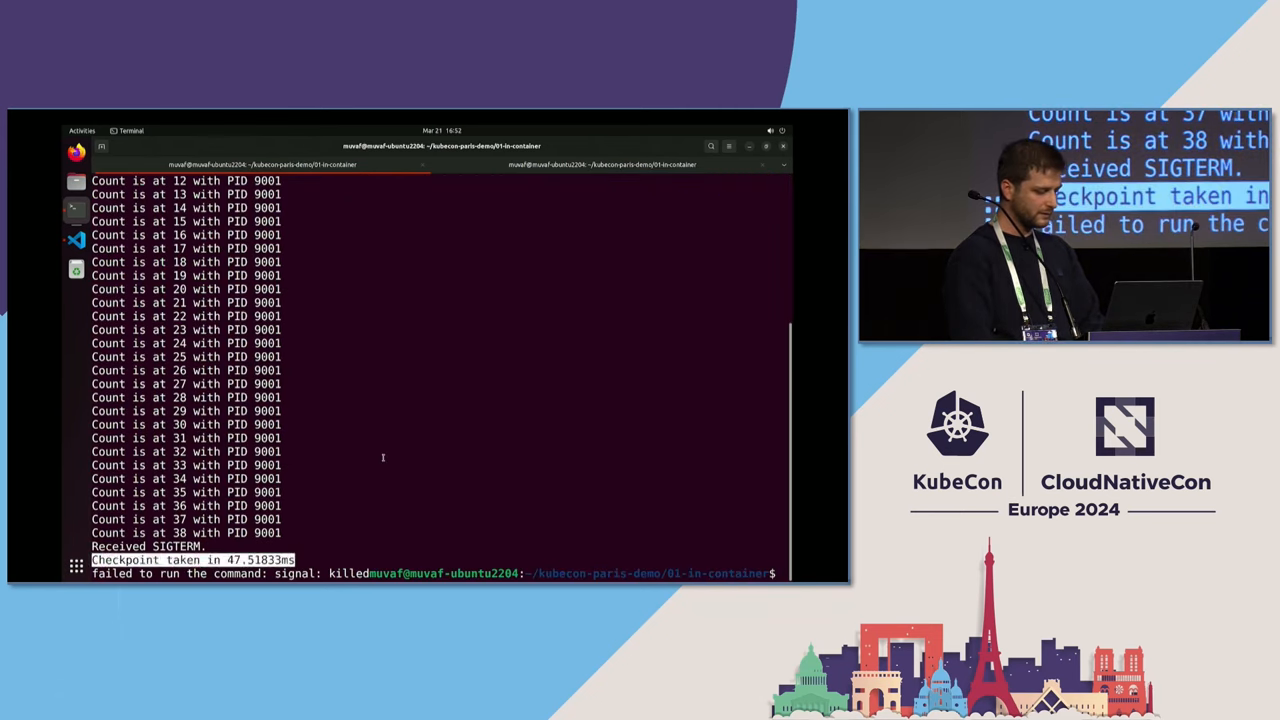
# - List the demo folder showing the new checkpoint directory, check the README in VS Code, and return to the terminal
pyautogui.write('ls')
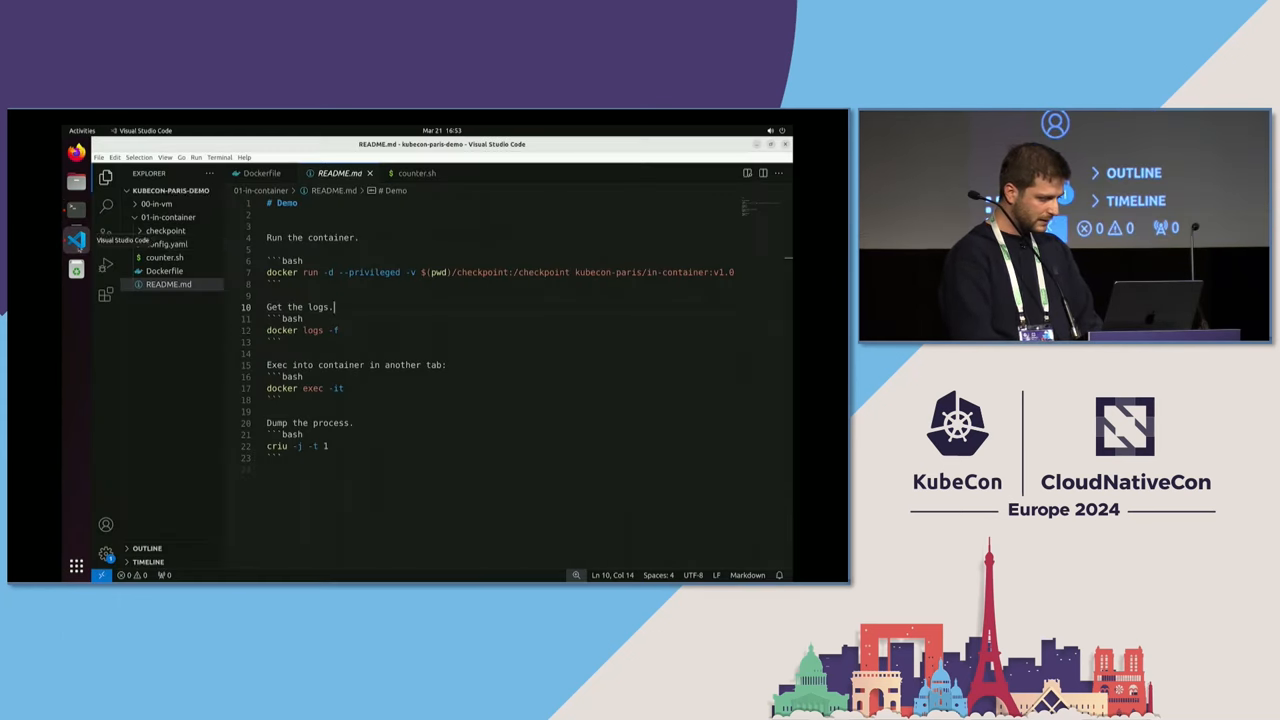
pyautogui.click(165, 230)
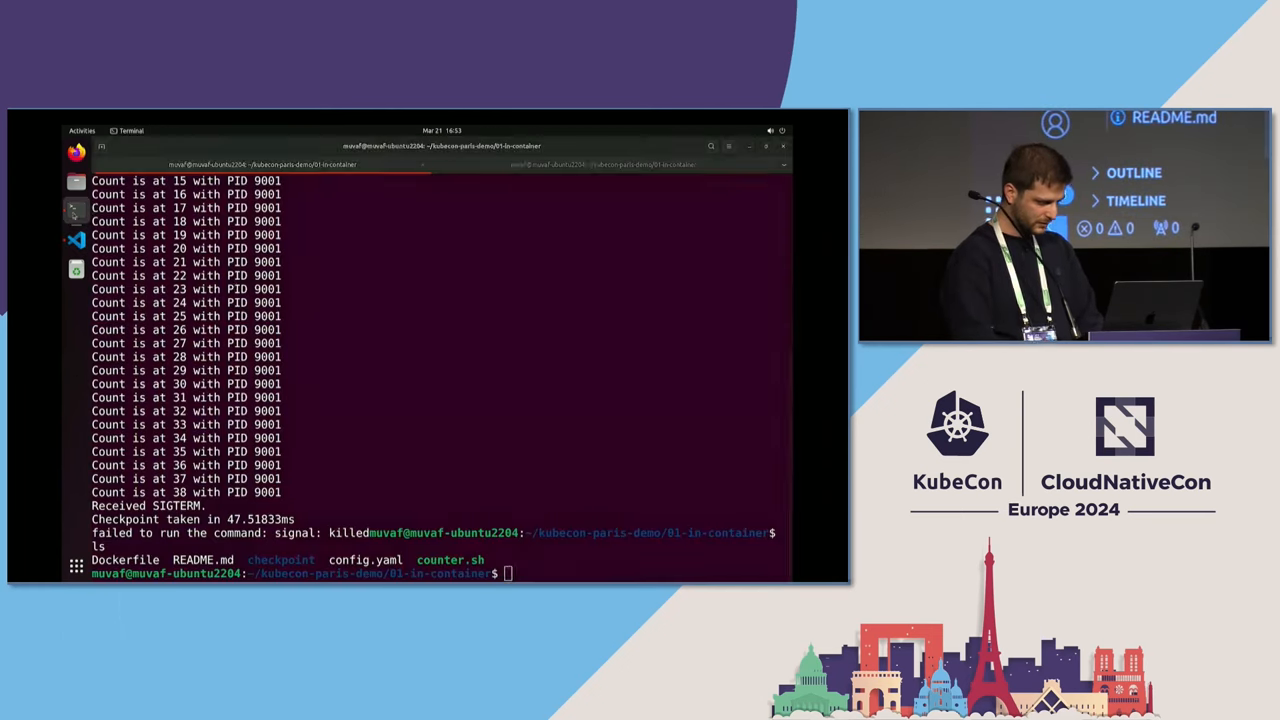
# - Recursively change ownership of the checkpoint folder to muvaf:muvaf using sudo chown -R
pyautogui.write('sudo')
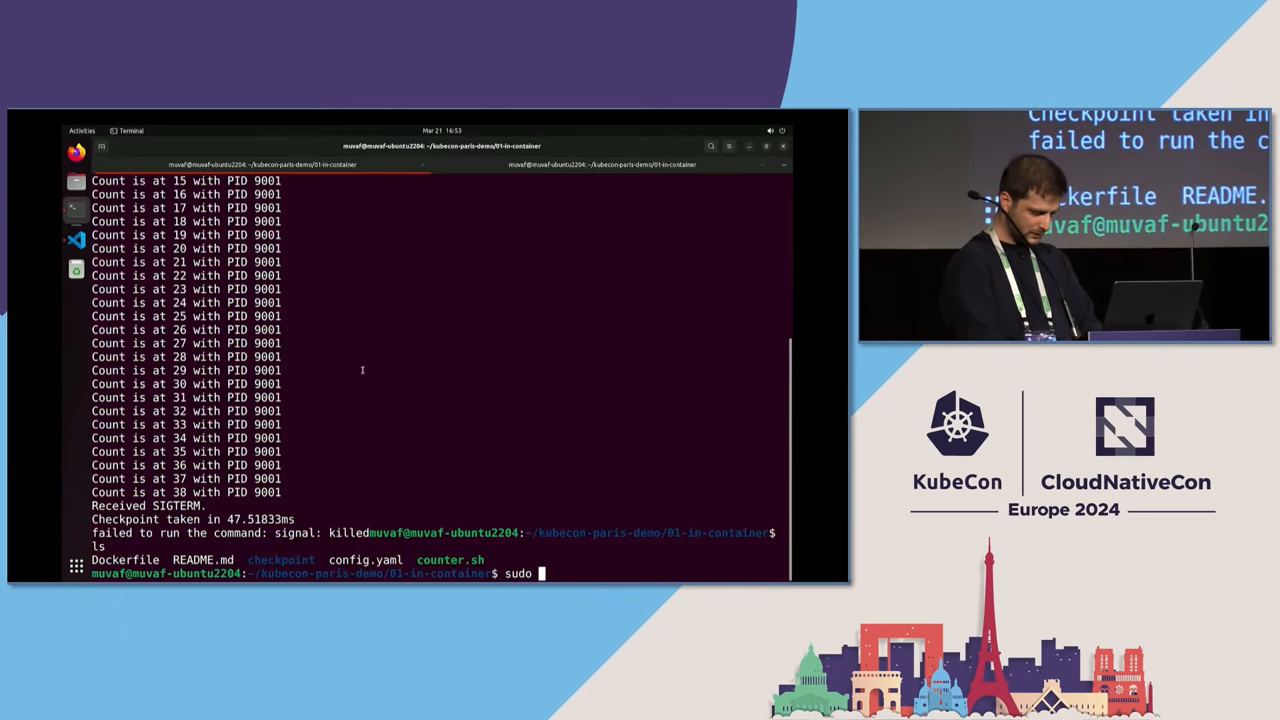
pyautogui.write('chown -')
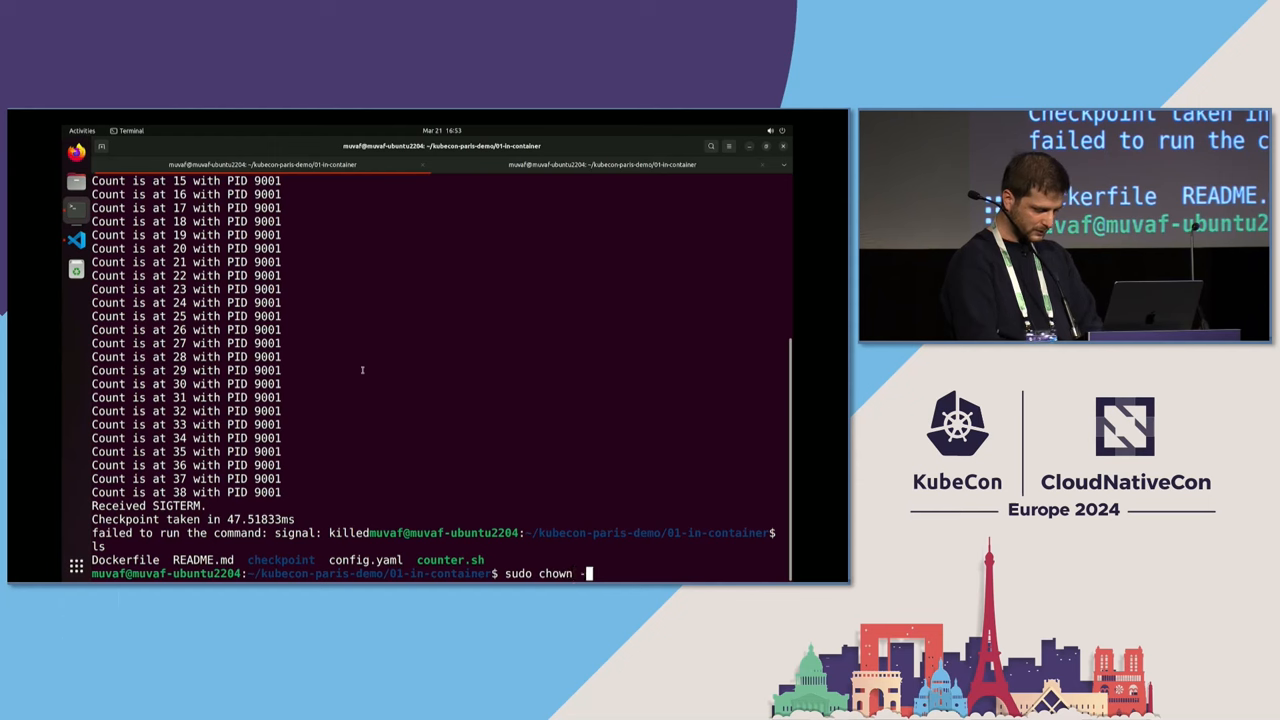
pyautogui.write('R muvaf:m')
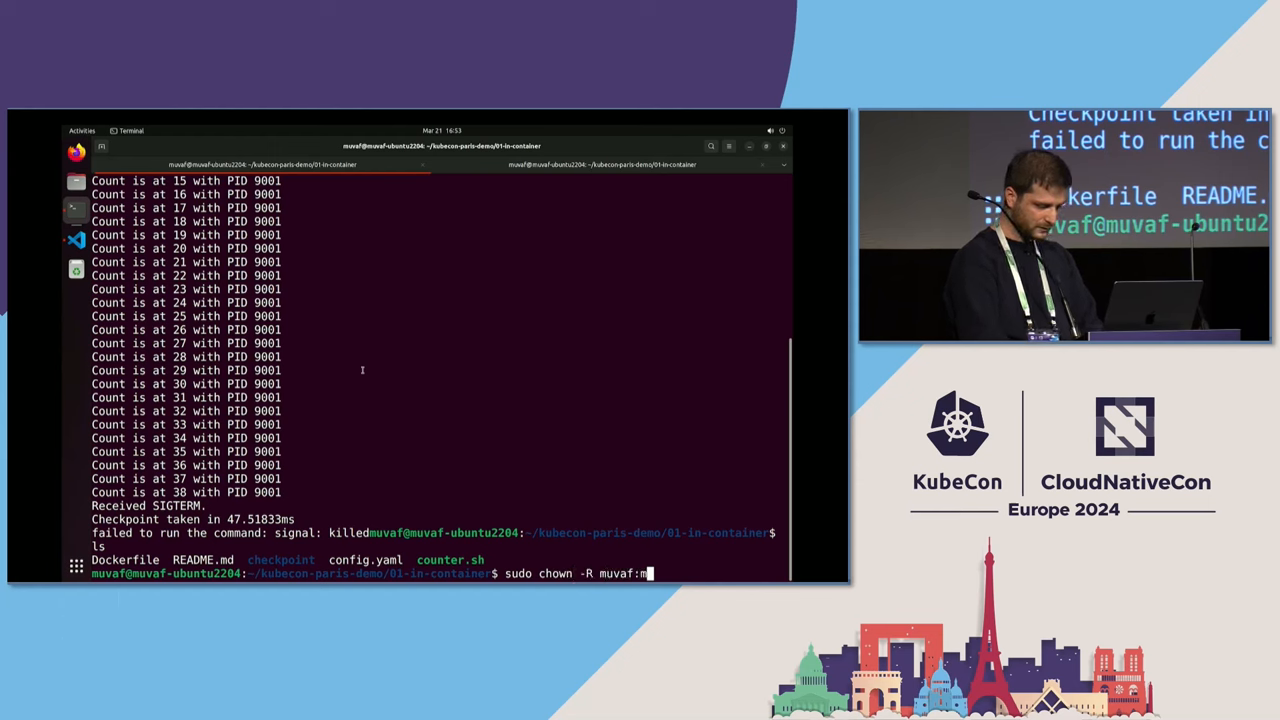
pyautogui.write('uvaf')
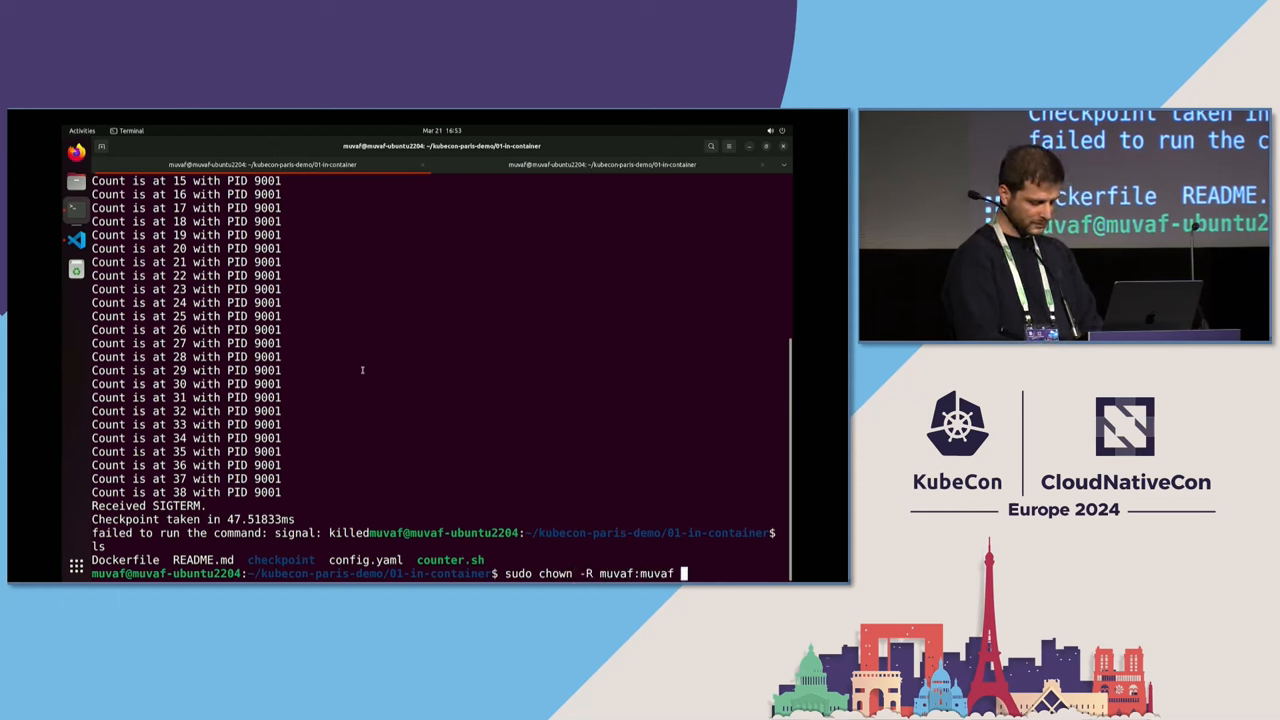
pyautogui.write('checkpoint/')
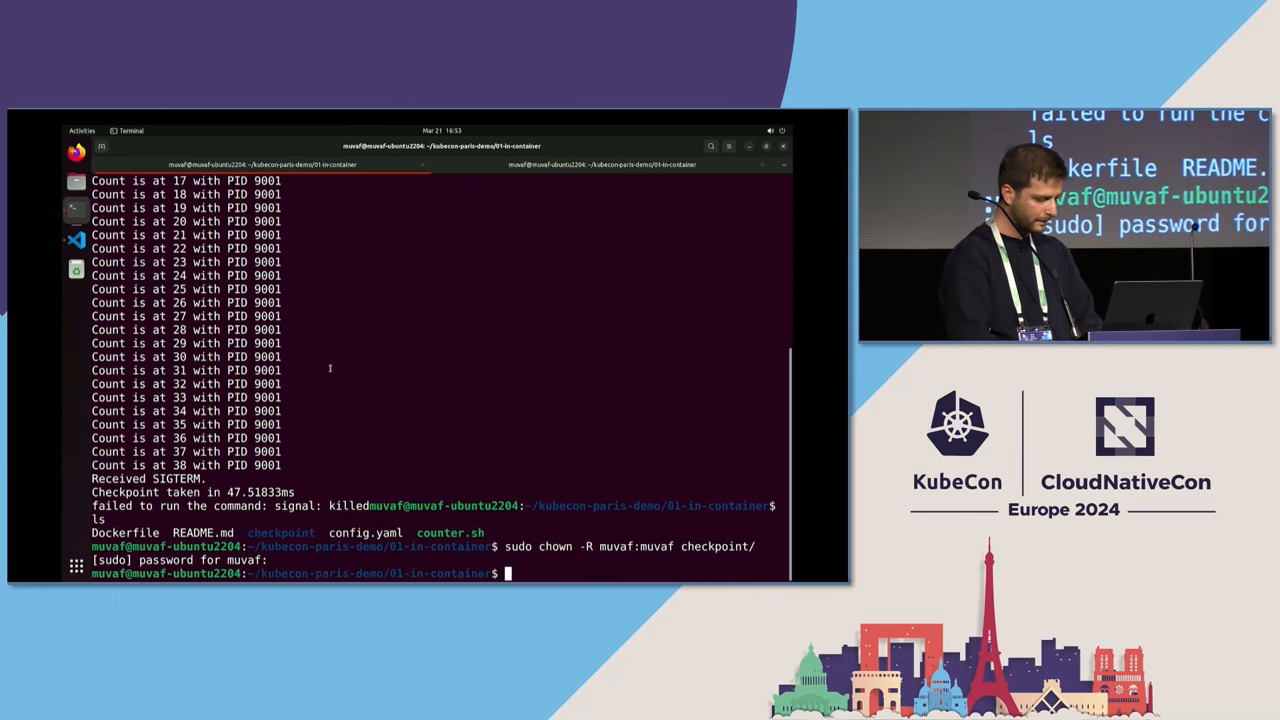
# - View the Dockerfile in Visual Studio Code, then come back to the terminal session
pyautogui.click(76, 238)
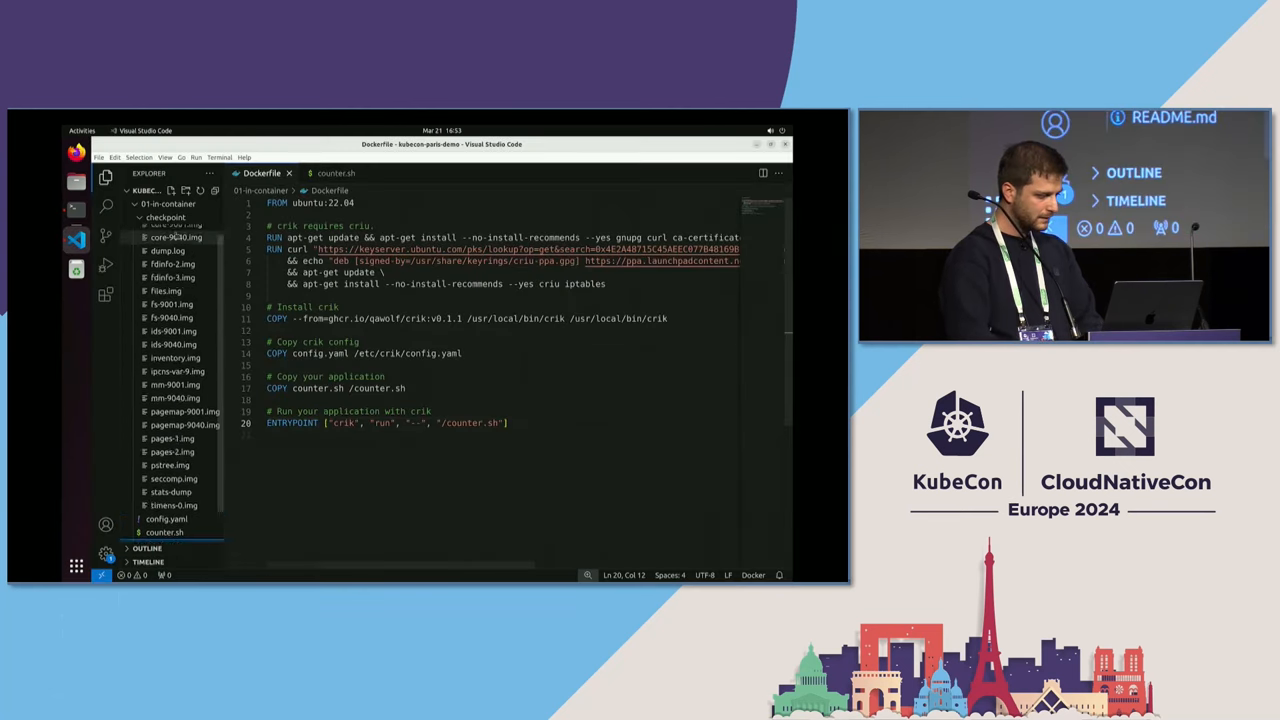
pyautogui.click(185, 257)
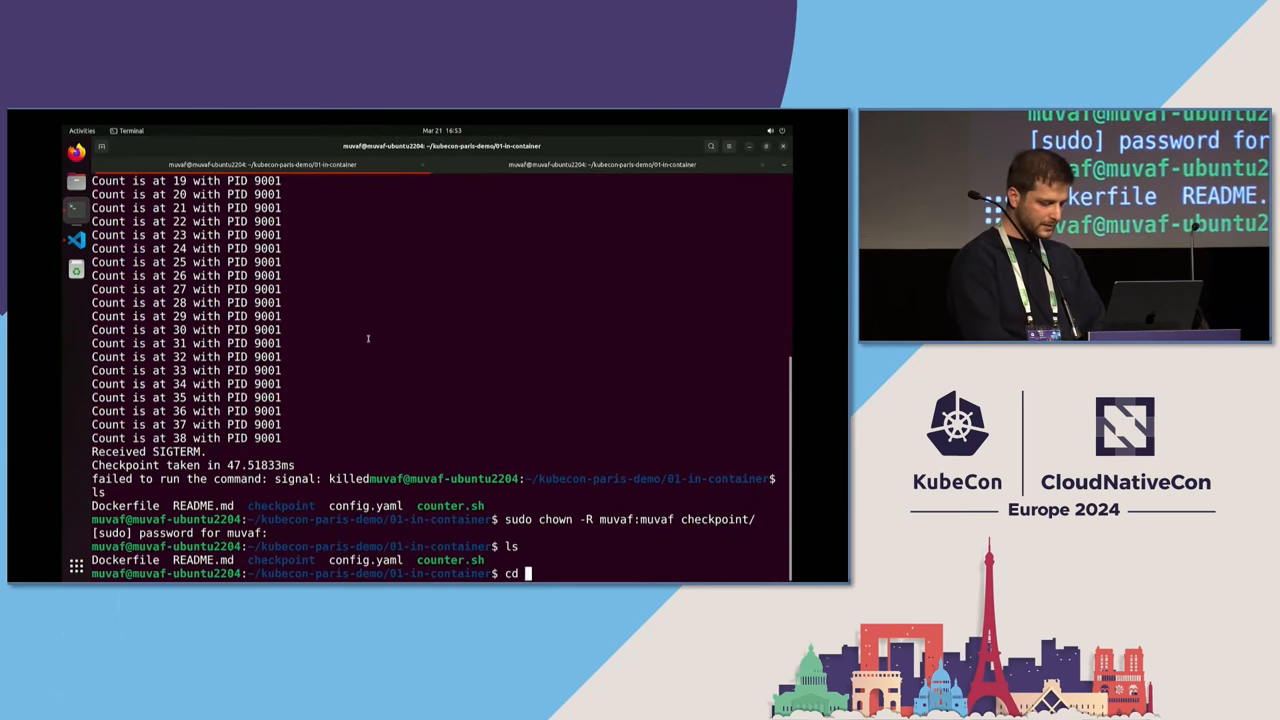
# - Enter the checkpoint folder, list its image files, and inspect open file descriptors with crit x . fds
pyautogui.write('checkpoint/')
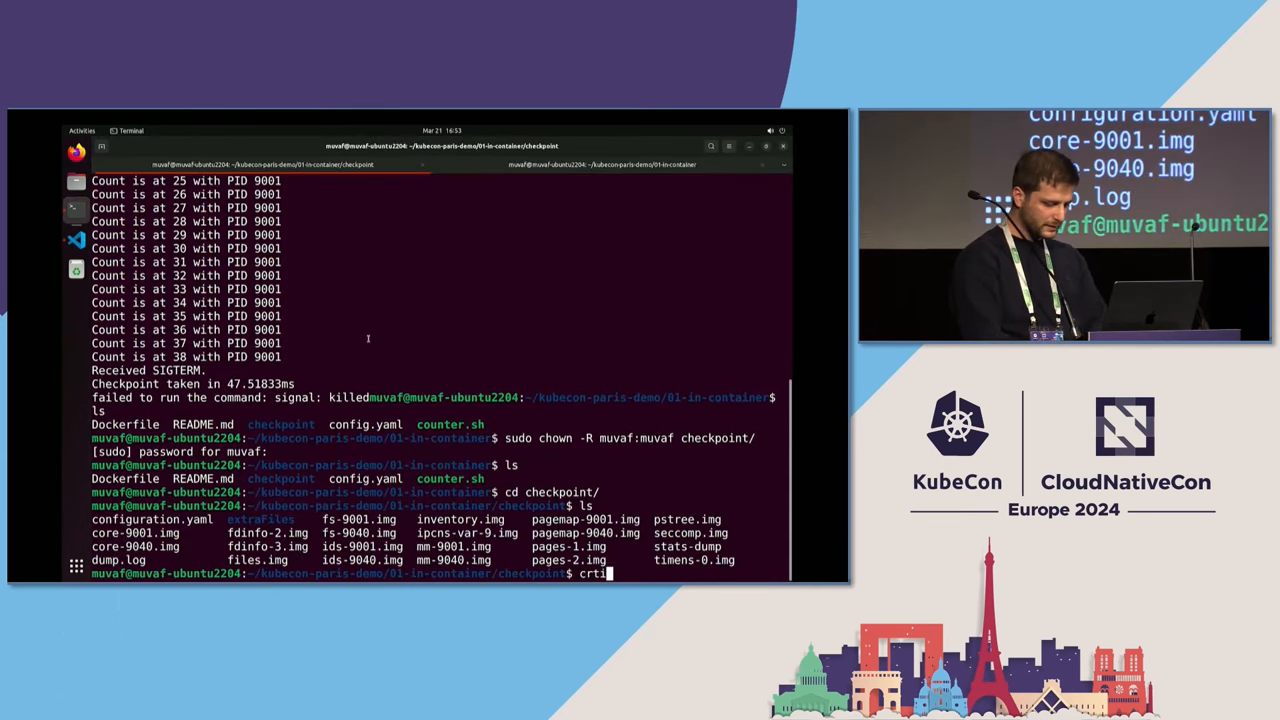
pyautogui.write('r')
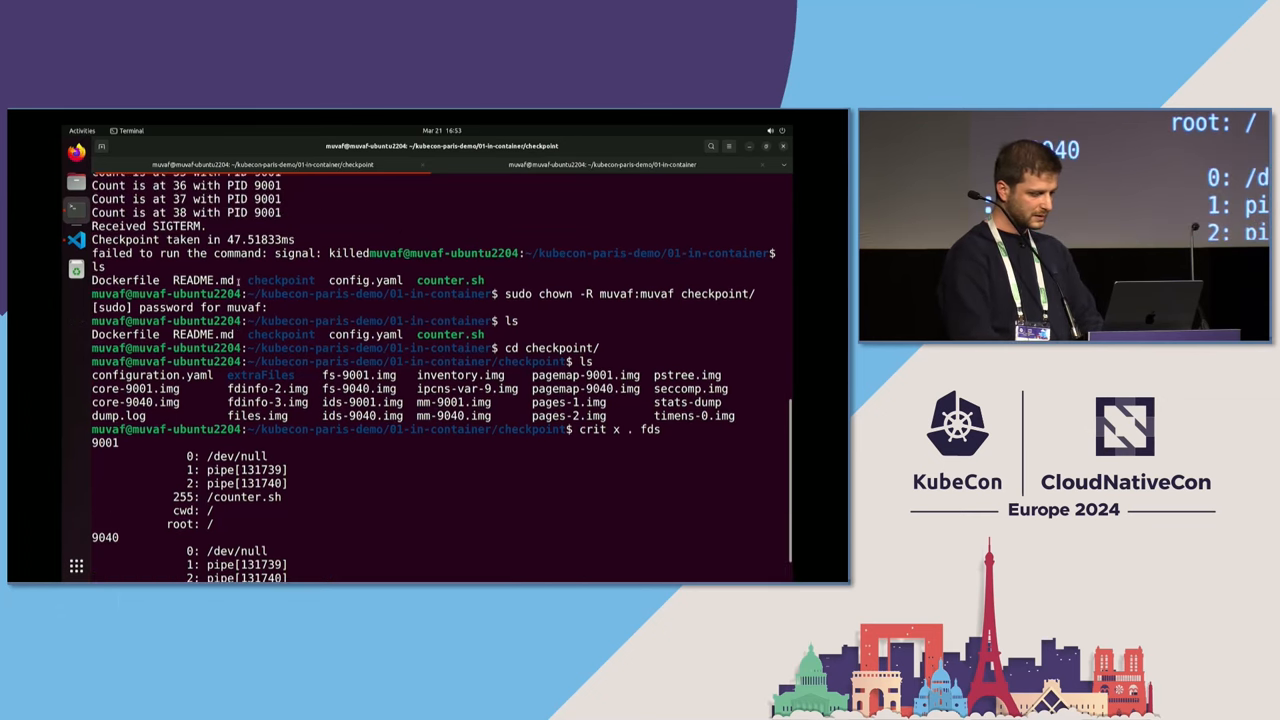
pyautogui.write('ls')
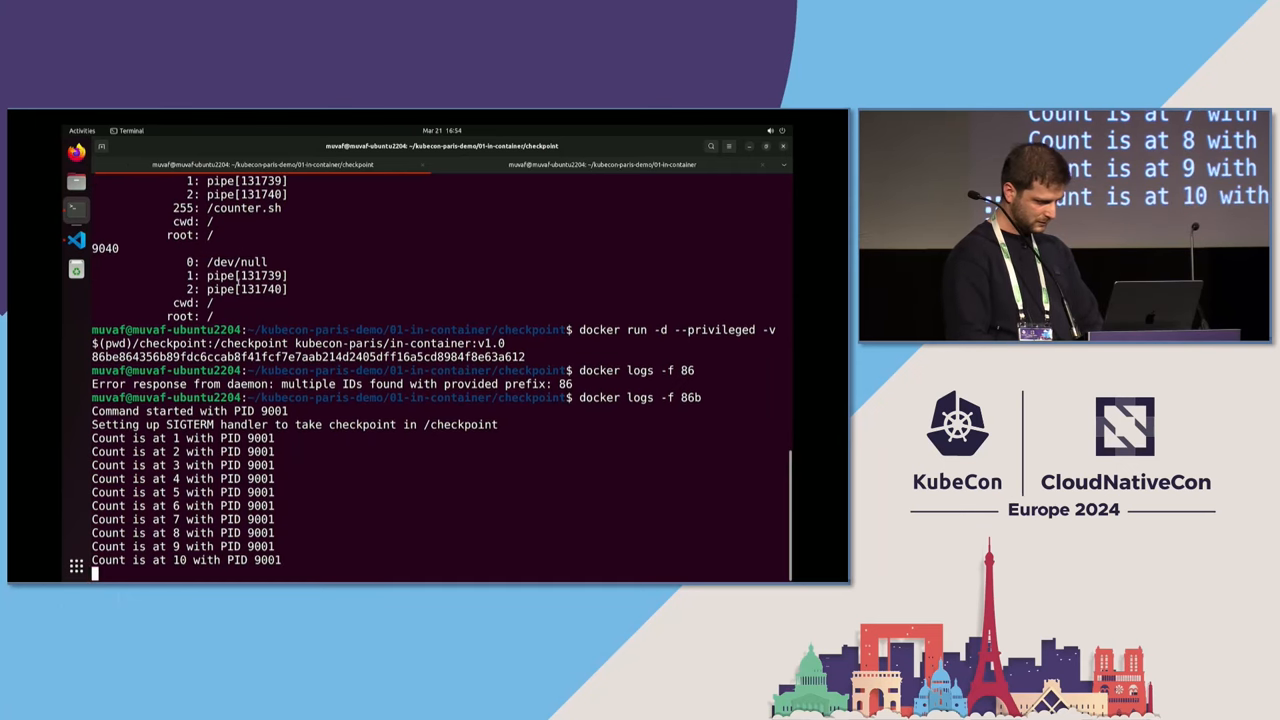
# - Stop following the restored container's logs, force-remove checkpoint/ with sudo, and enter a new privileged docker run of kubecon-paris/in-container
pyautogui.press('ctrl+c')
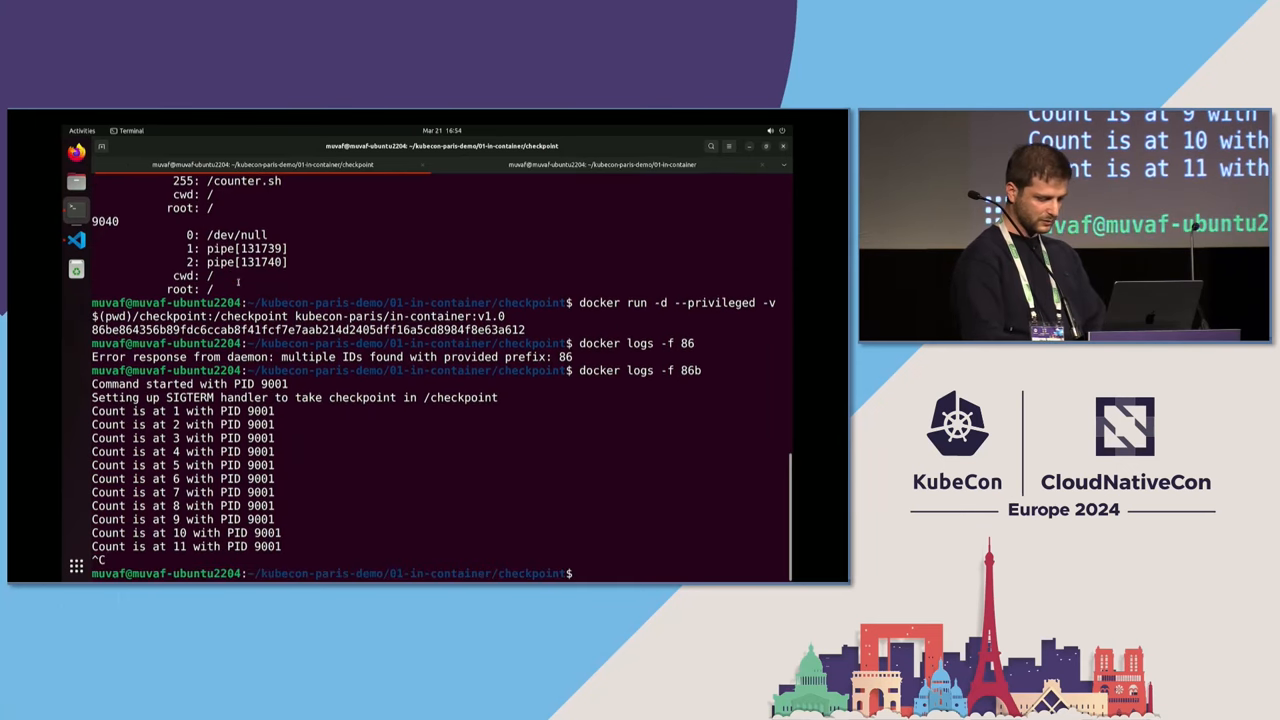
pyautogui.write('do')
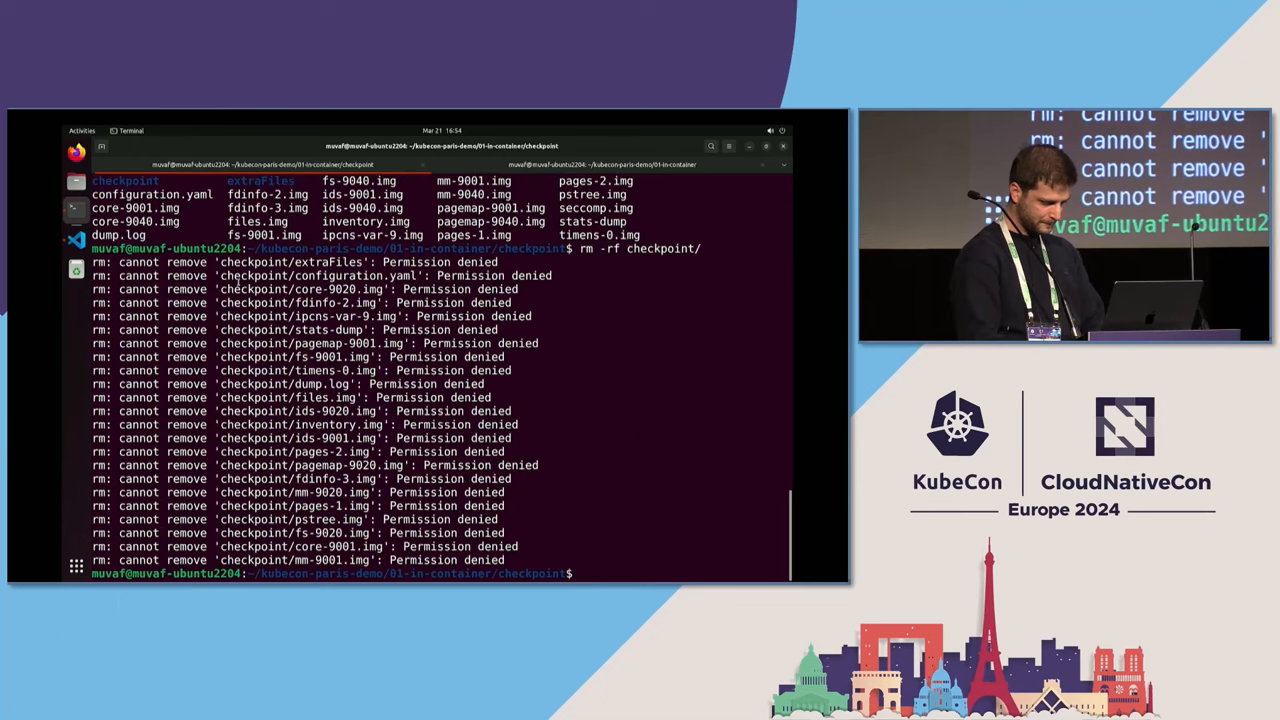
pyautogui.write('sudo rm -rf checkpoint/')
pyautogui.write('cd ..')
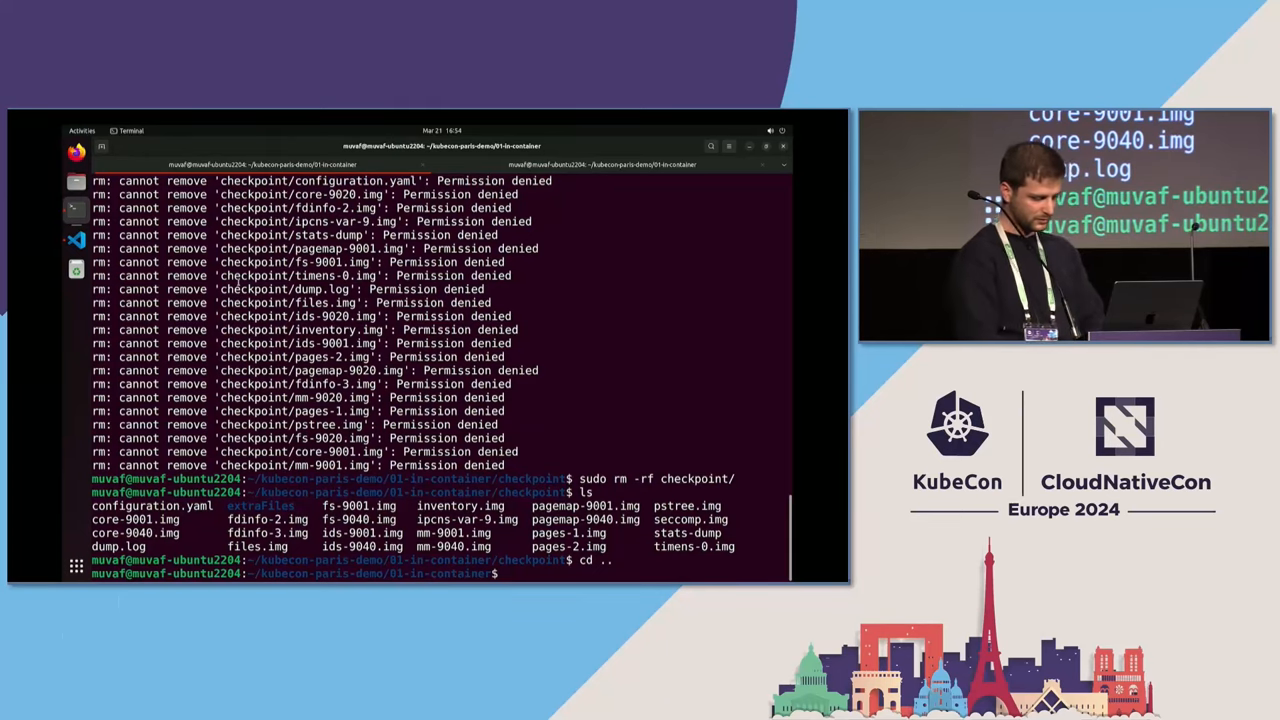
pyautogui.write('ls')
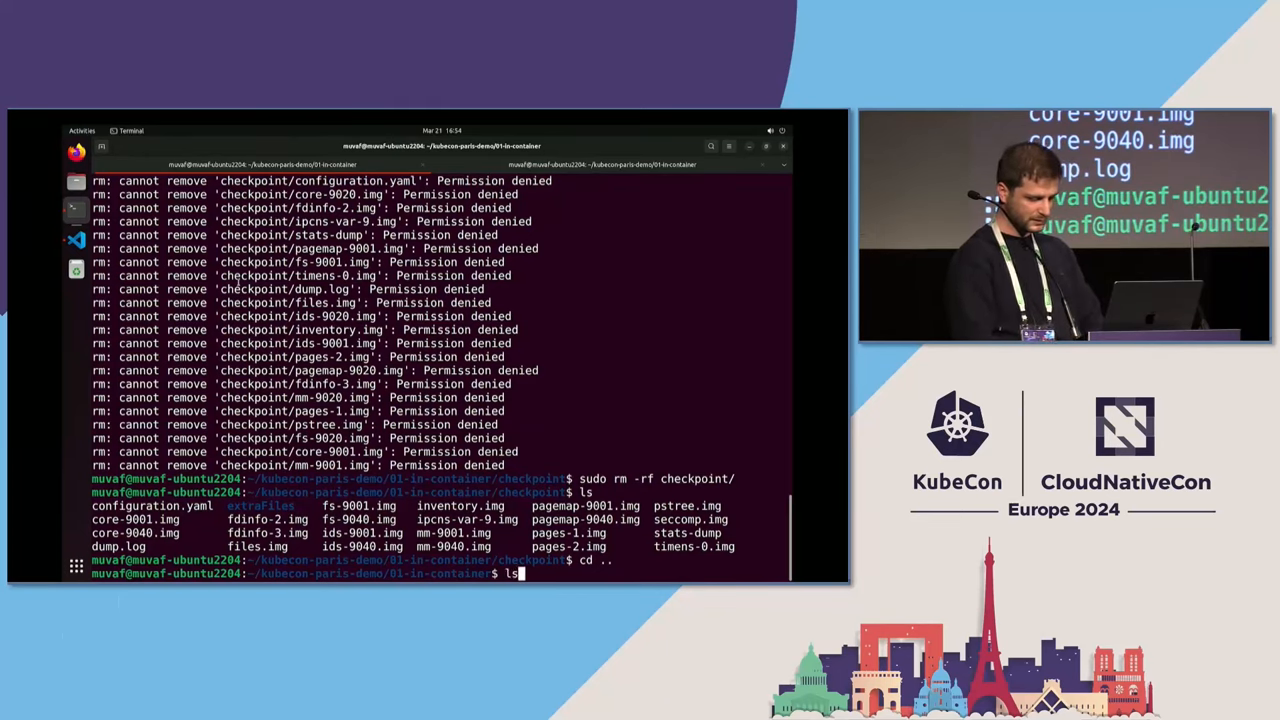
pyautogui.write('docker run -d --privileged -v $(pwd)/checkpoint:/checkpoint kubecon-paris/in-container:v1.0')
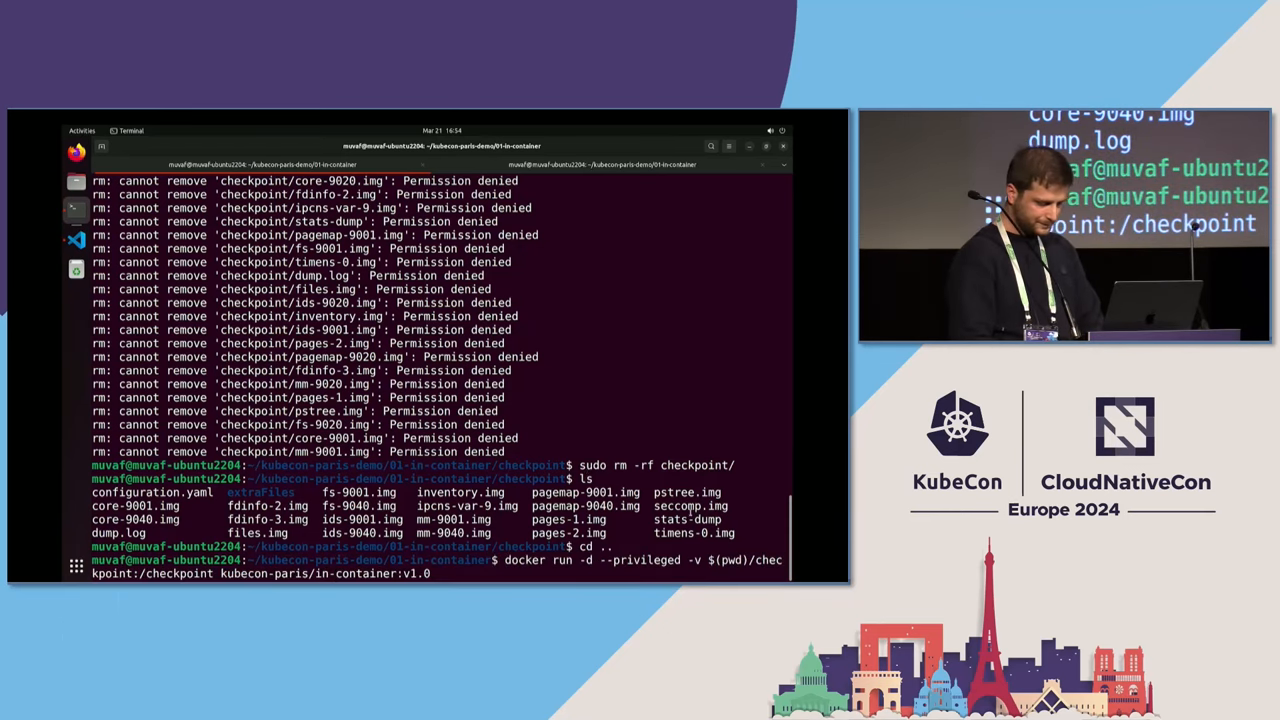
# - Finish the terminal demo and return to the Google Slides DEMO slide about crik with a simple counter
pyautogui.write('dock')
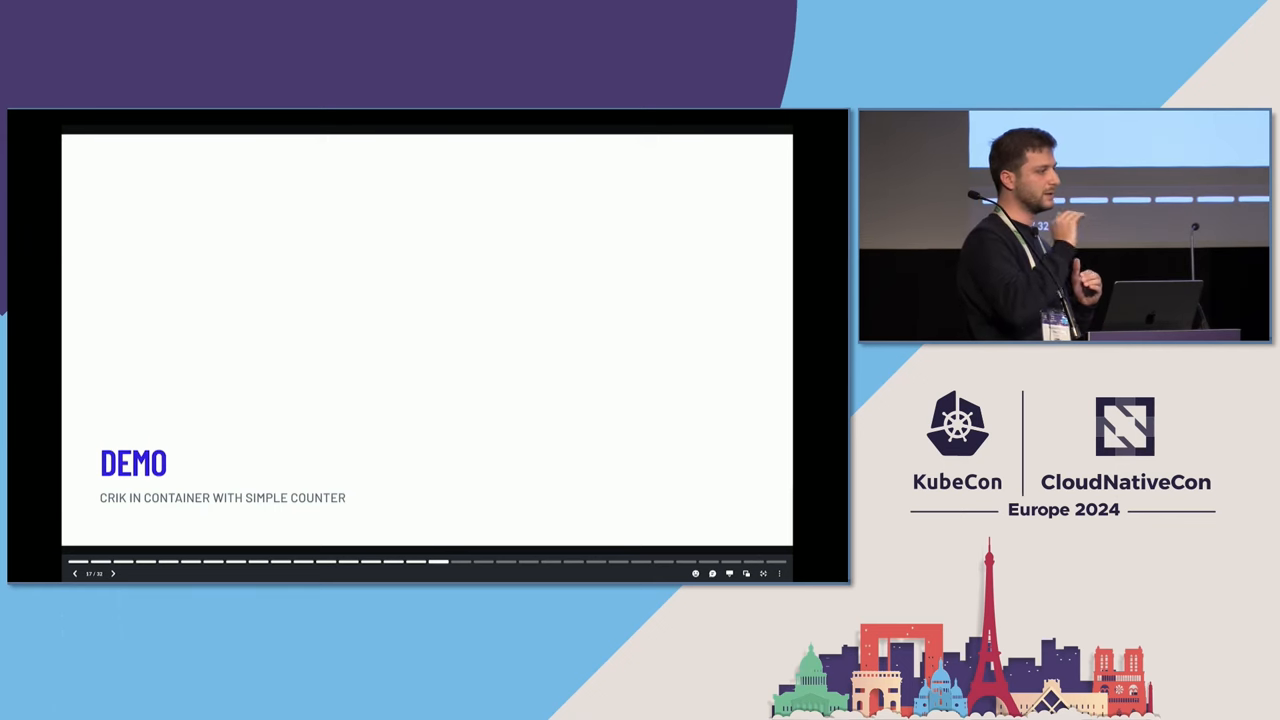
# - Advance the deck to the Runtime Files slide on how crik copies files at checkpoint and restore
pyautogui.click(113, 573)
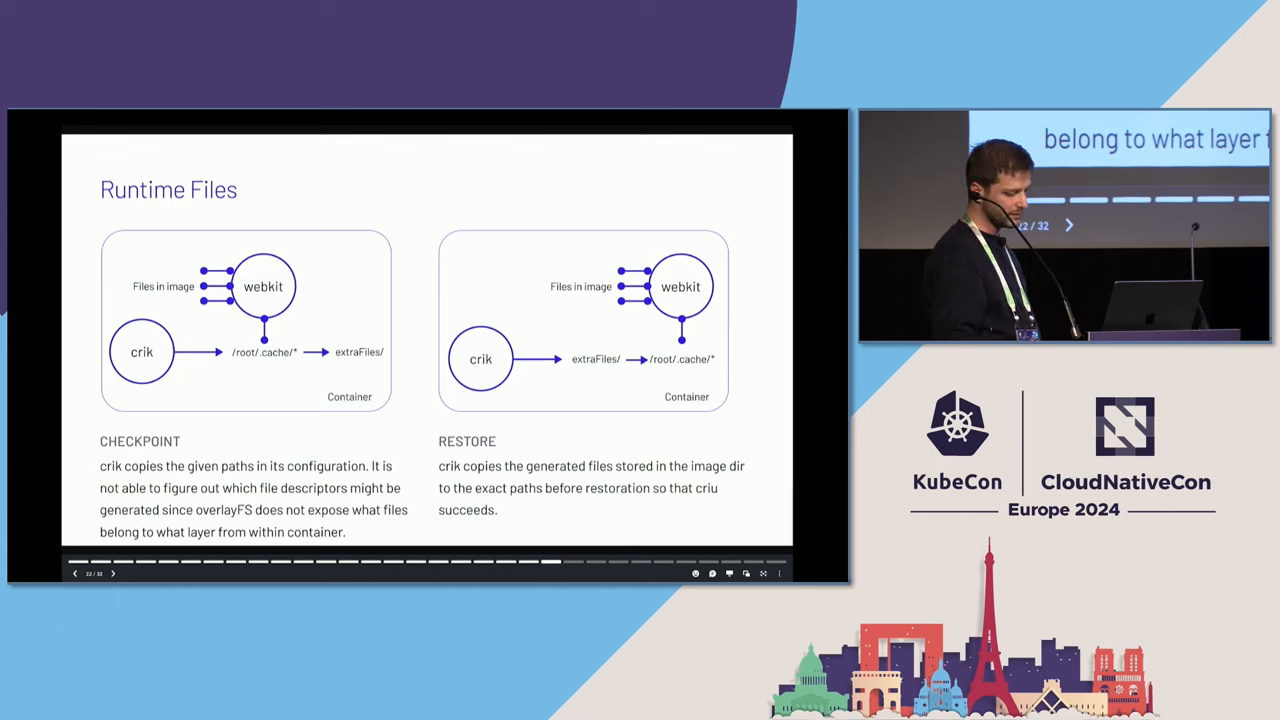
# - Advance to the cgroup v2 Files slide on why restored pods break open cgroup file descriptors
pyautogui.click(112, 573)
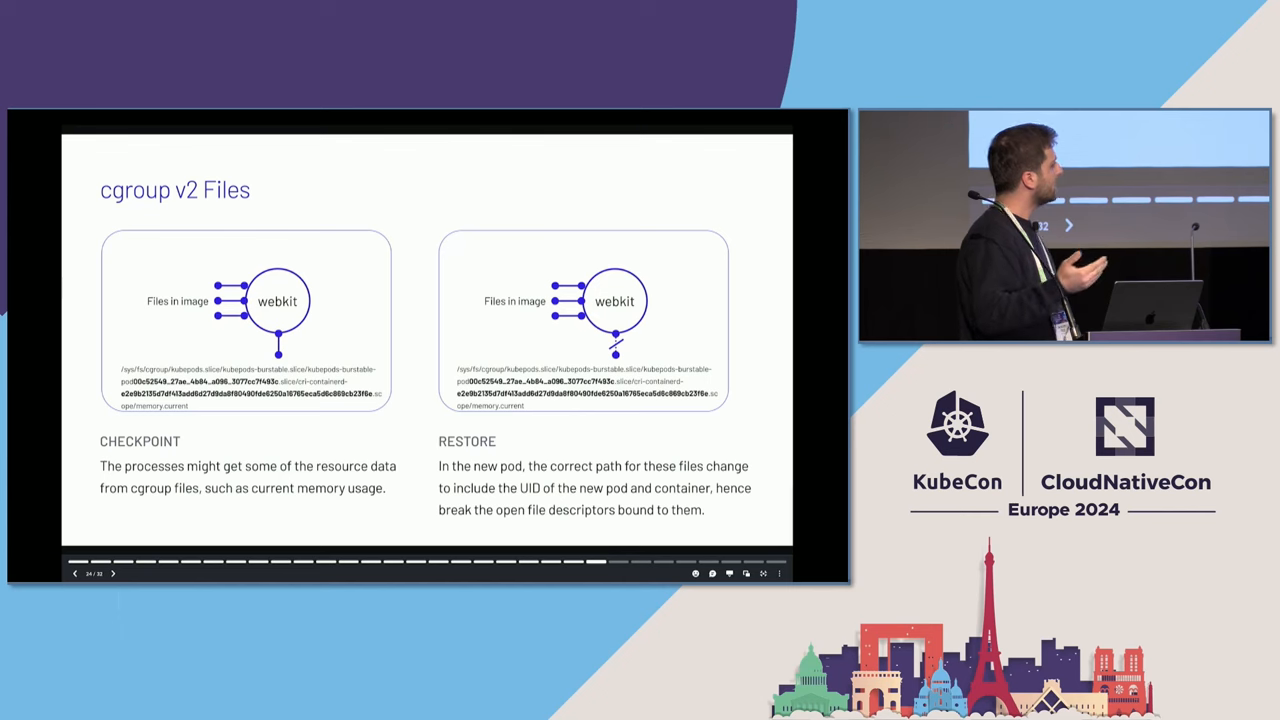
# - Advance from the cgroup v2 Files slide to the 'Other issues' slide
pyautogui.click(113, 573)
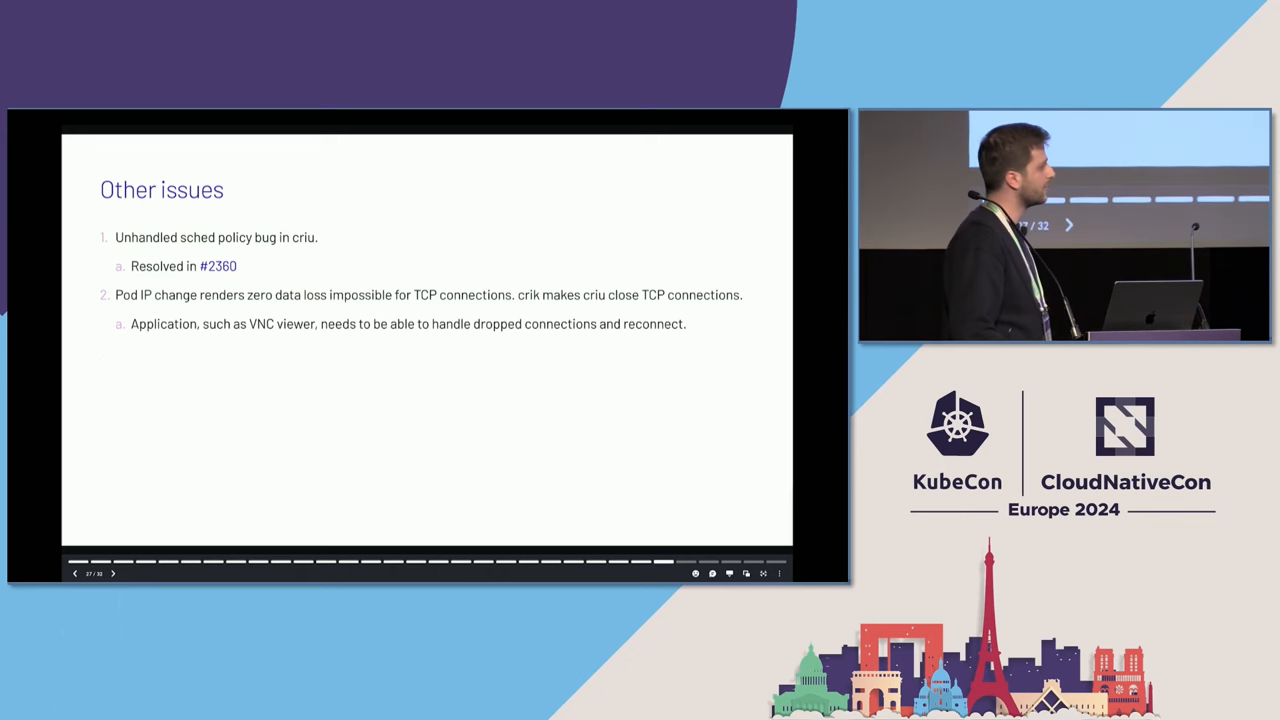
# - Advance to the 'QA Wolf playground pod migration' demo slide and switch to the iTerm2 terminal
pyautogui.click(112, 573)
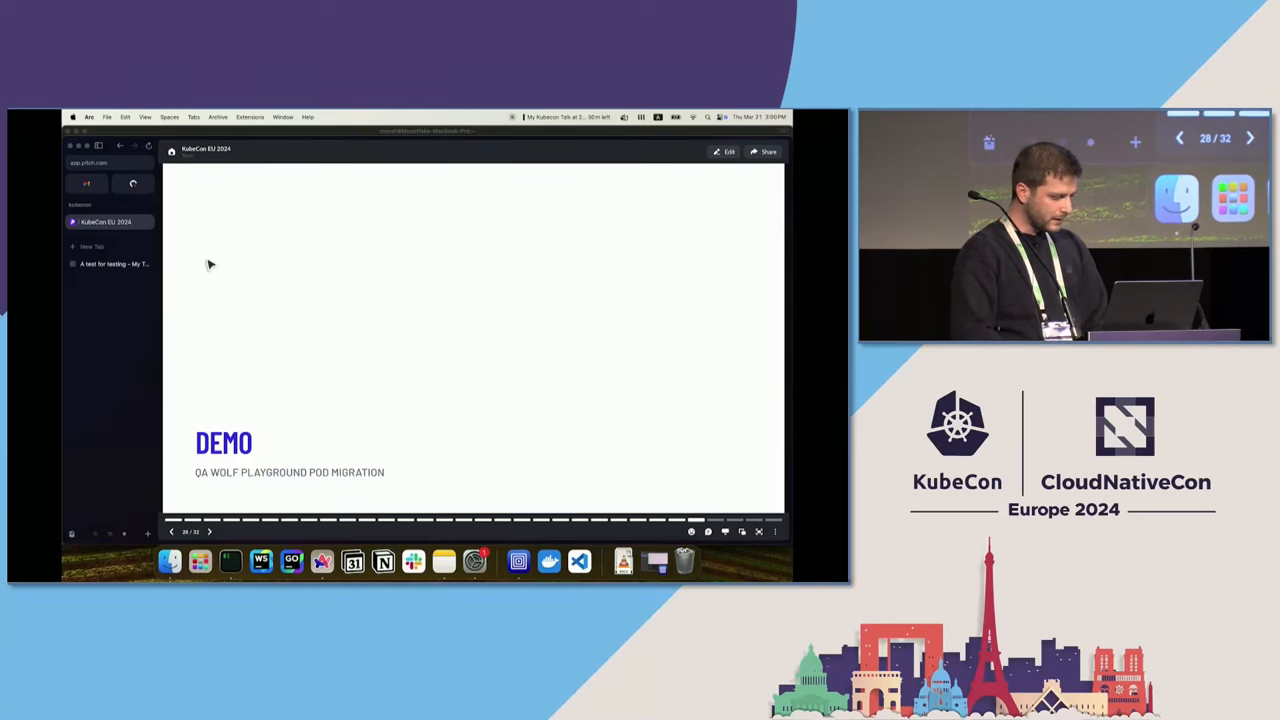
pyautogui.click(108, 263)
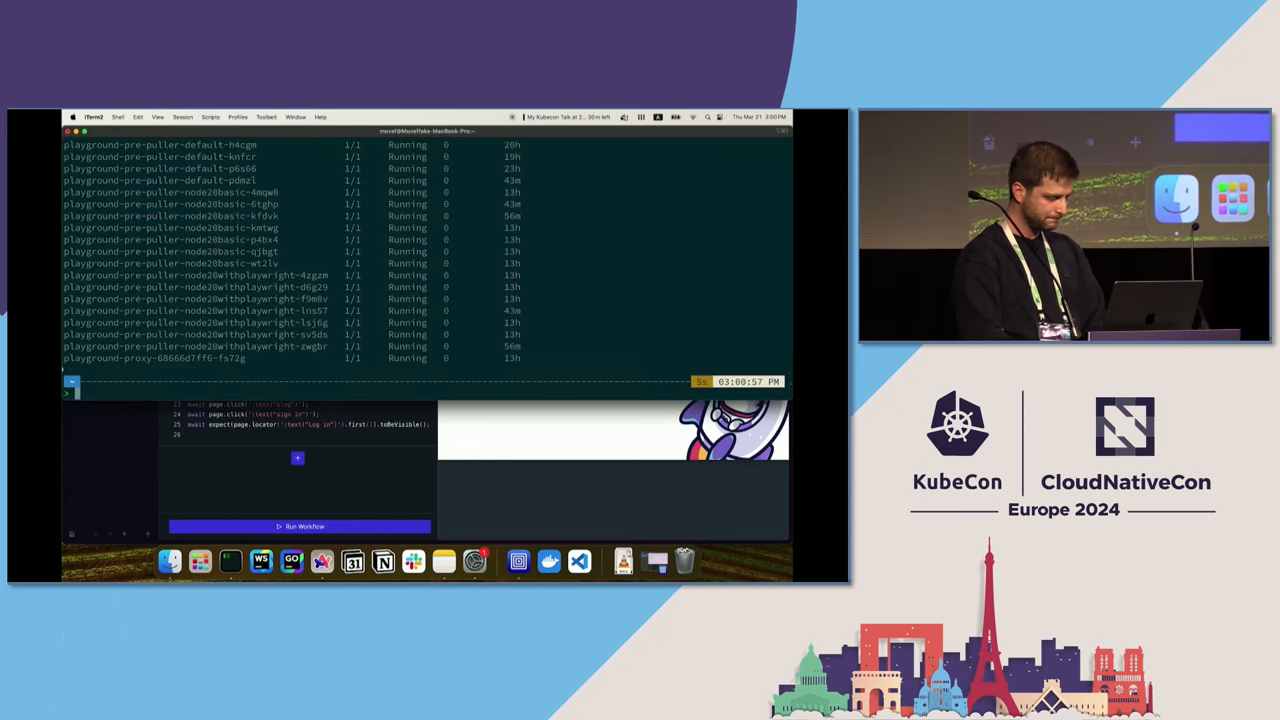
# - Enter kubectl delete pod and kubectl logs -f commands targeting the playground pods
pyautogui.write('kubectl delete pod playground-clu18080c00603b6pmxvrmuw0')
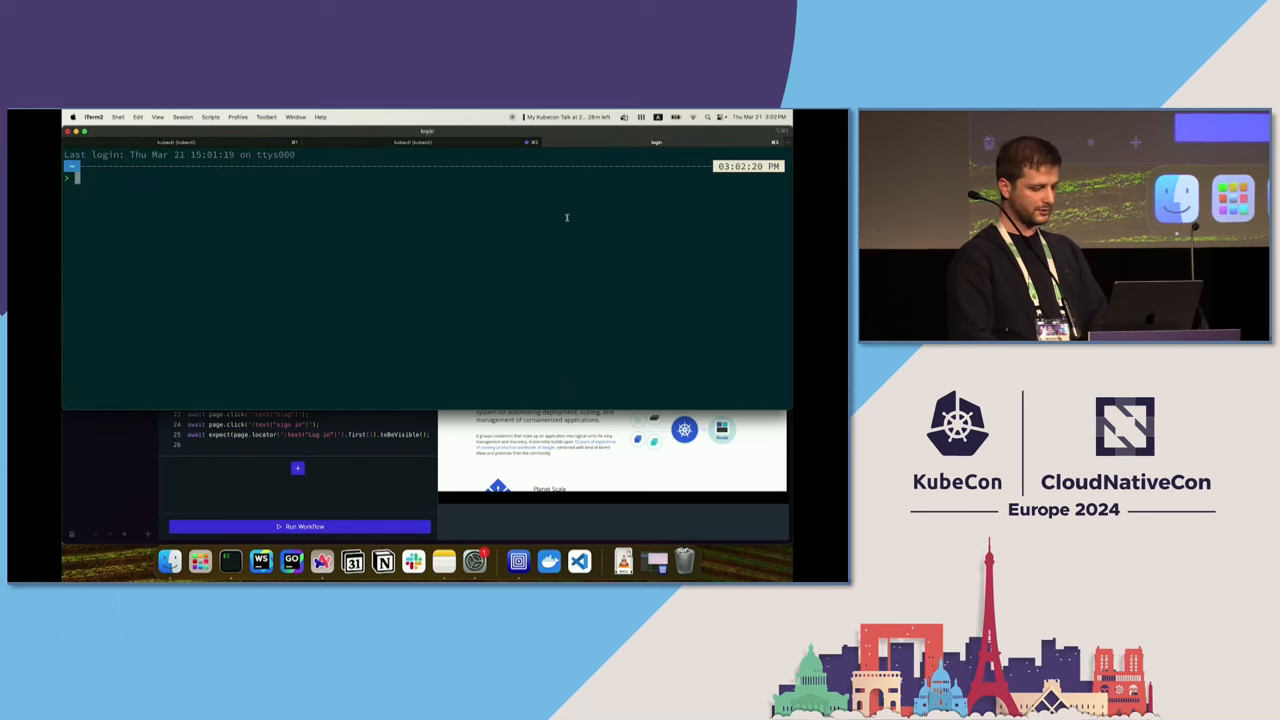
pyautogui.write('kubectl logs -f playground-clu1aw0v000003b6qyk4xcy5s')
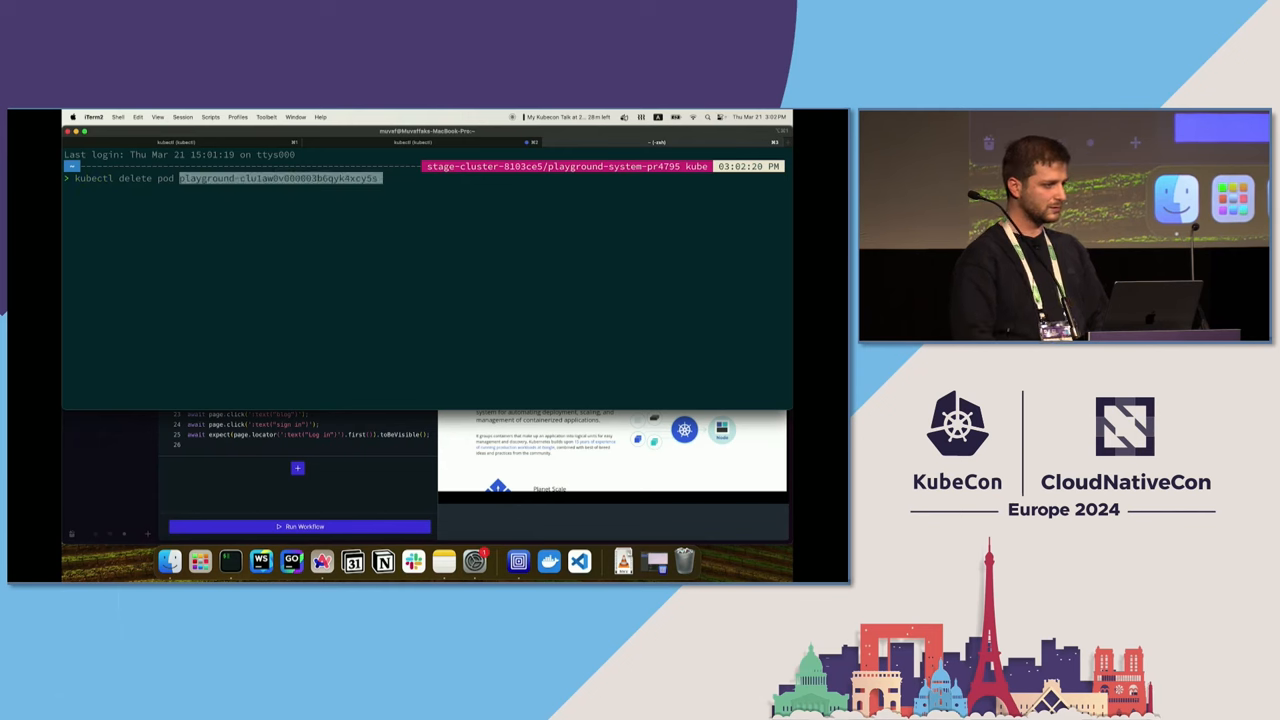
# - Delete the playground pod, watch its SIGTERM checkpoint log, and stop the QA Wolf test run
pyautogui.press('enter')
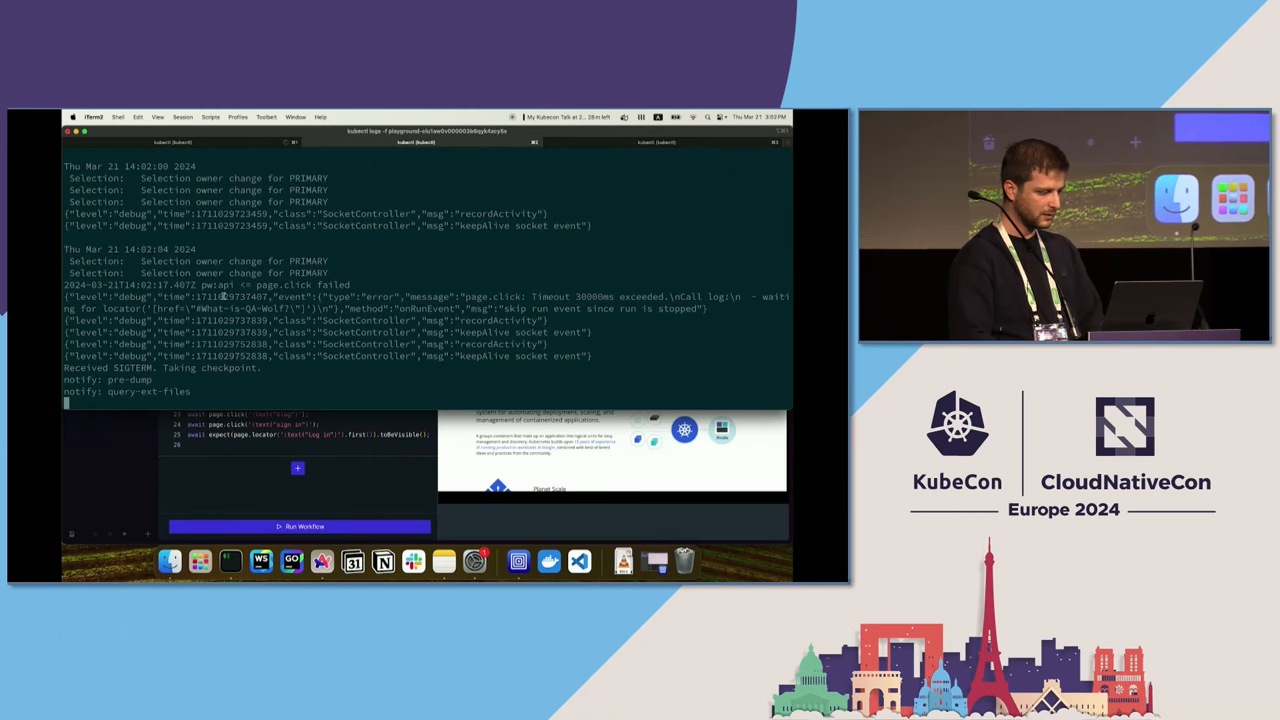
pyautogui.click(298, 526)
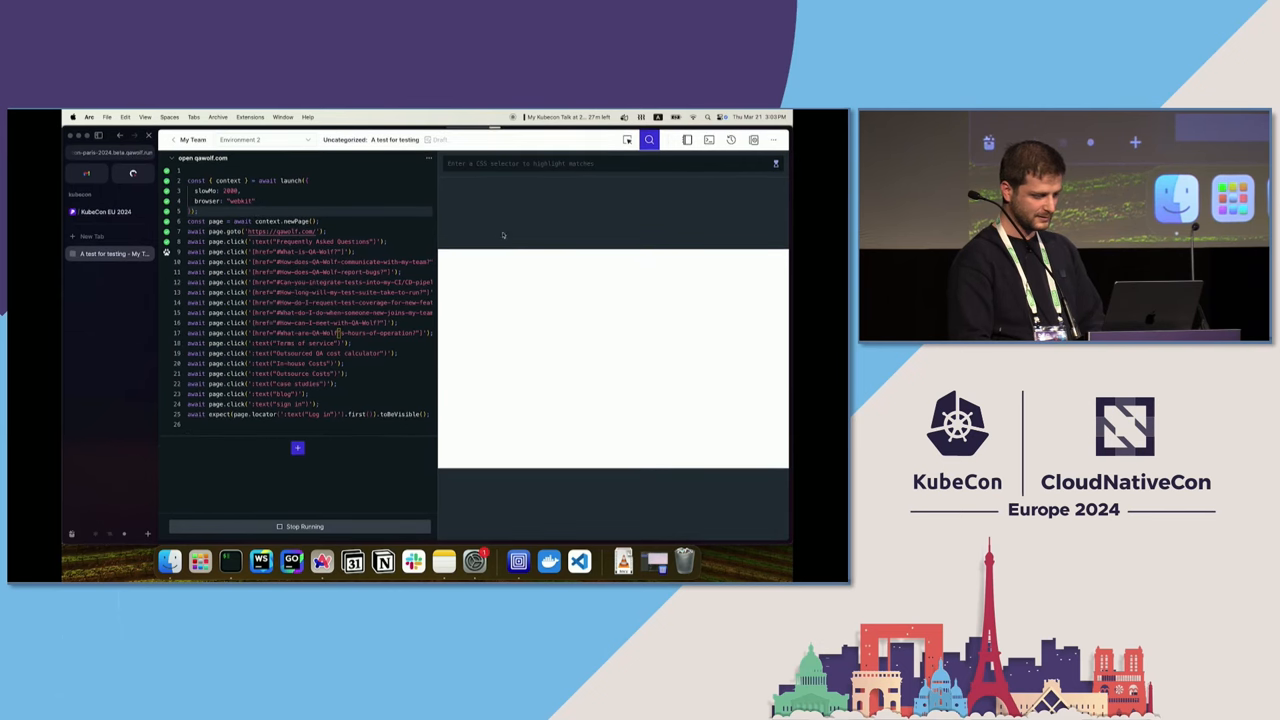
pyautogui.moveTo(488, 212)
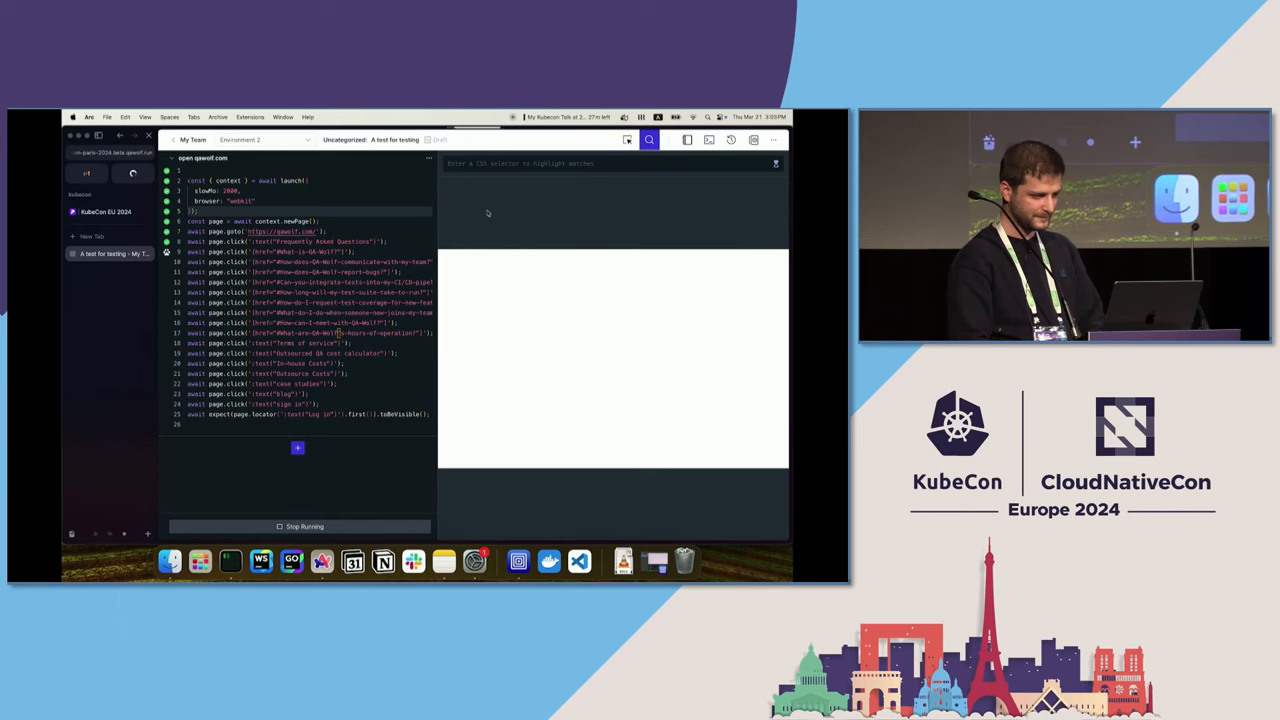
pyautogui.click(691, 117)
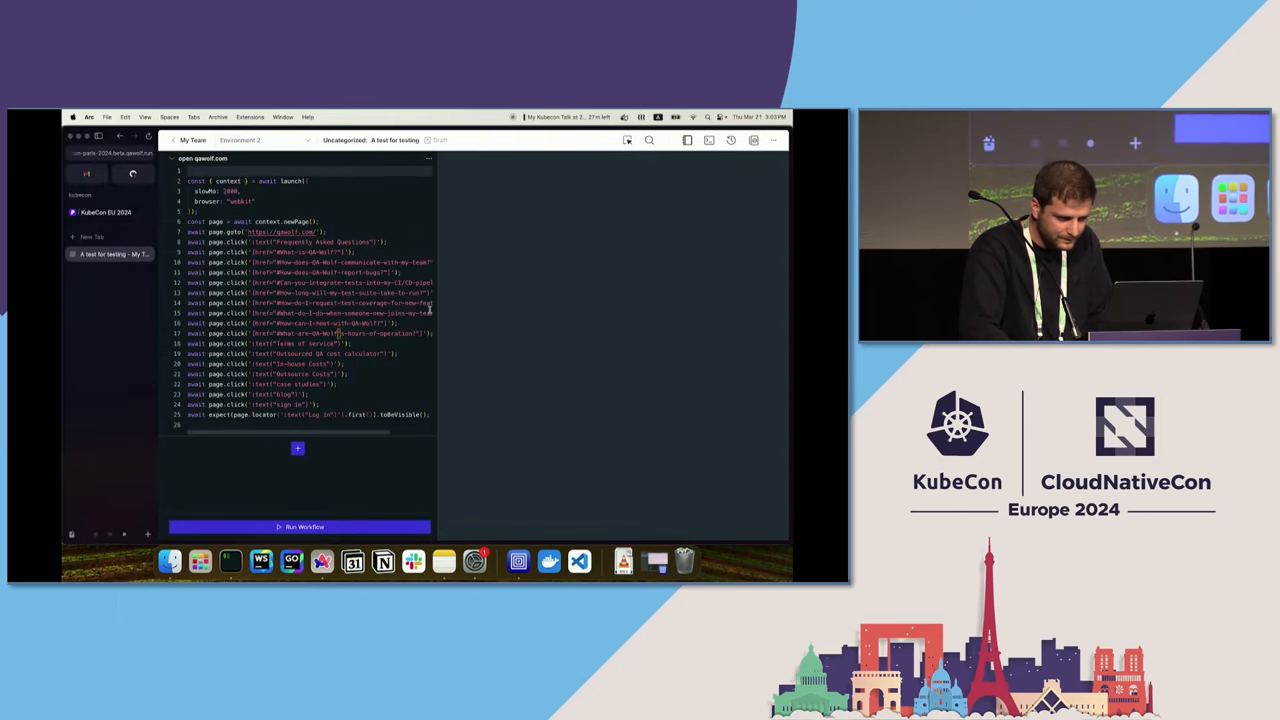
# - Restart the QA Wolf test workflow and advance to the 'When to stop?' slide
pyautogui.click(298, 527)
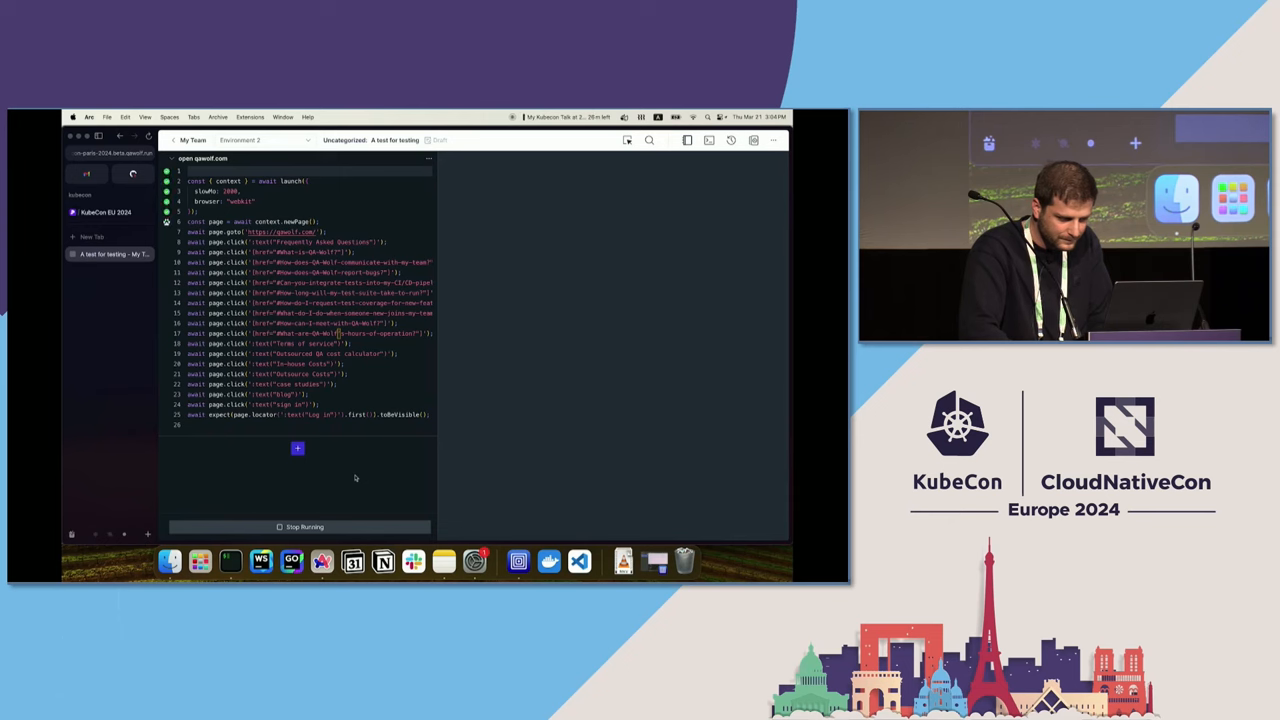
pyautogui.moveTo(230, 560)
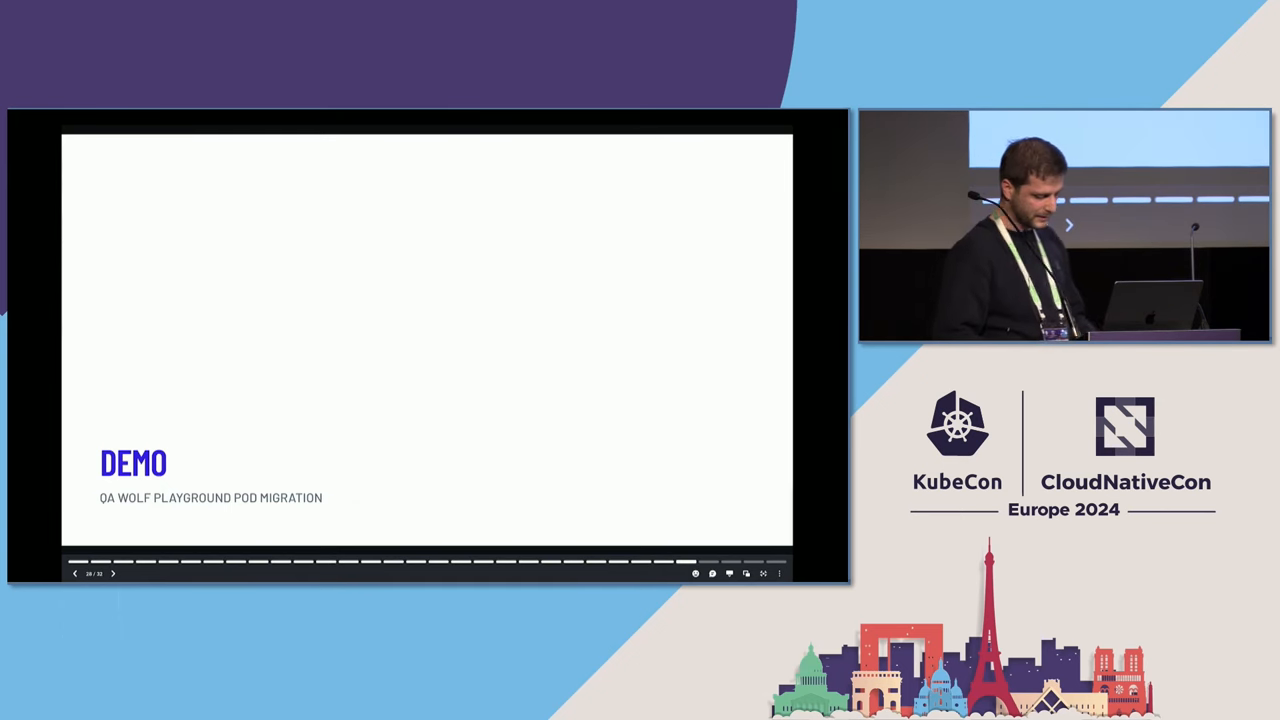
pyautogui.click(113, 573)
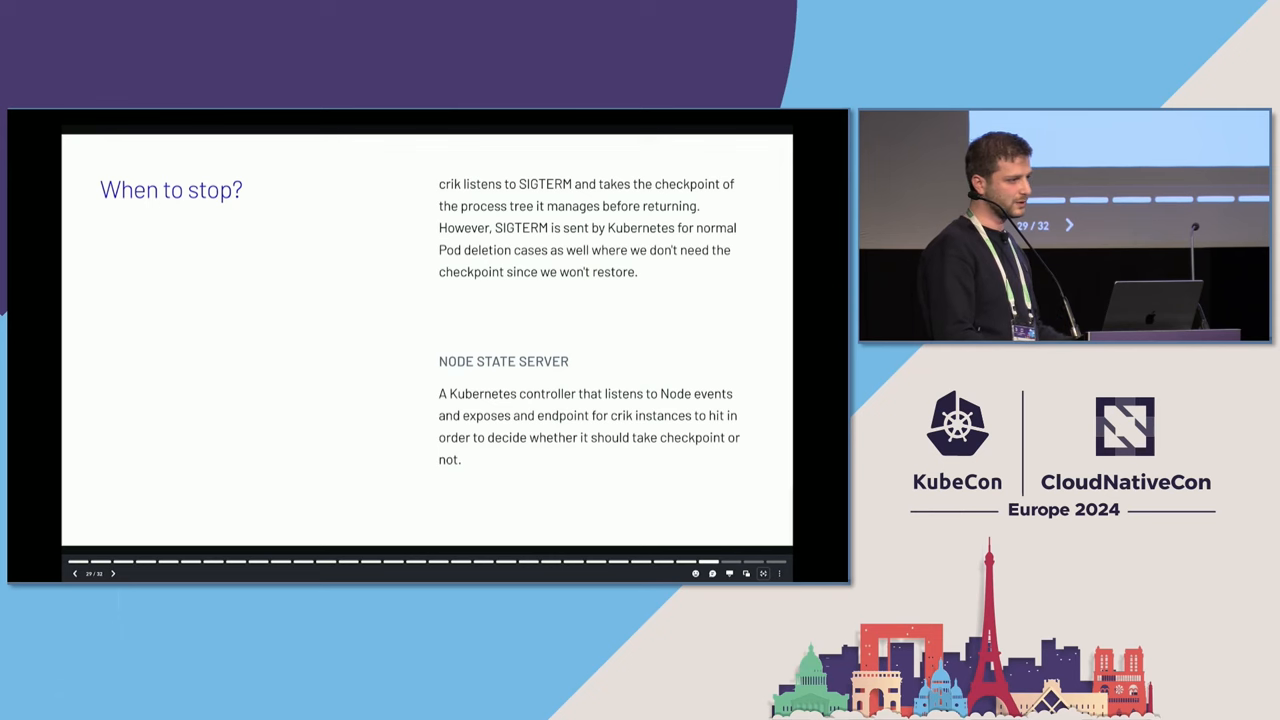
# - Advance through the CRIU maintainers shout-out to the final Q & A feedback slide
pyautogui.click(113, 573)
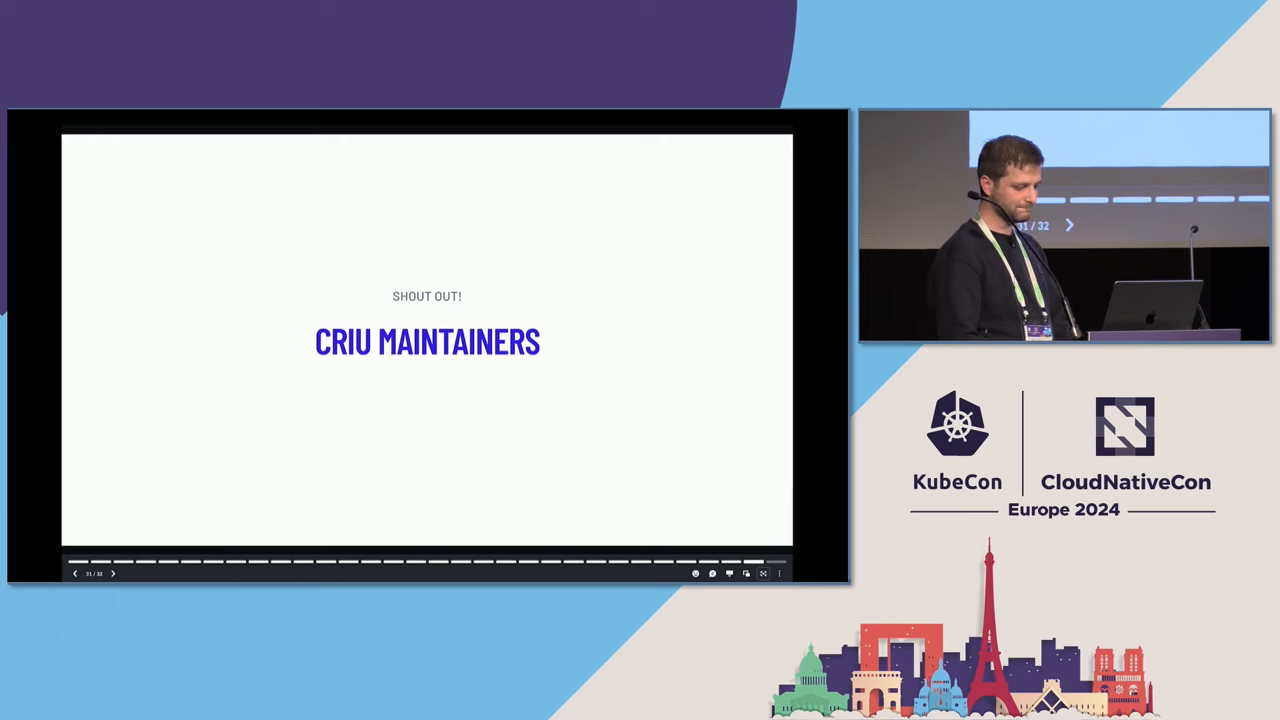
pyautogui.click(113, 573)
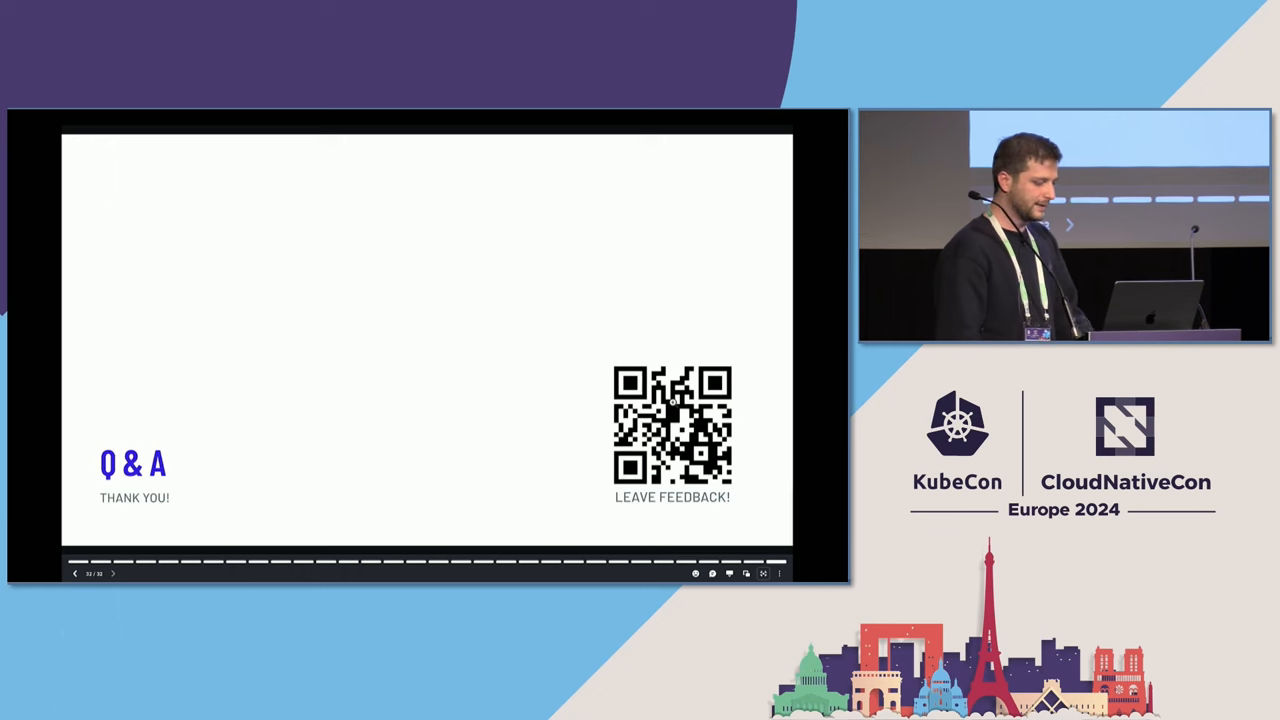